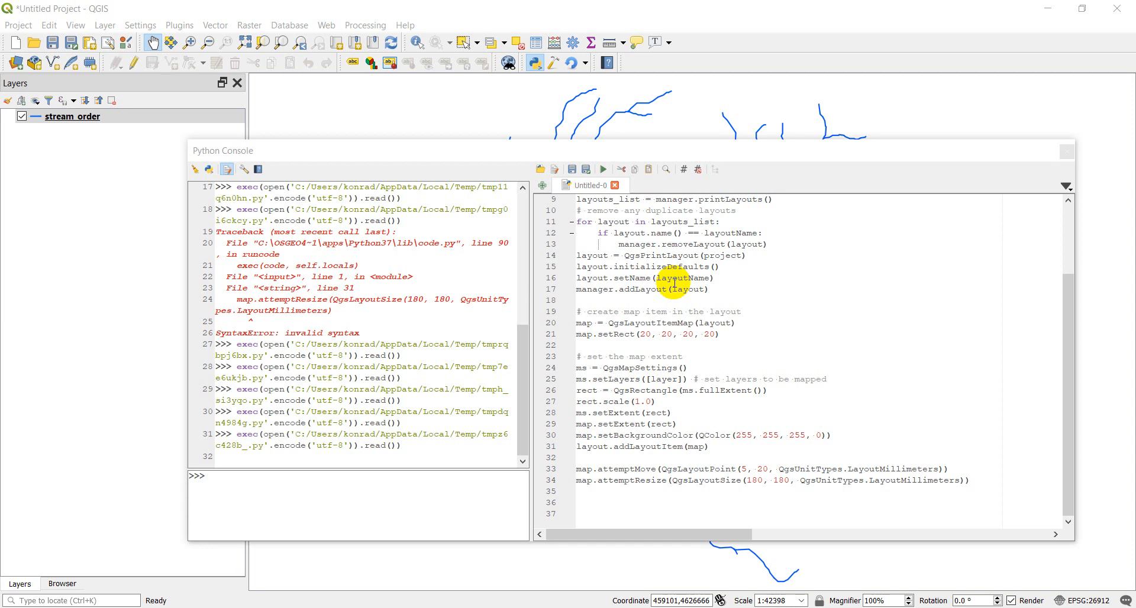
mouse_move(724, 233)
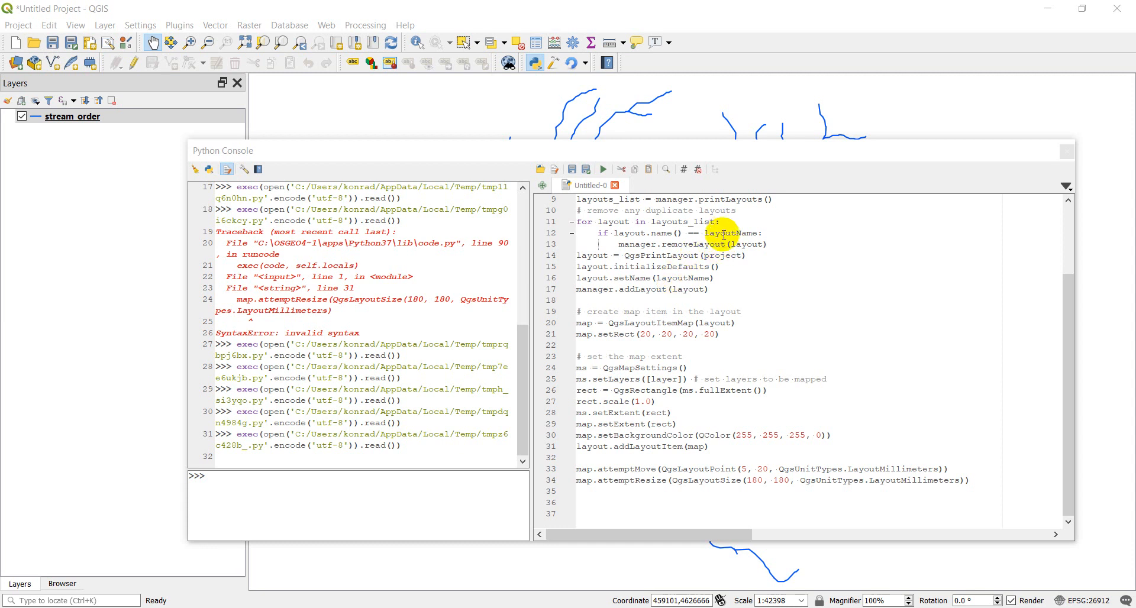
mouse_move(724, 272)
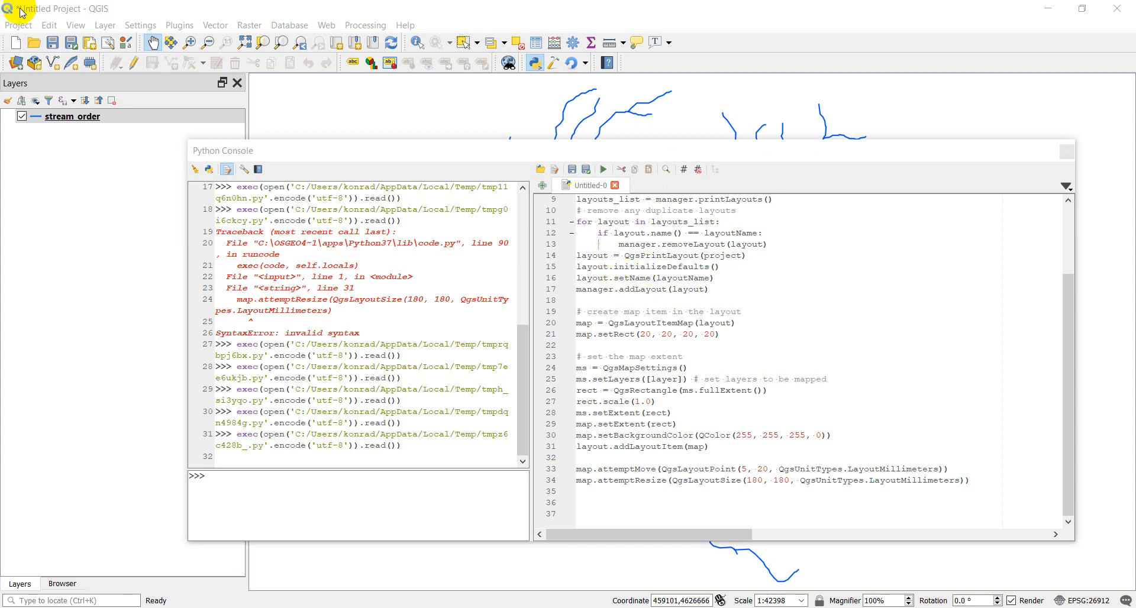
Step: Show the script-generated Layout1 with its stream_order map item
click(18, 25)
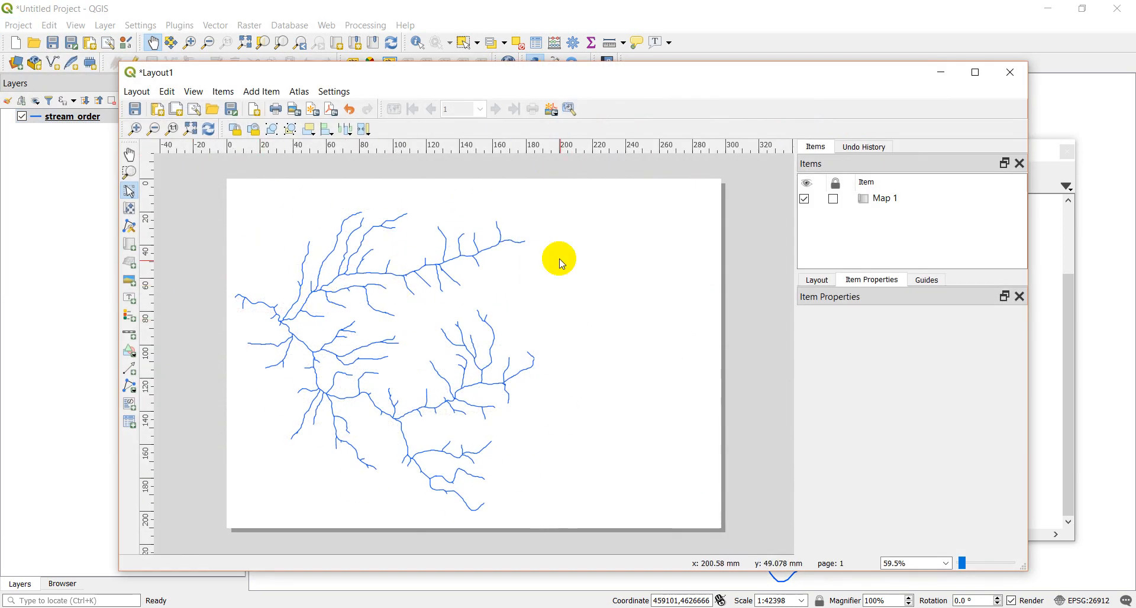
mouse_move(271, 307)
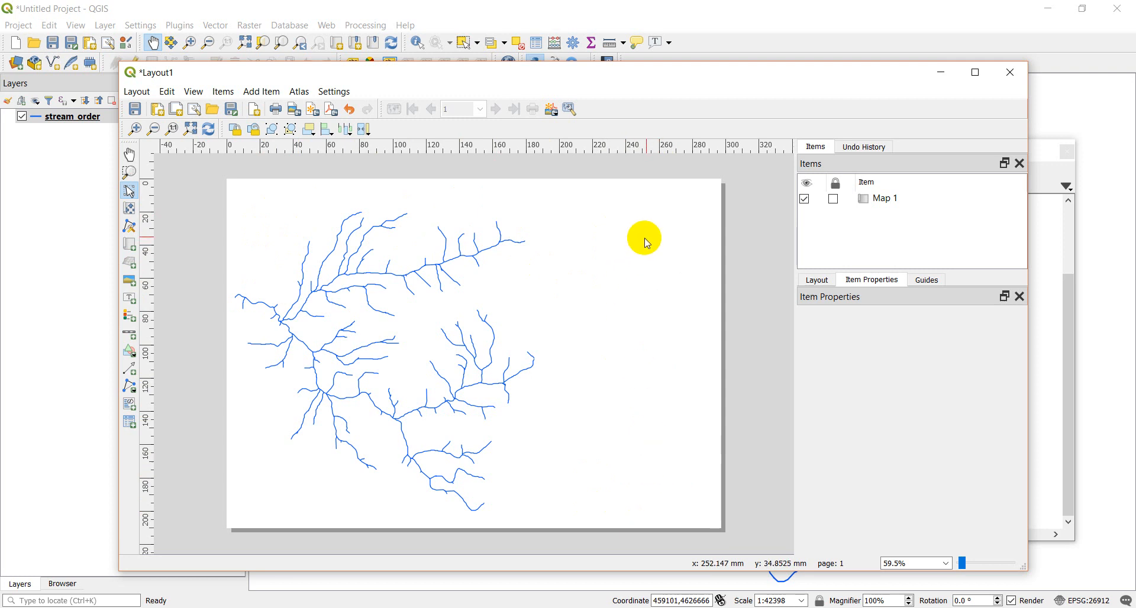
mouse_move(328, 235)
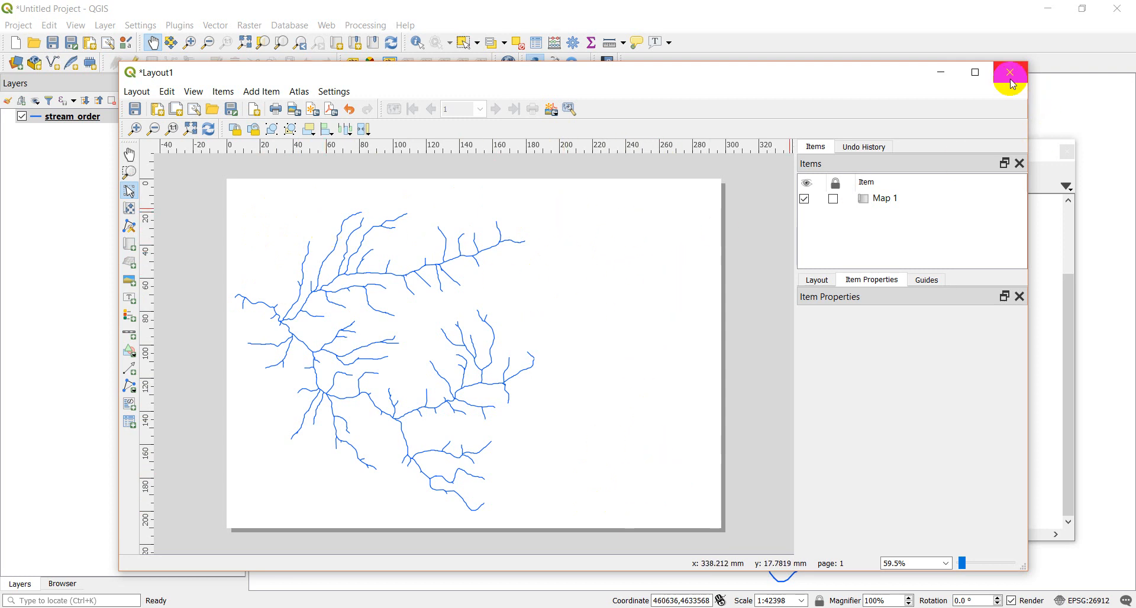
Step: Leave the layout and script a QgsLayoutItemLegend on the layout titled "Legend"
click(1006, 72)
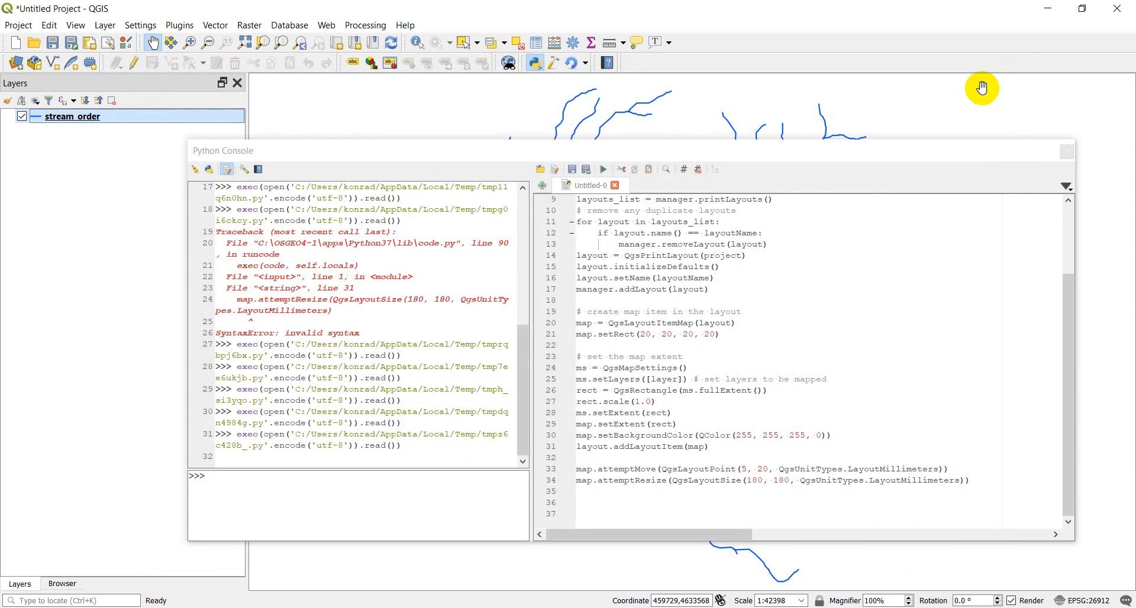
mouse_move(801, 397)
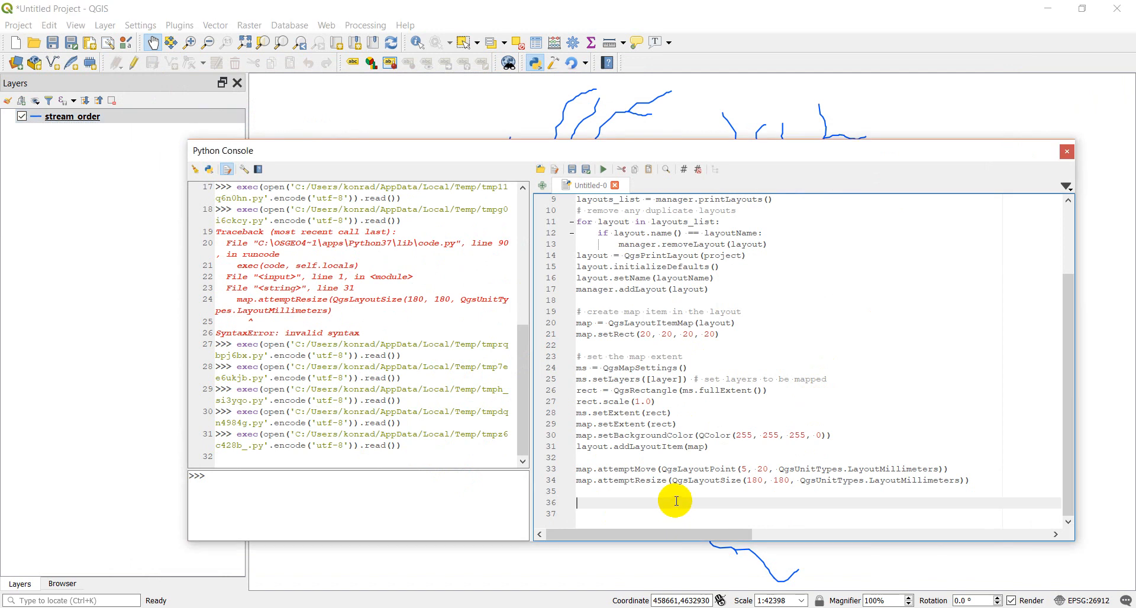
mouse_move(615, 505)
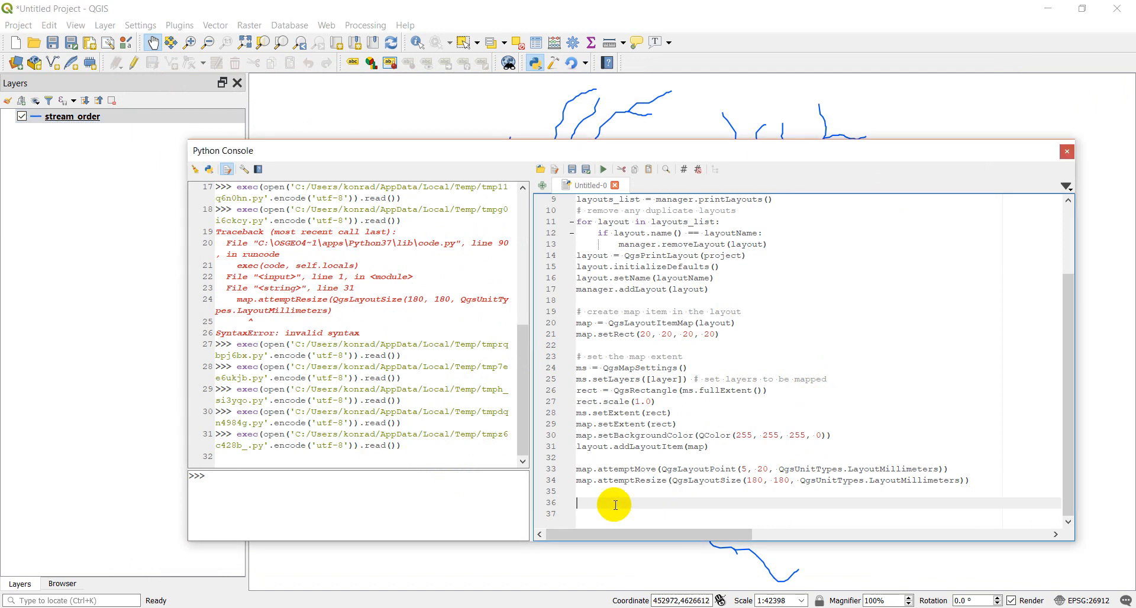
text(legend =)
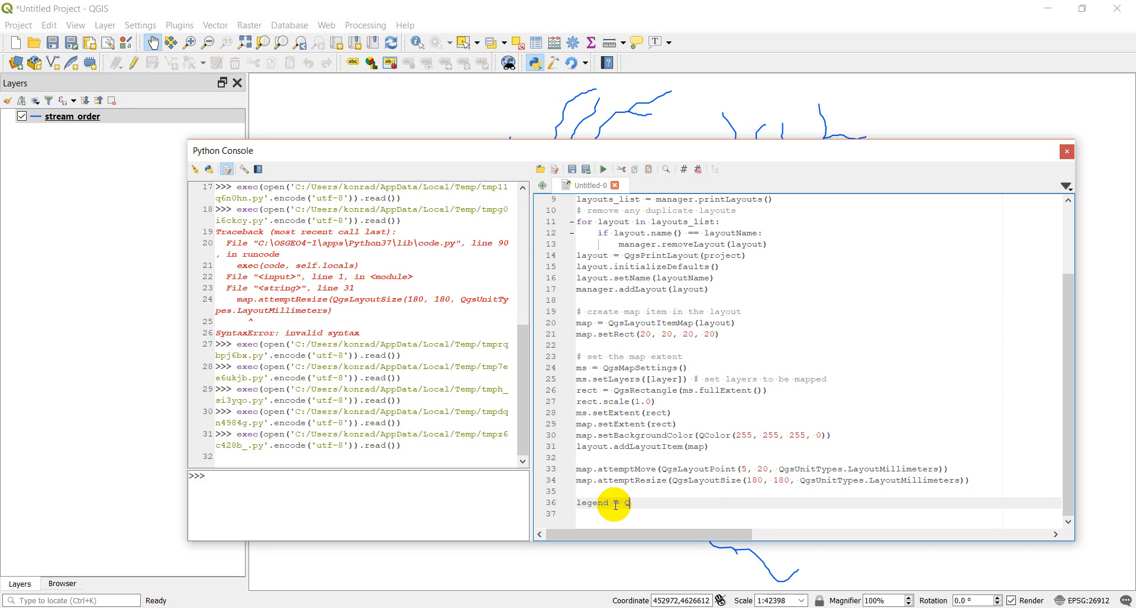
text(QgsLayout)
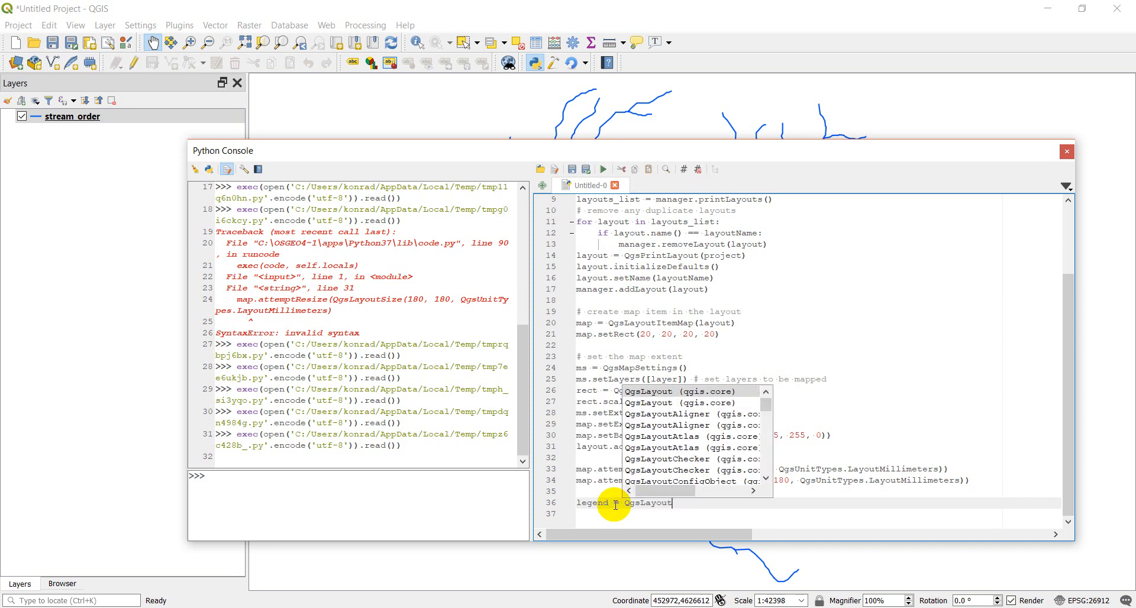
text(QgsLayoutItemLegend)
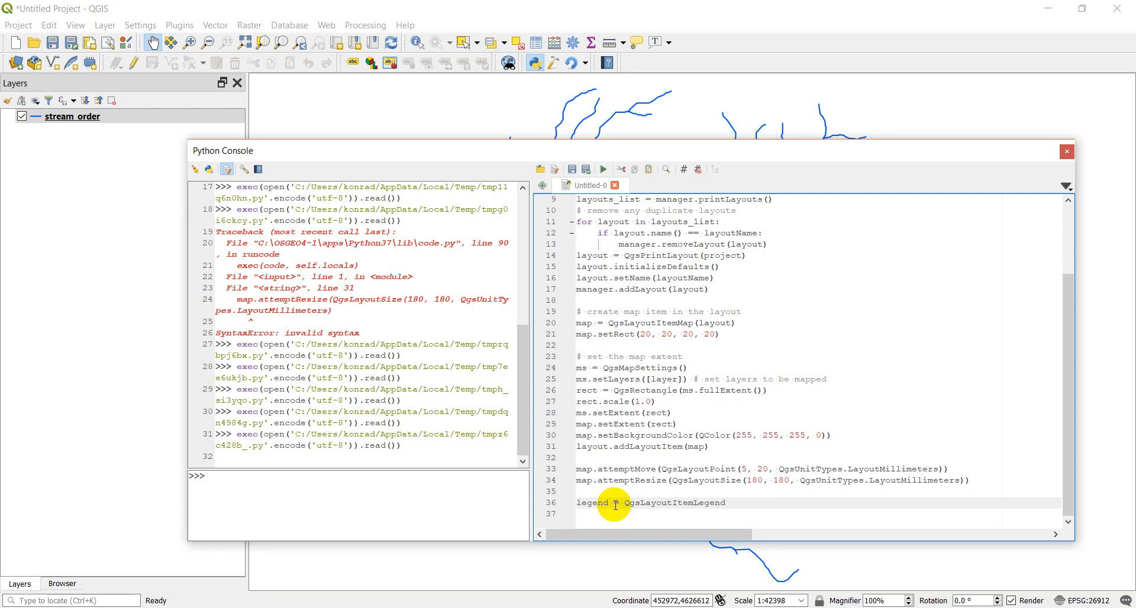
text((layout)
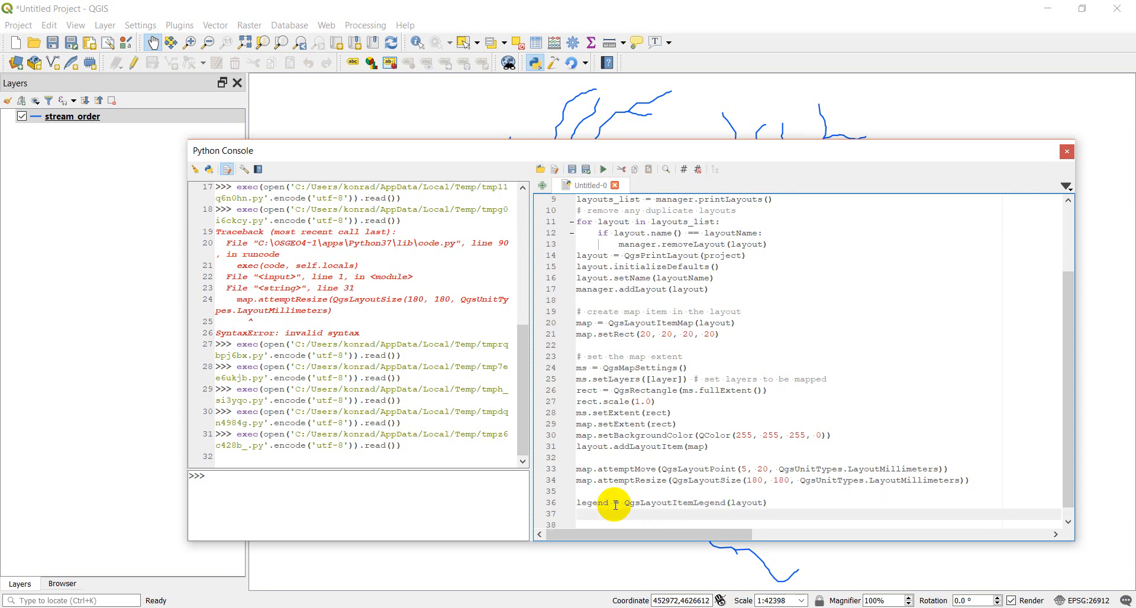
text(legend.)
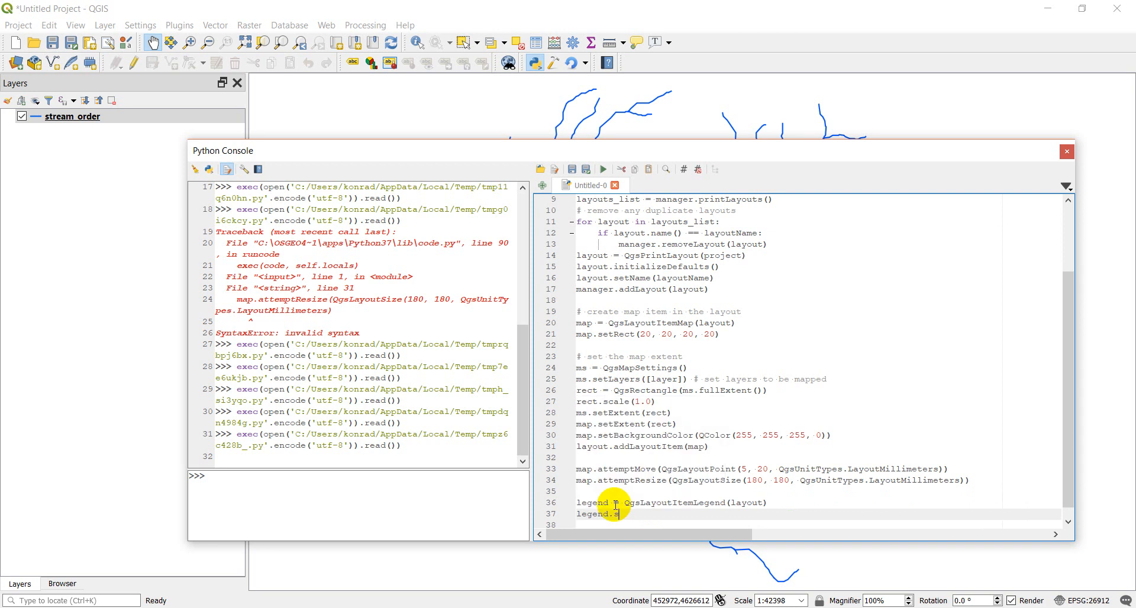
text(setTitle(")
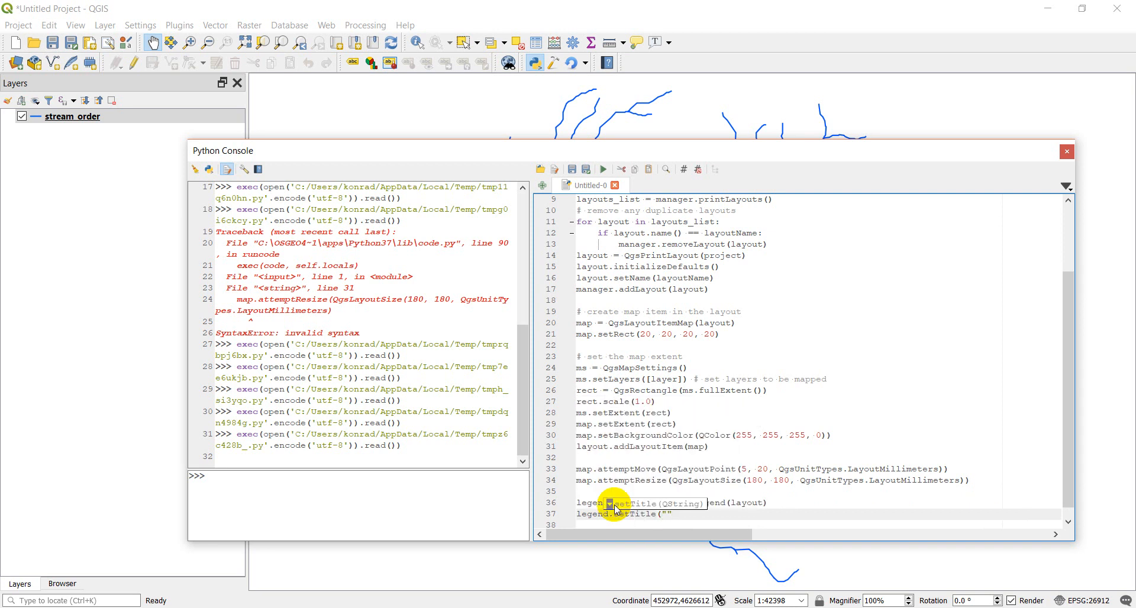
text(Legend)
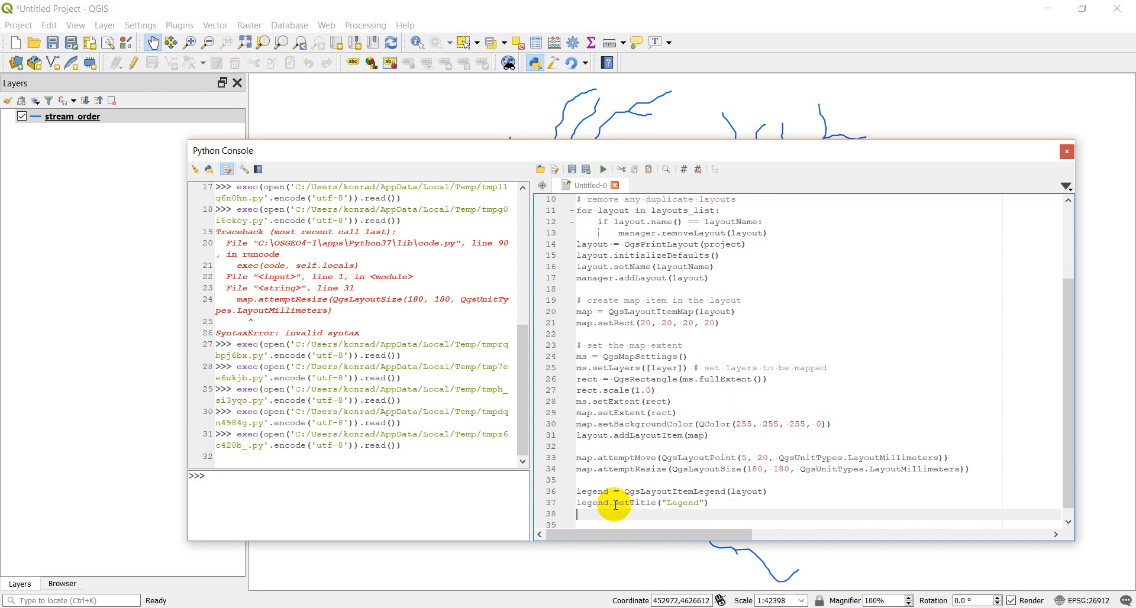
Step: Add a layerTree = QgsLayerTree() line and begin the next layer-tree line
text(l)
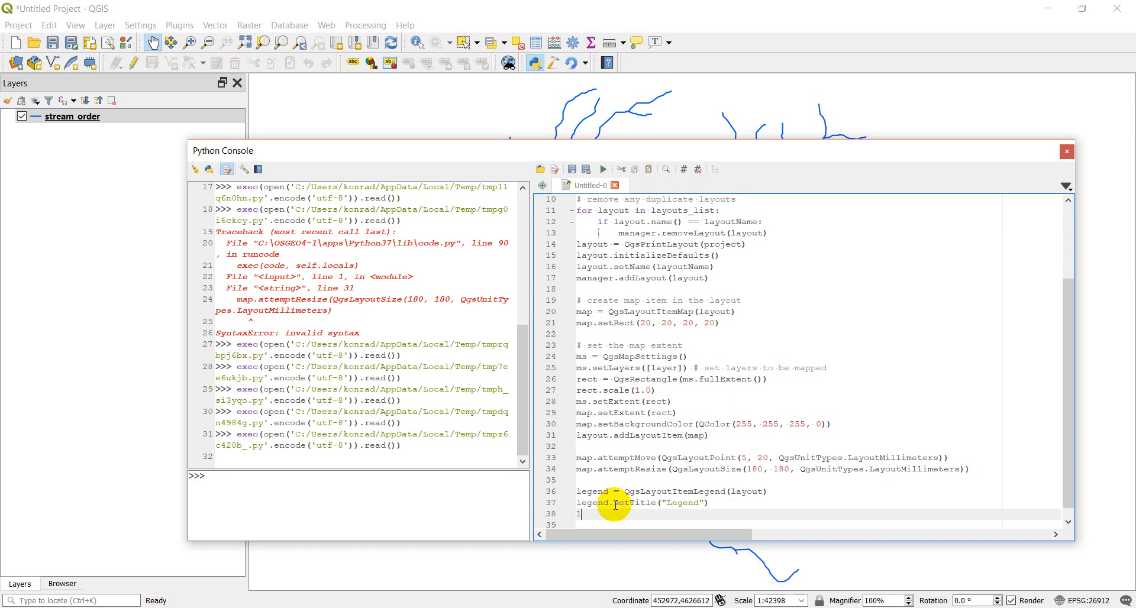
text(layerTree =)
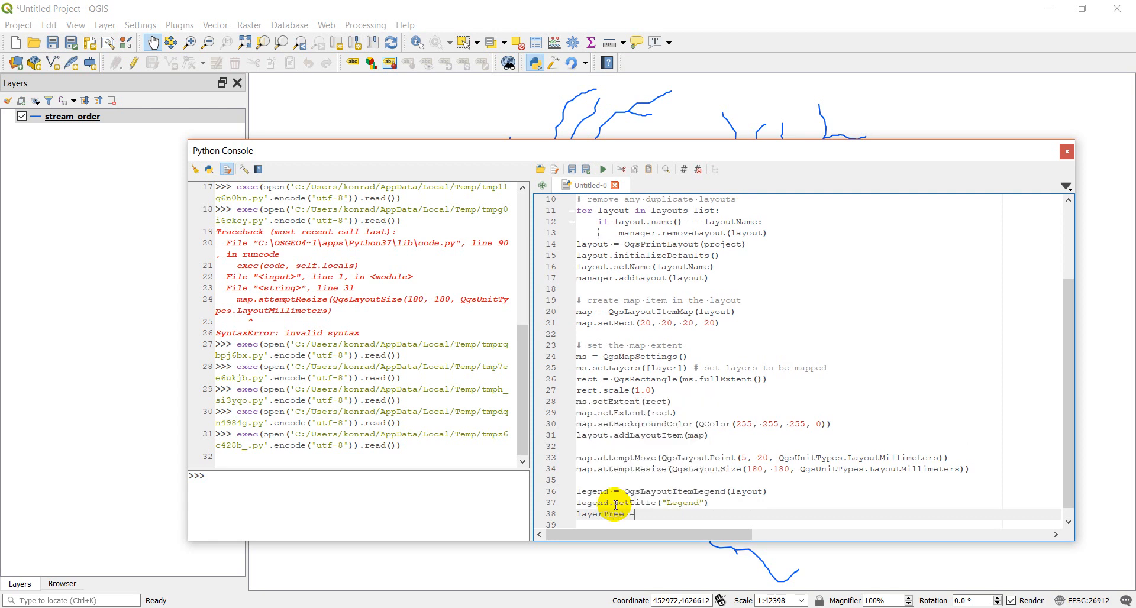
text(QgsLayerTree()
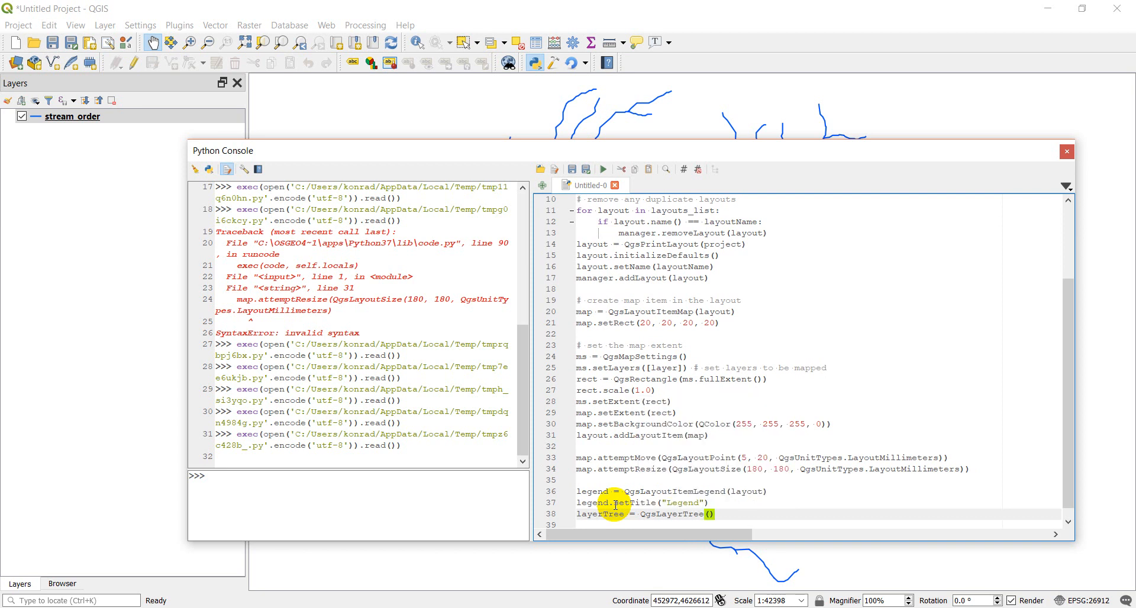
text(layerTree)
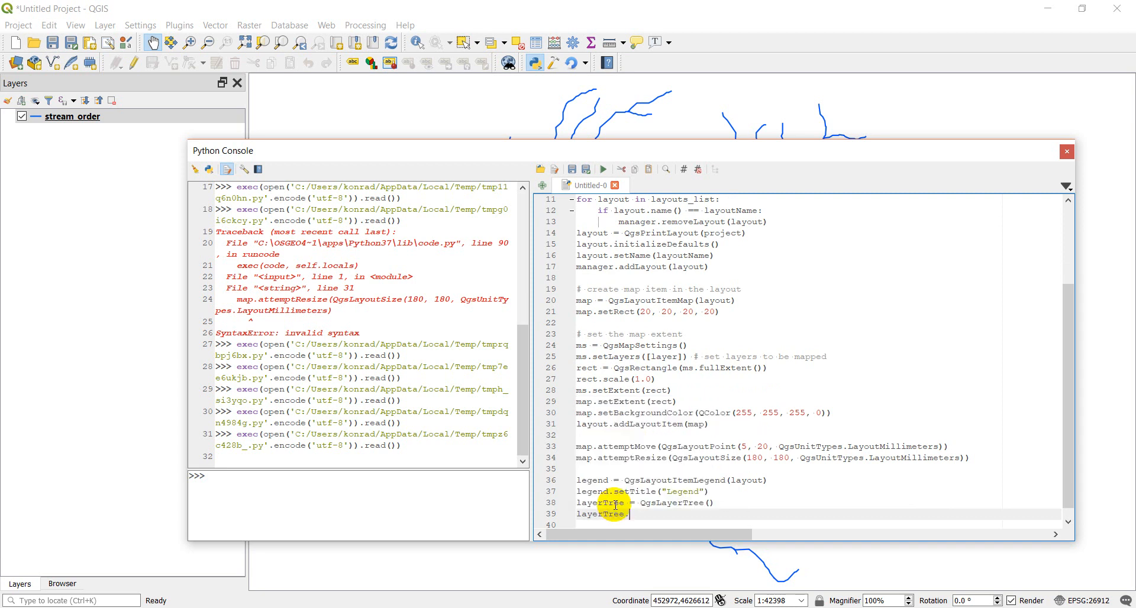
Step: Script addLayer to the tree, legend.model().setRootGroup(layerTree) and layout.addLayoutItem(legend)
text(.addLayer(layer)
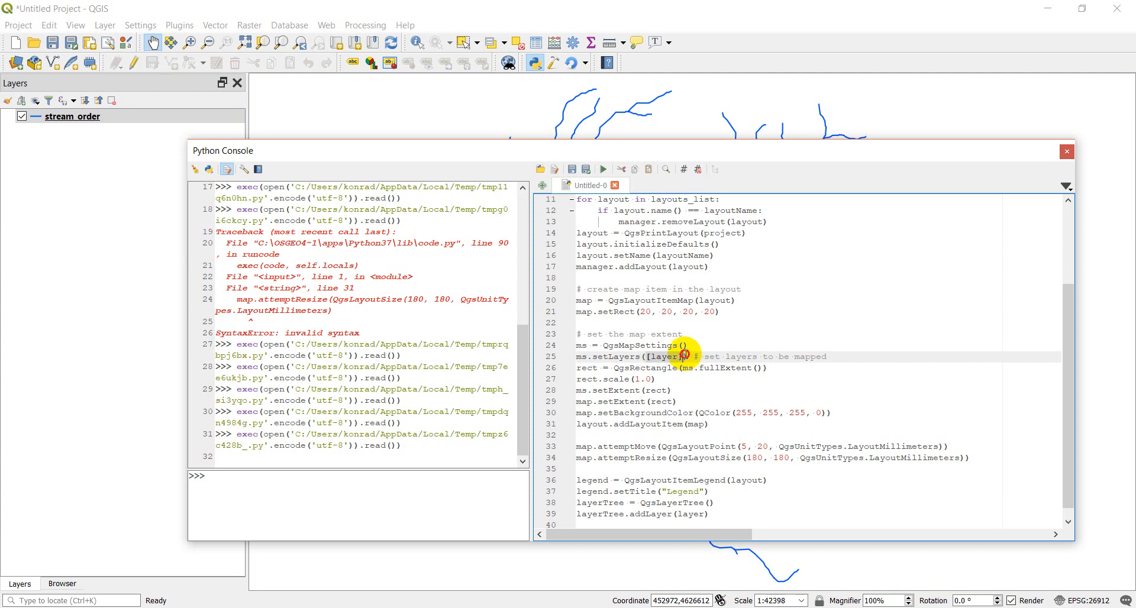
mouse_move(629, 515)
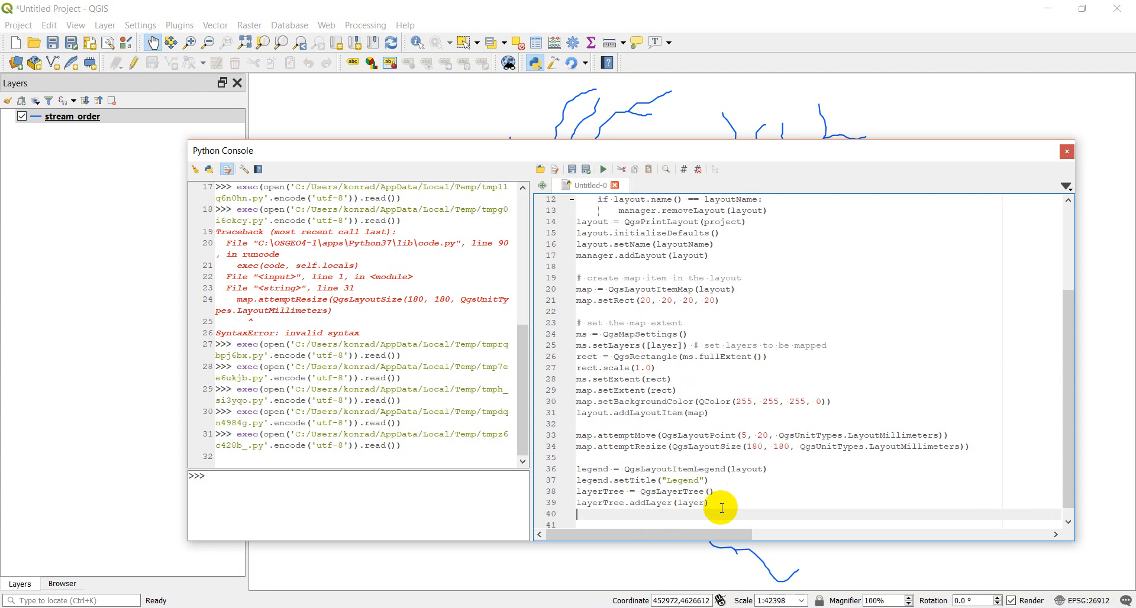
text(legend.model()
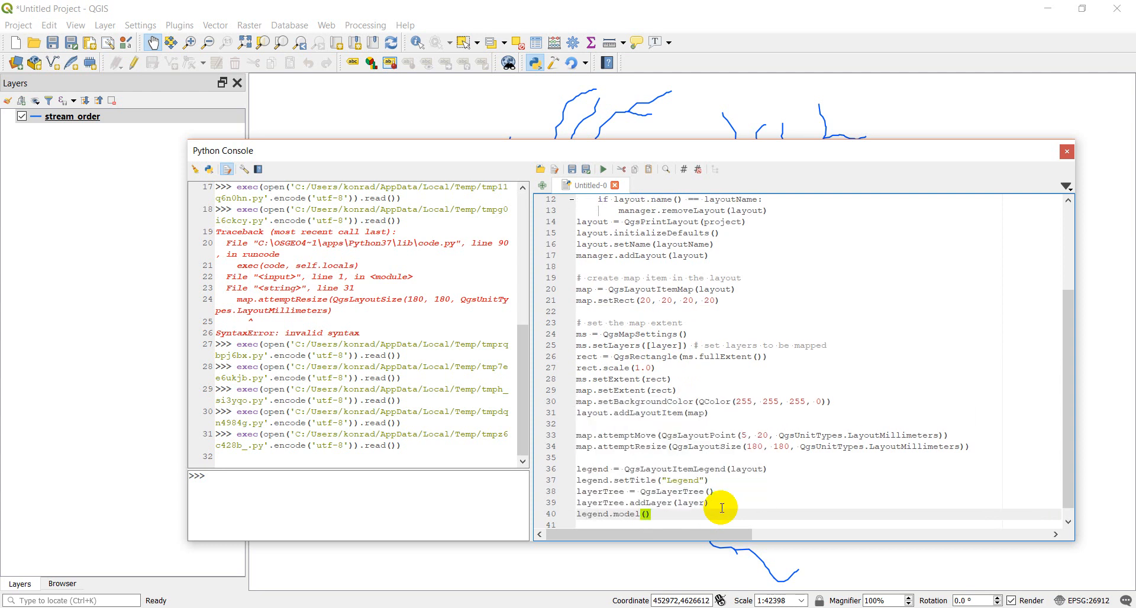
text(.setRoot)
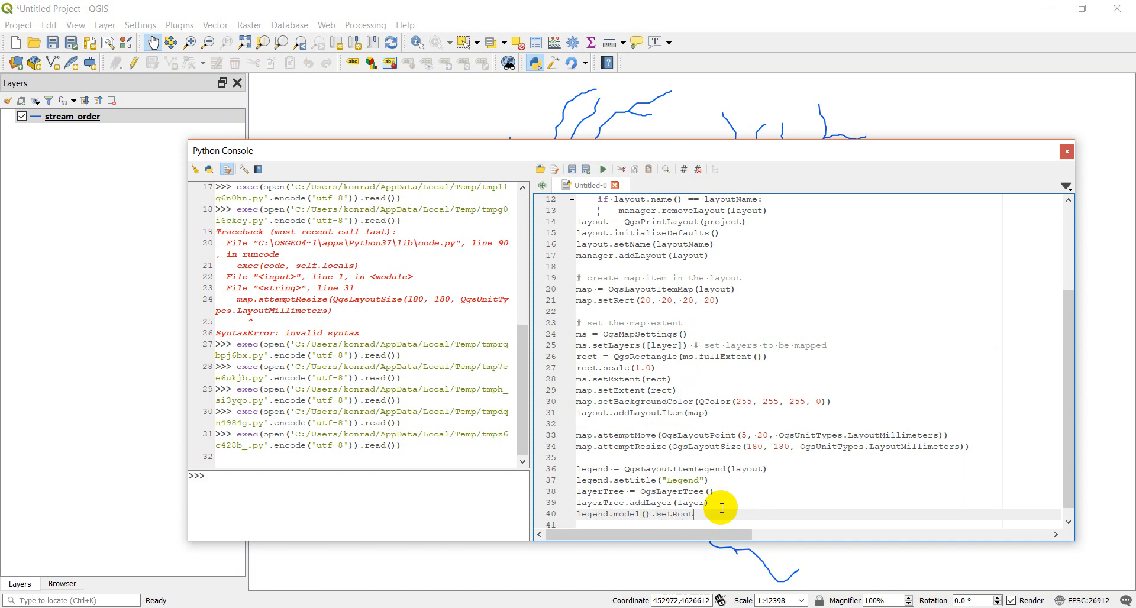
text(Group)
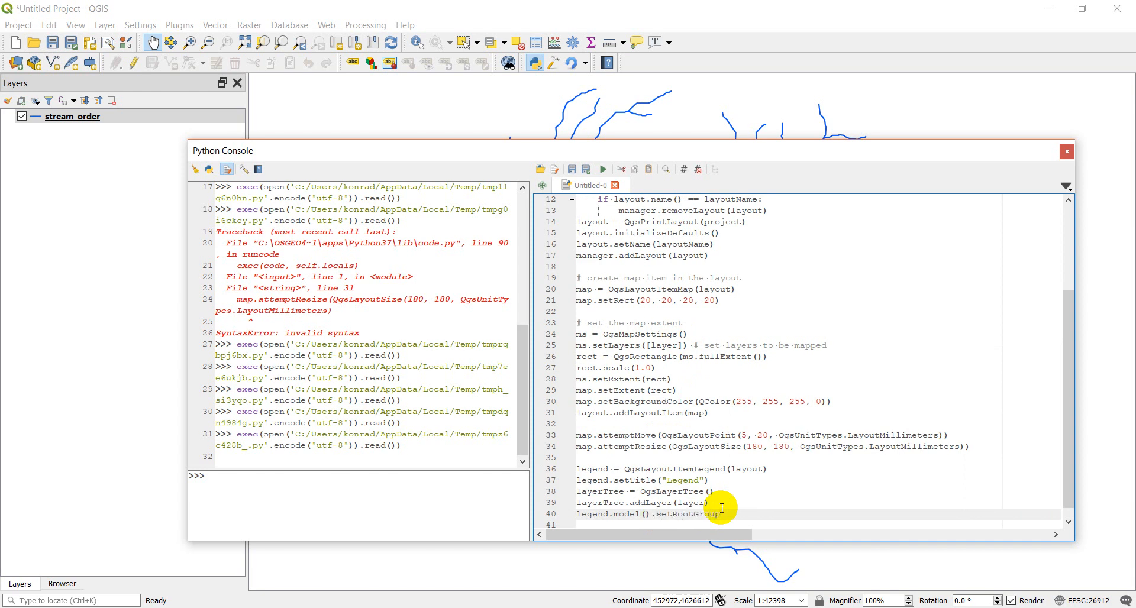
text((layerTree)
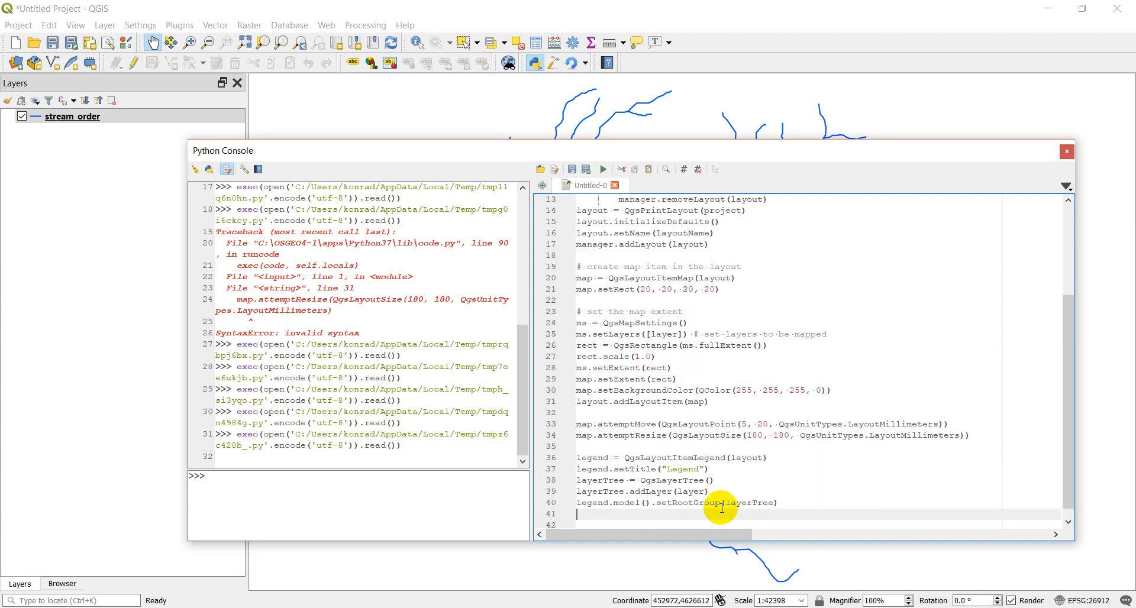
text(layout.)
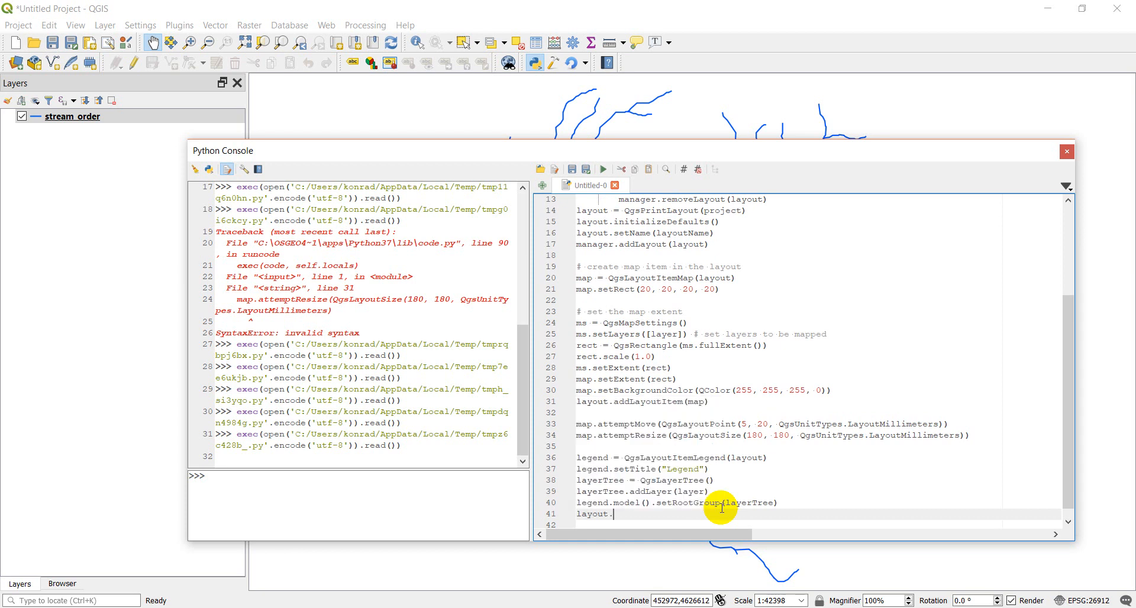
text(addLayoutItem(legend)
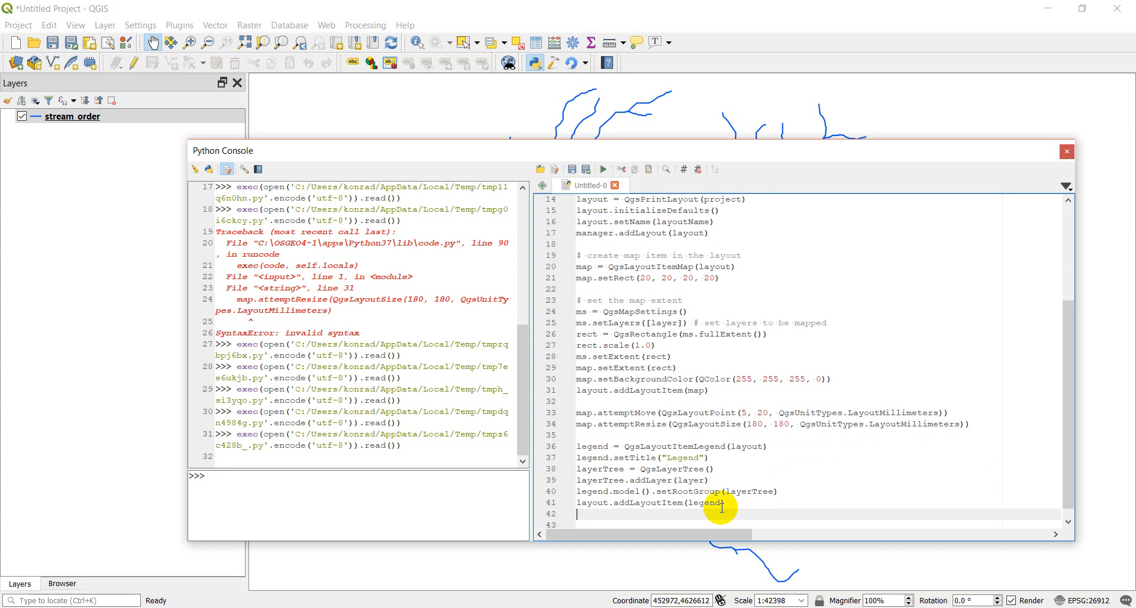
Step: Script legend.attemptMove(QgsLayoutPoint(230, 15, QgsUnitTypes.LayoutMillimeters))
text(legend.)
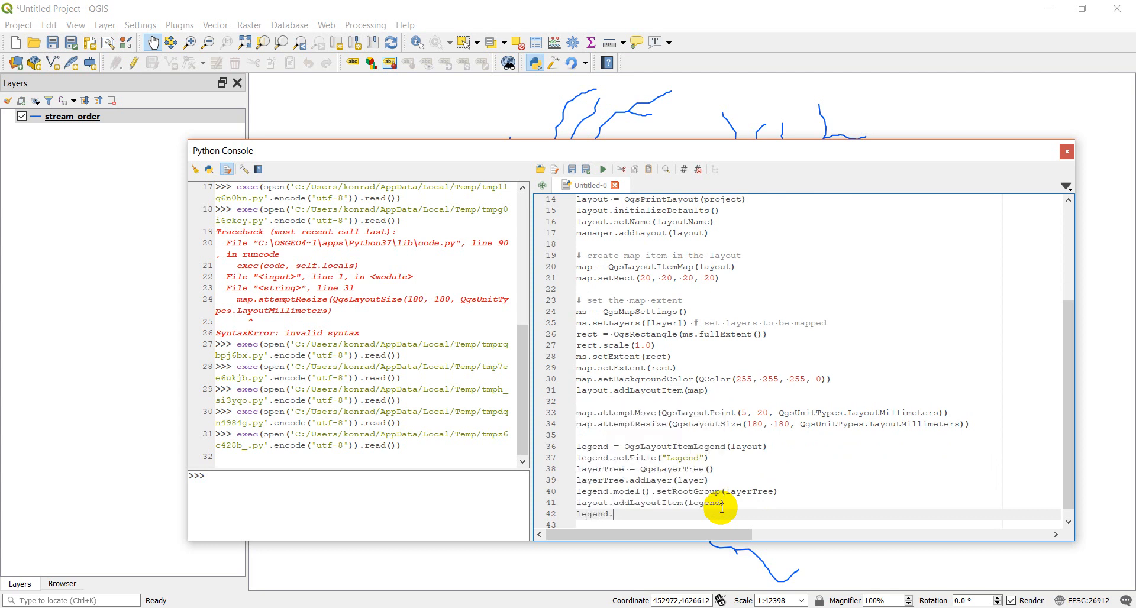
text(attemptMove()
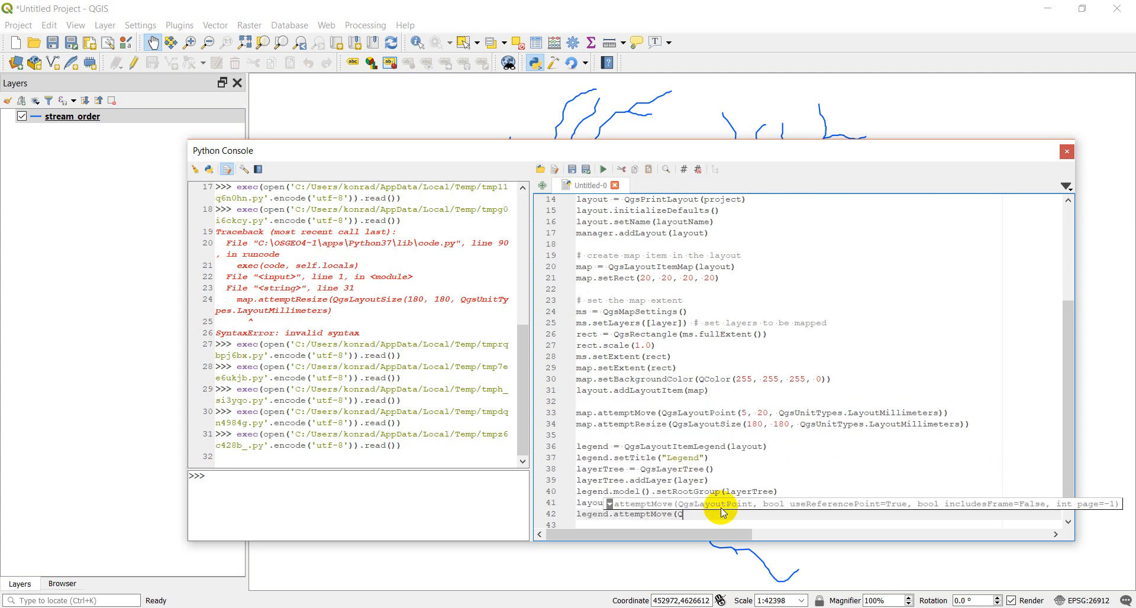
text(QgsLayoutPoint(230)
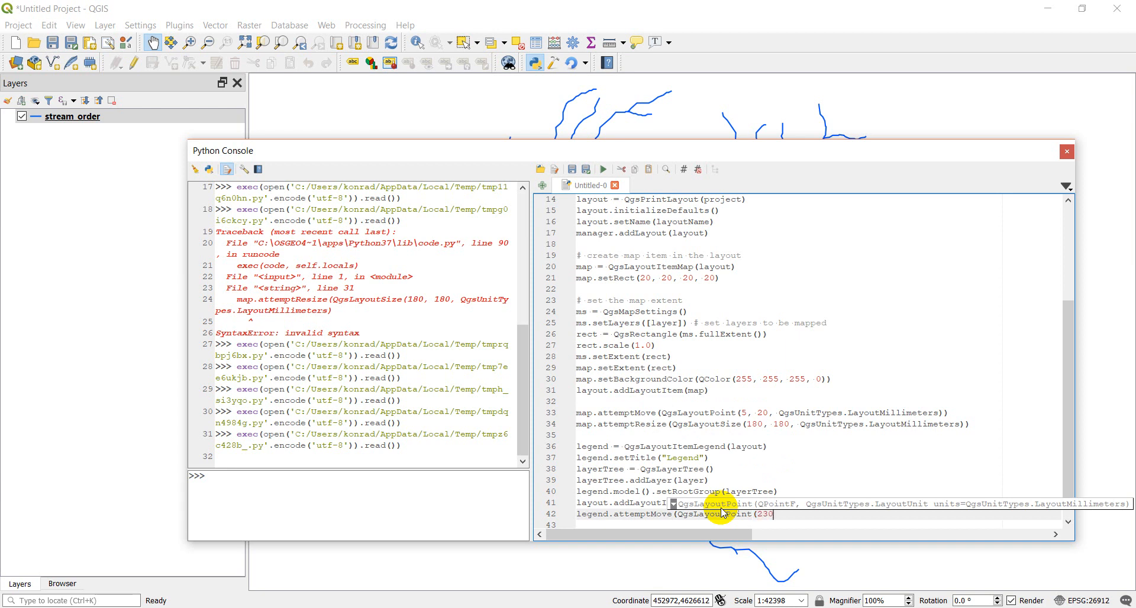
text(, 15, QgsUnitTypes)
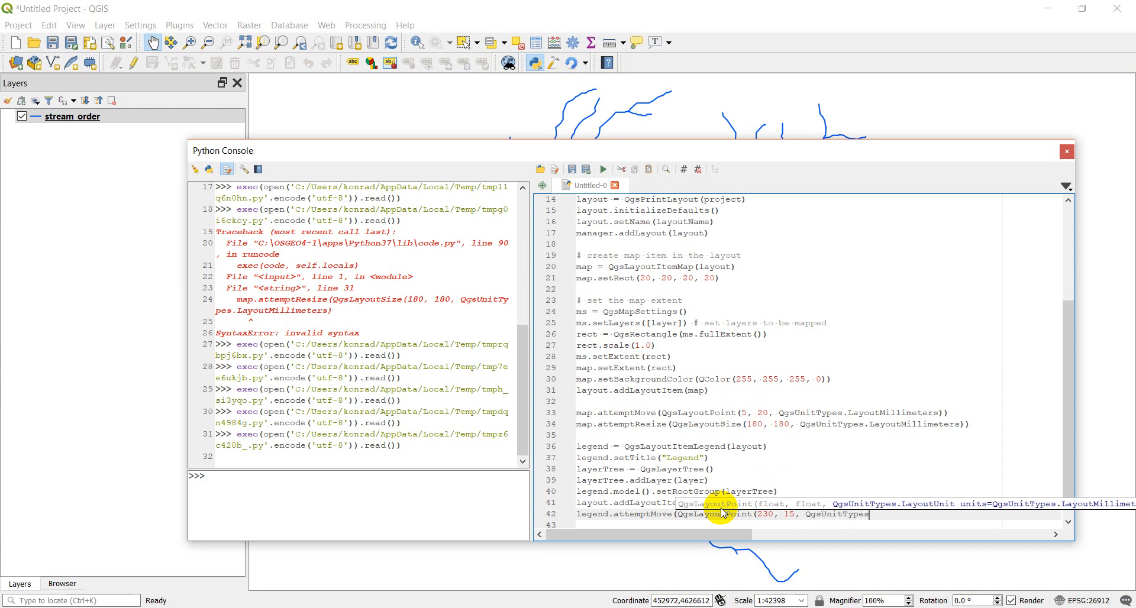
text(LayoutMillimeters)))
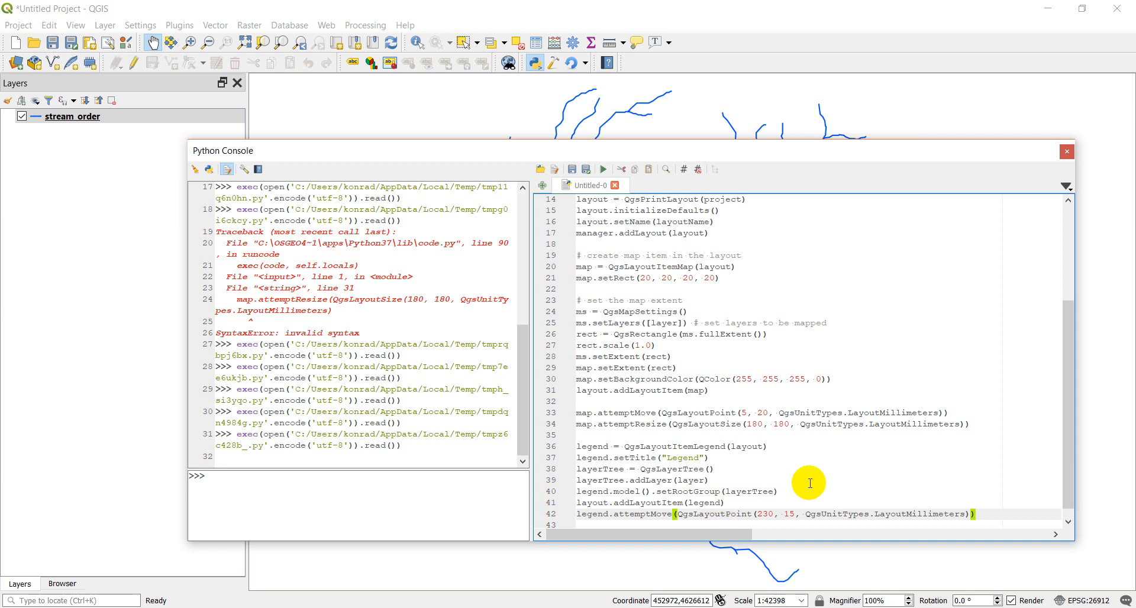
click(758, 514)
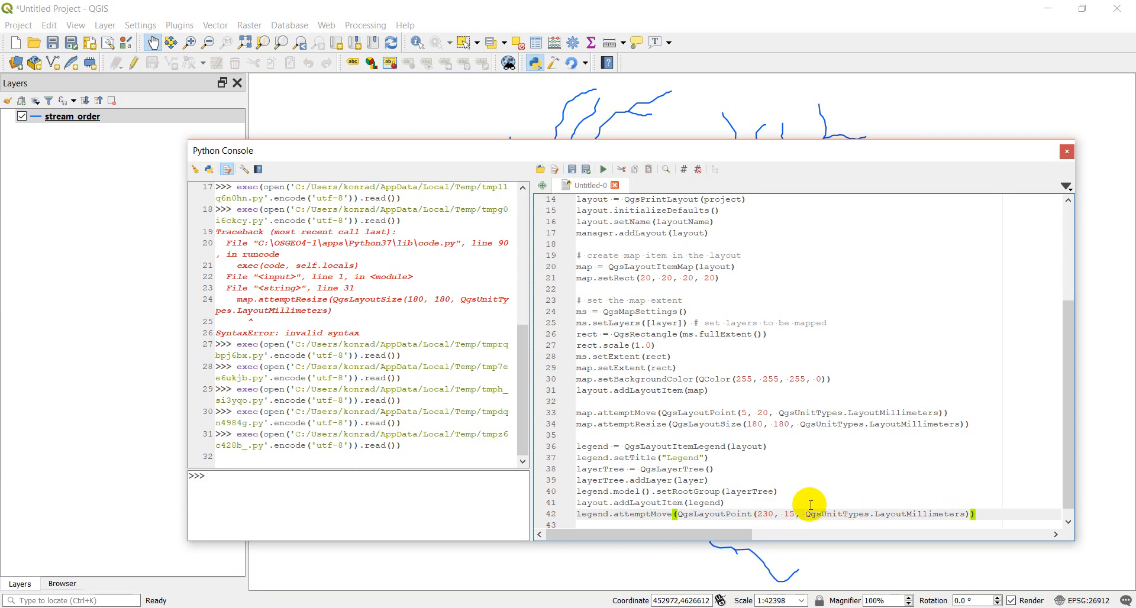
mouse_move(790, 484)
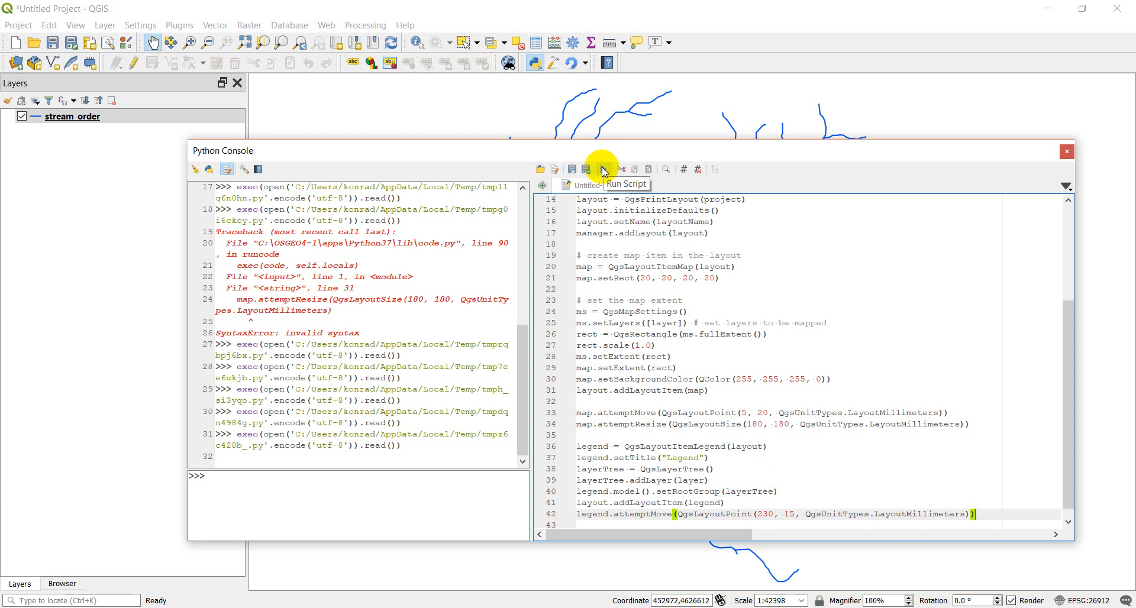
Step: Run the script and reopen Layout1 to see the legend at the page's top right
click(603, 169)
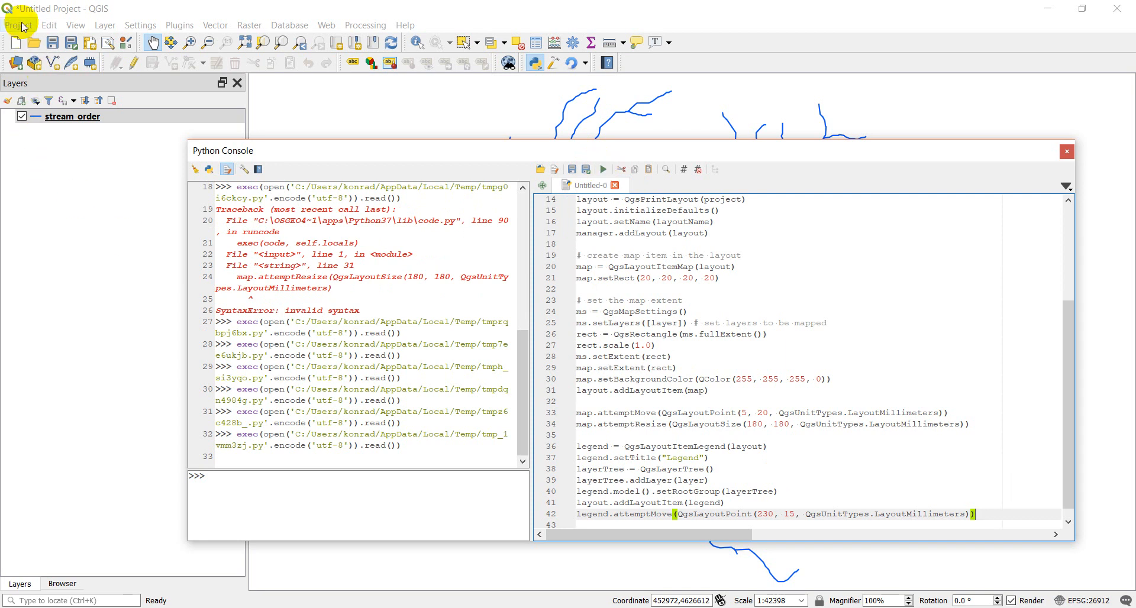
click(18, 25)
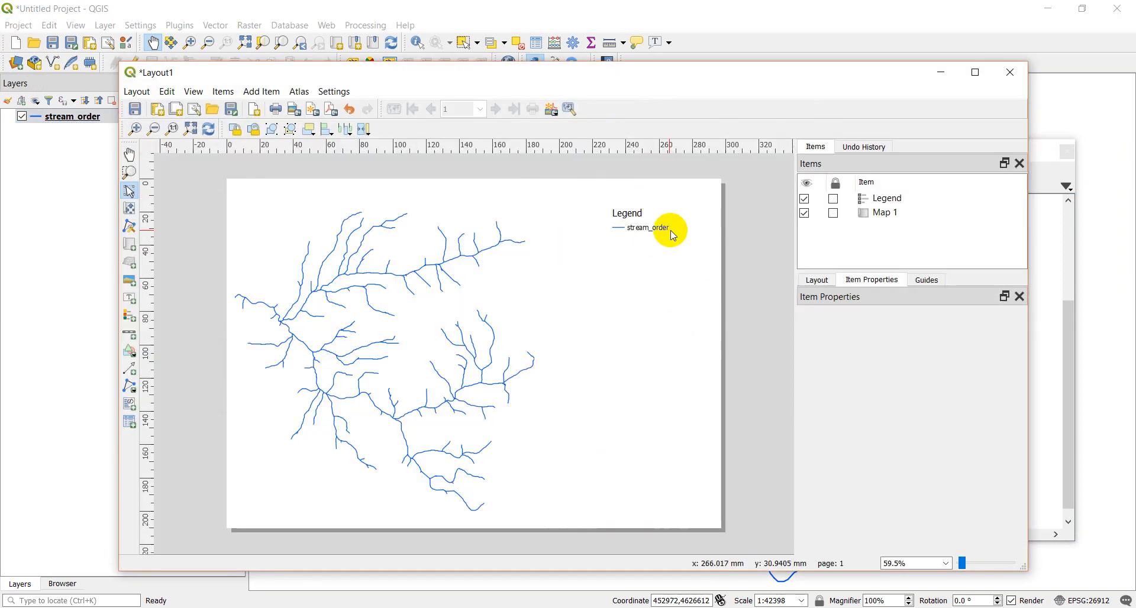
mouse_move(669, 236)
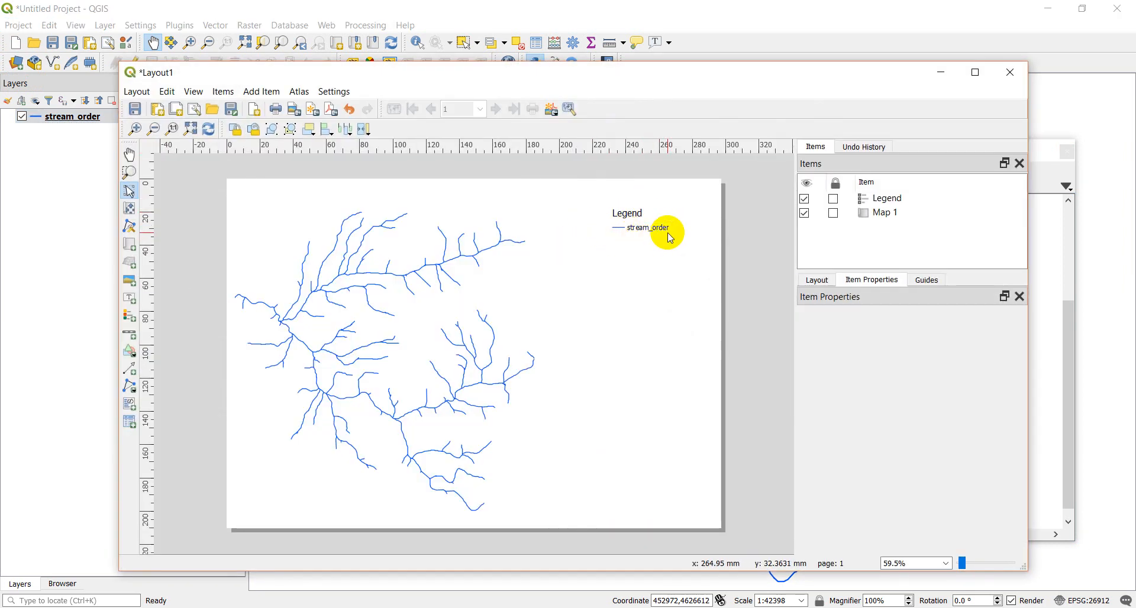
mouse_move(590, 234)
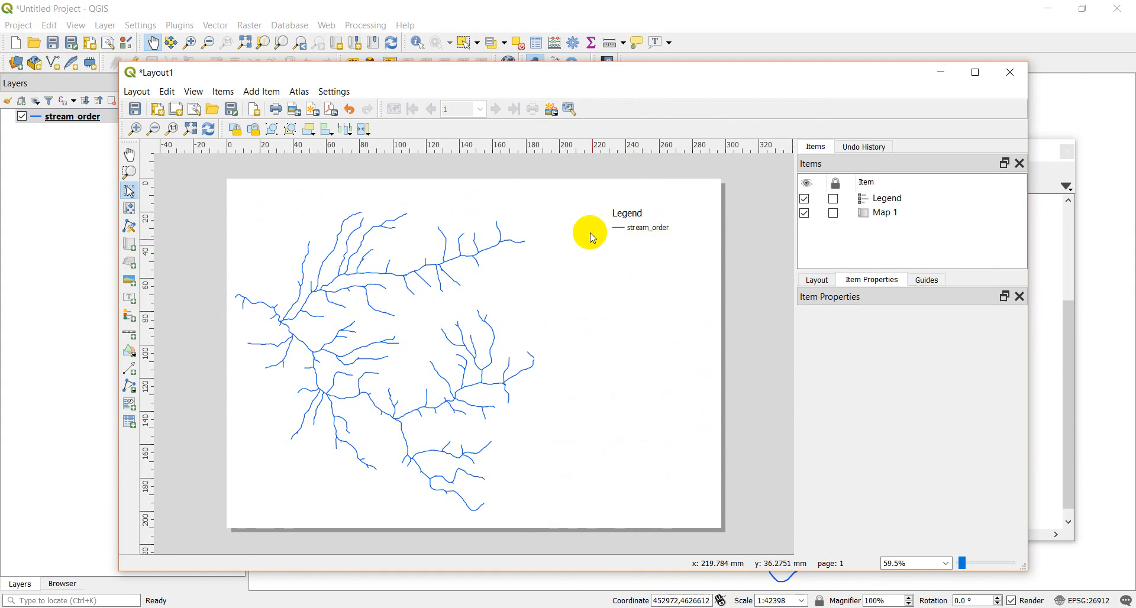
mouse_move(667, 290)
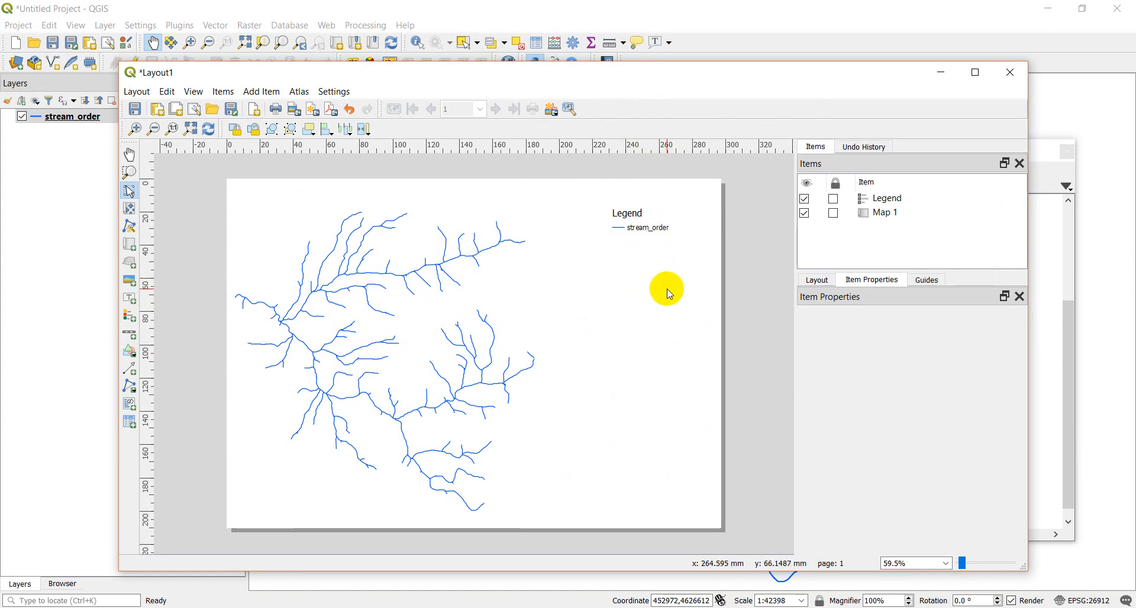
mouse_move(627, 256)
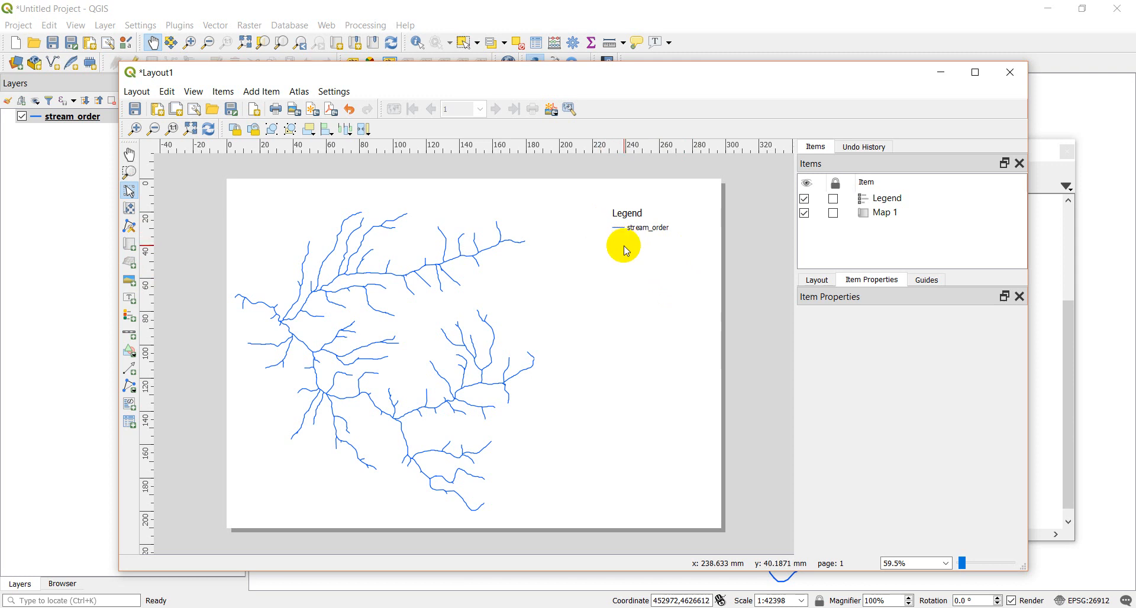
mouse_move(525, 266)
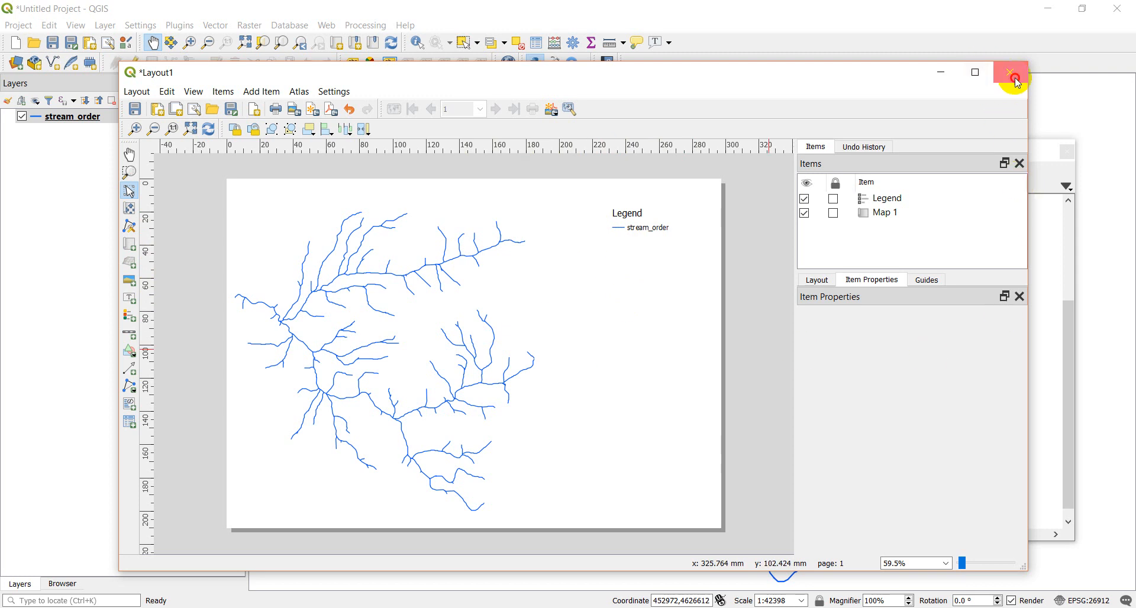
Step: Leave the layout and script scalebar = QgsLayoutItemScaleBar(layout) plus a scalebar.setStyle call
click(1008, 72)
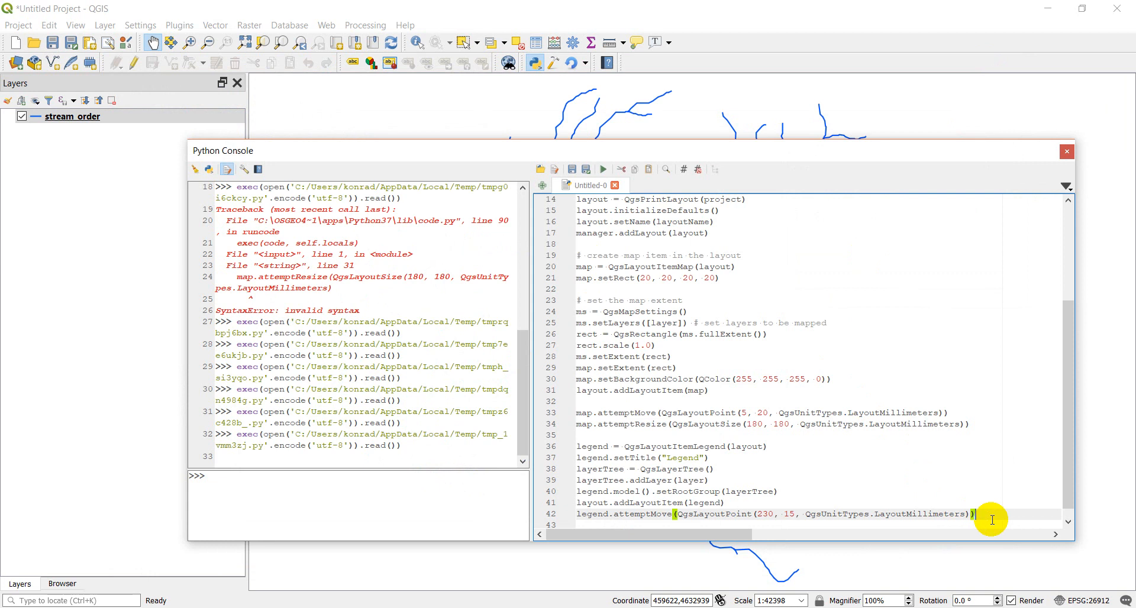
mouse_move(978, 504)
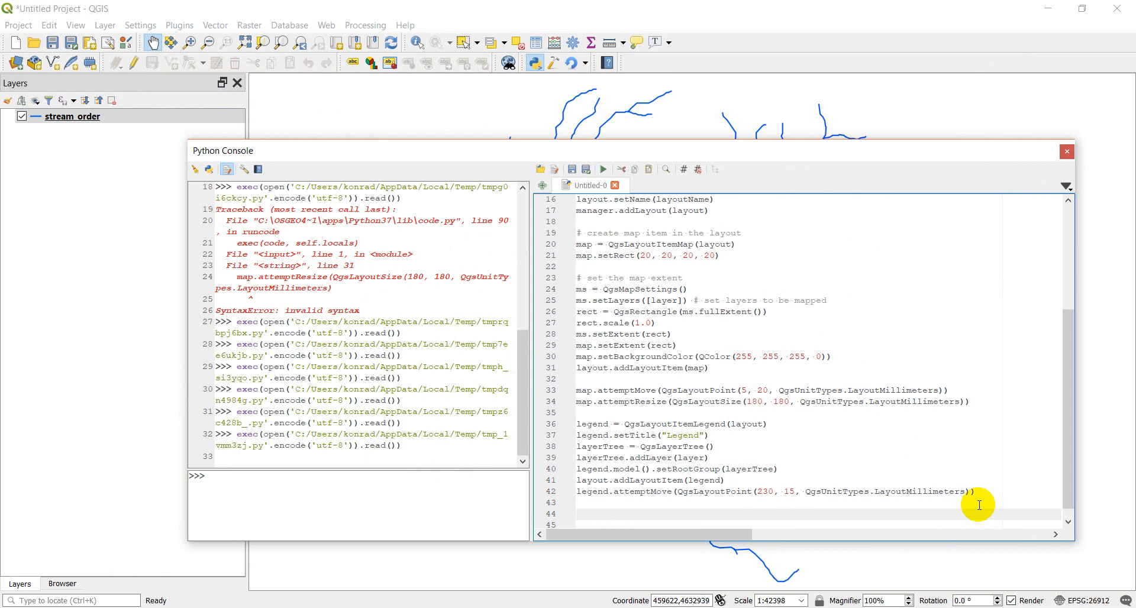
text(scalebar =)
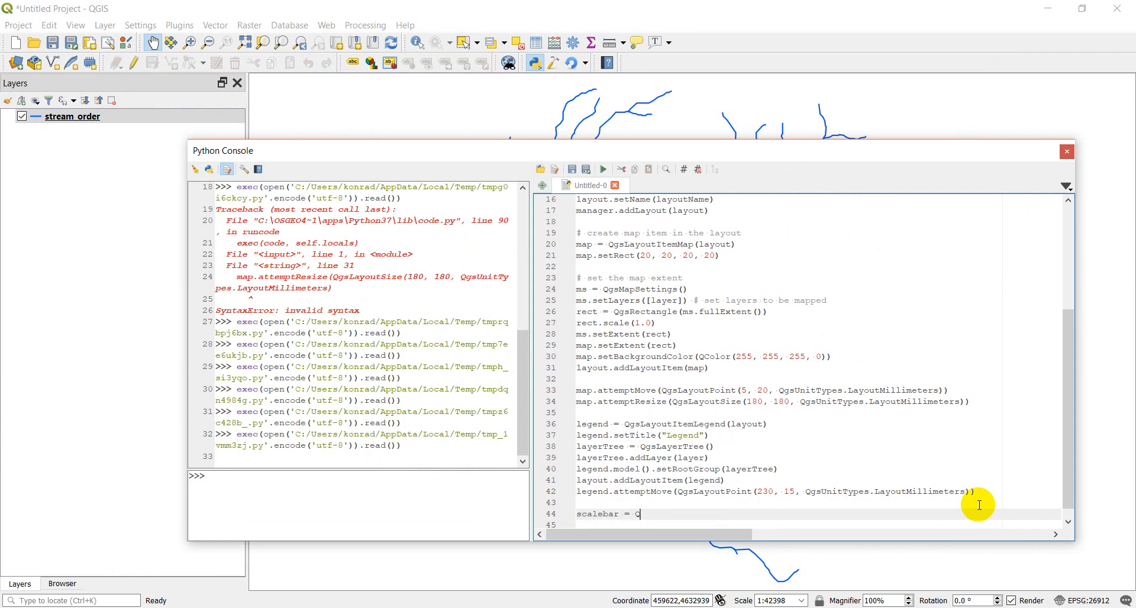
text(QgsLayoutItemScaleBar)
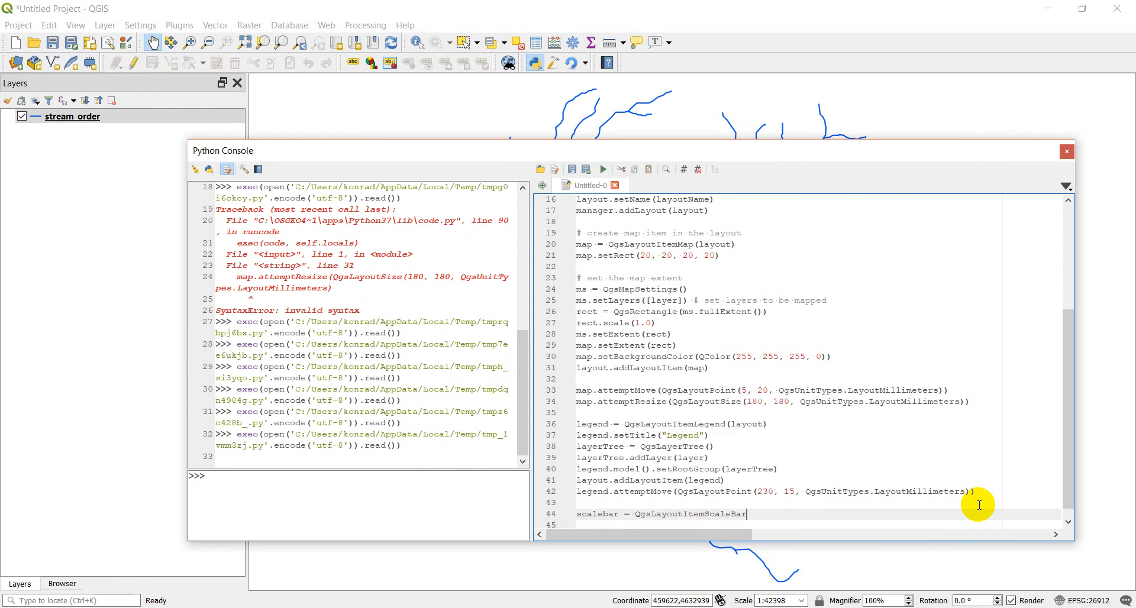
text((layout)
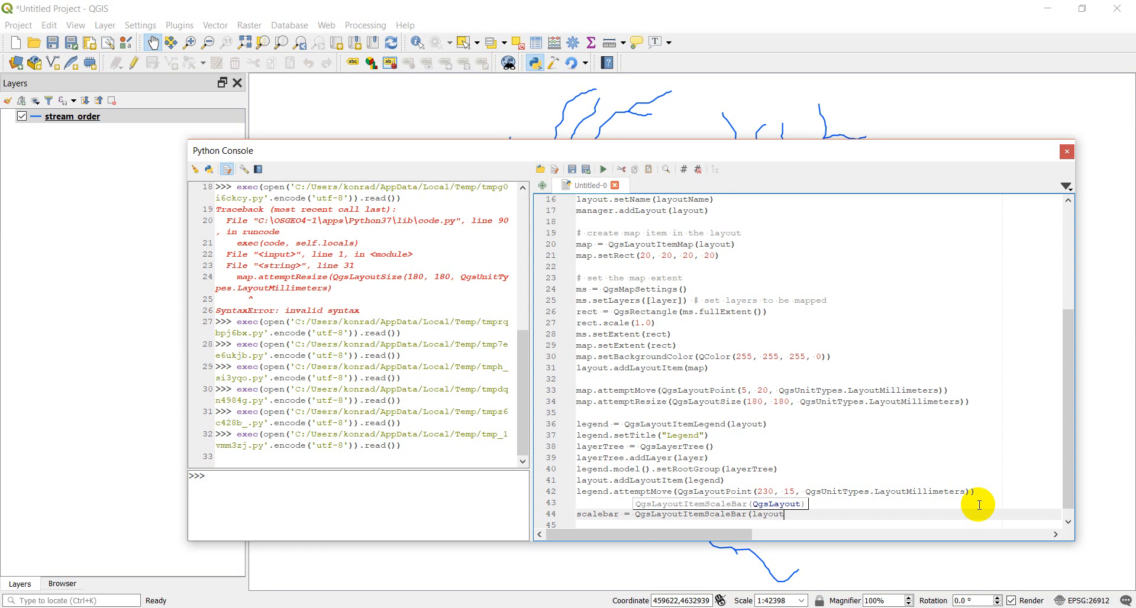
text())
click(816, 524)
text(scalebar)
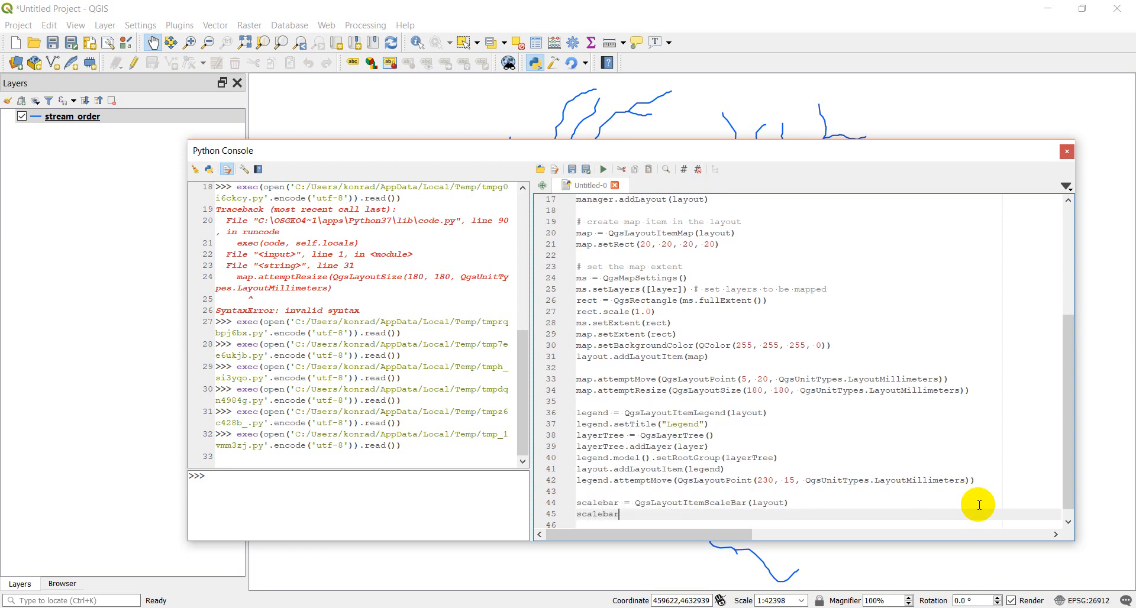
text(.se)
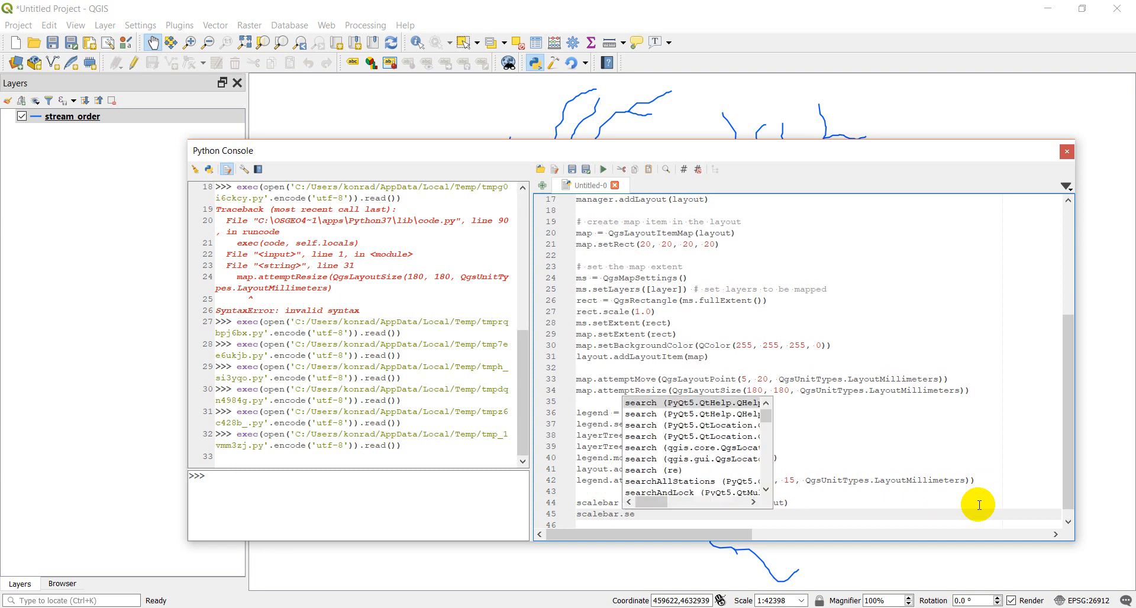
text(setStyle)
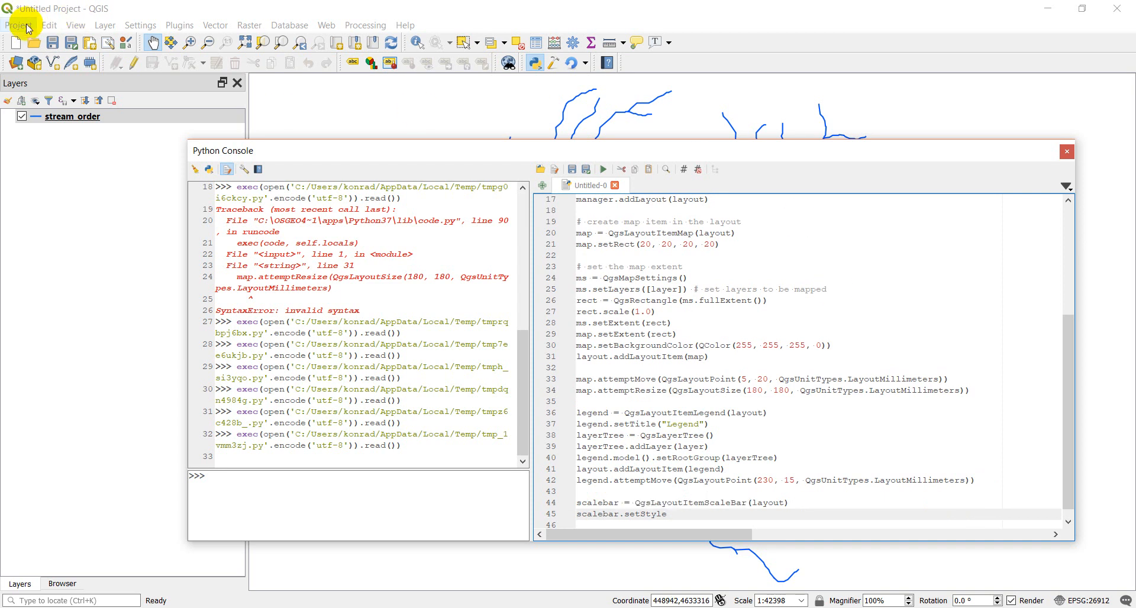
Step: Reopen Layout1 and browse the scale bar Style dropdown to find valid style names
click(14, 25)
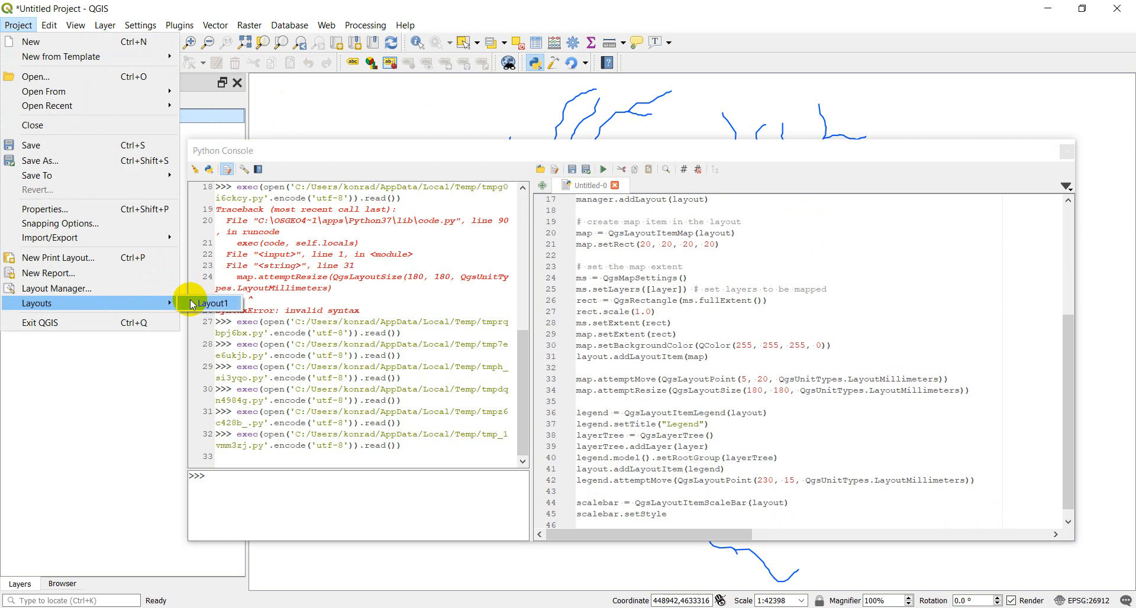
click(213, 303)
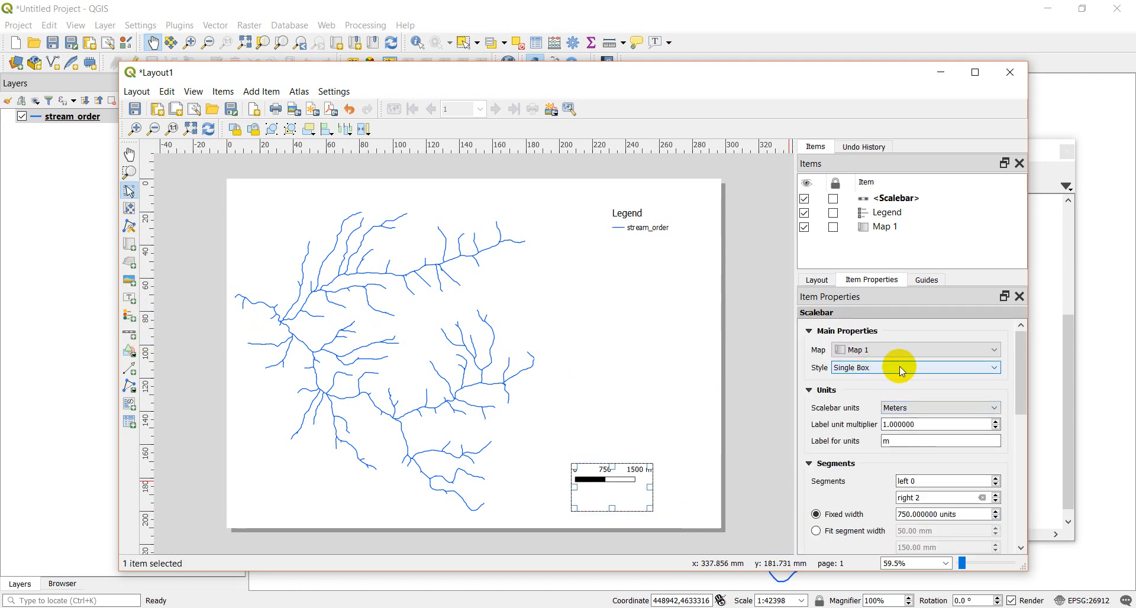
click(914, 367)
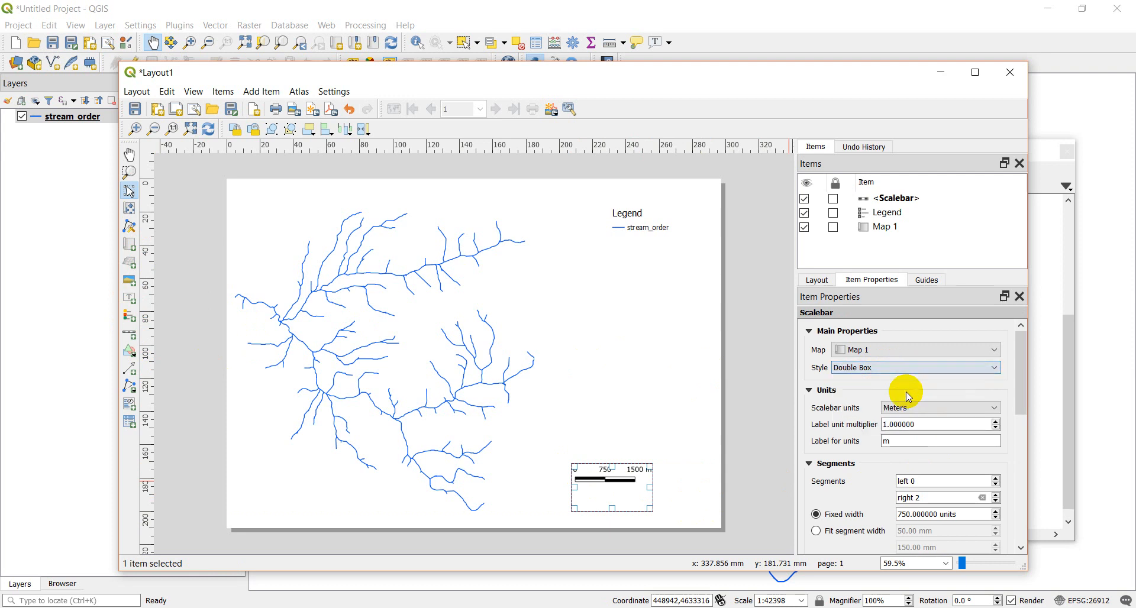
click(915, 366)
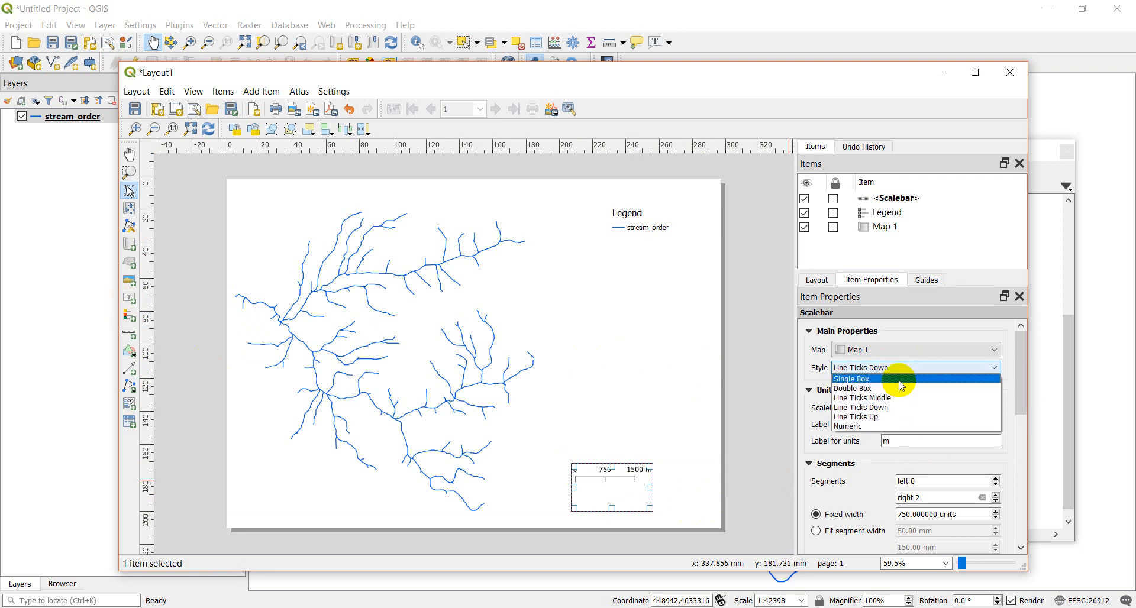
click(855, 416)
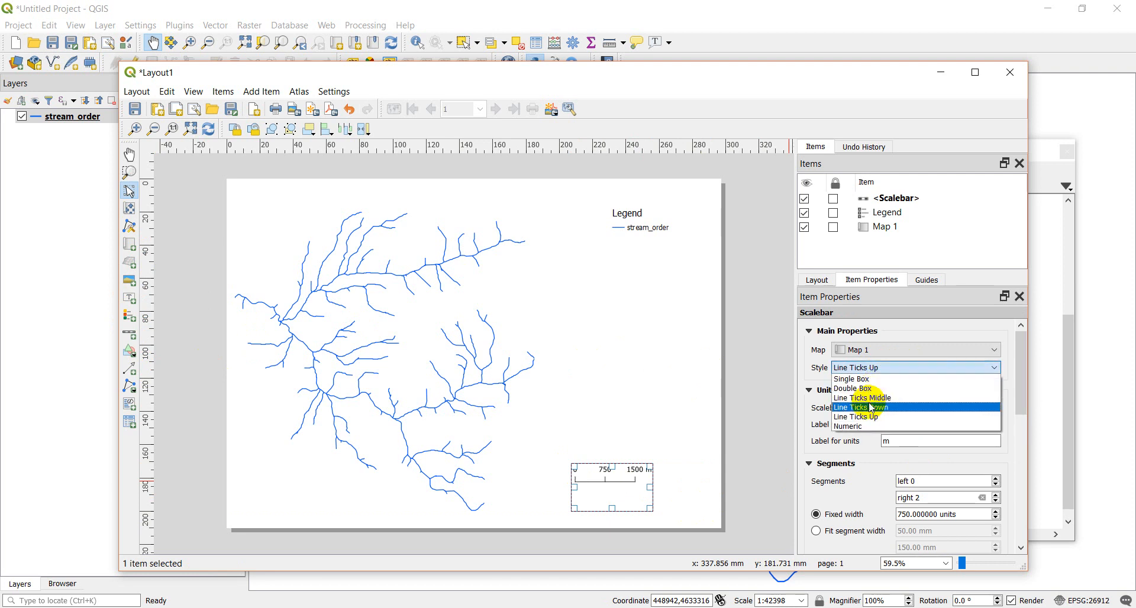
click(847, 425)
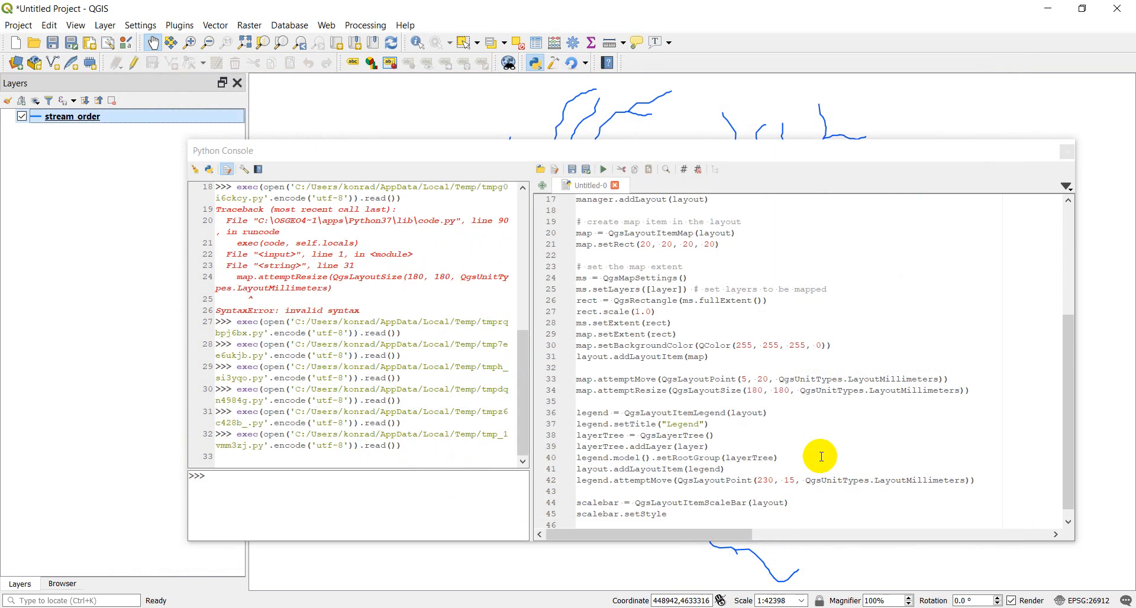
mouse_move(686, 521)
text(()
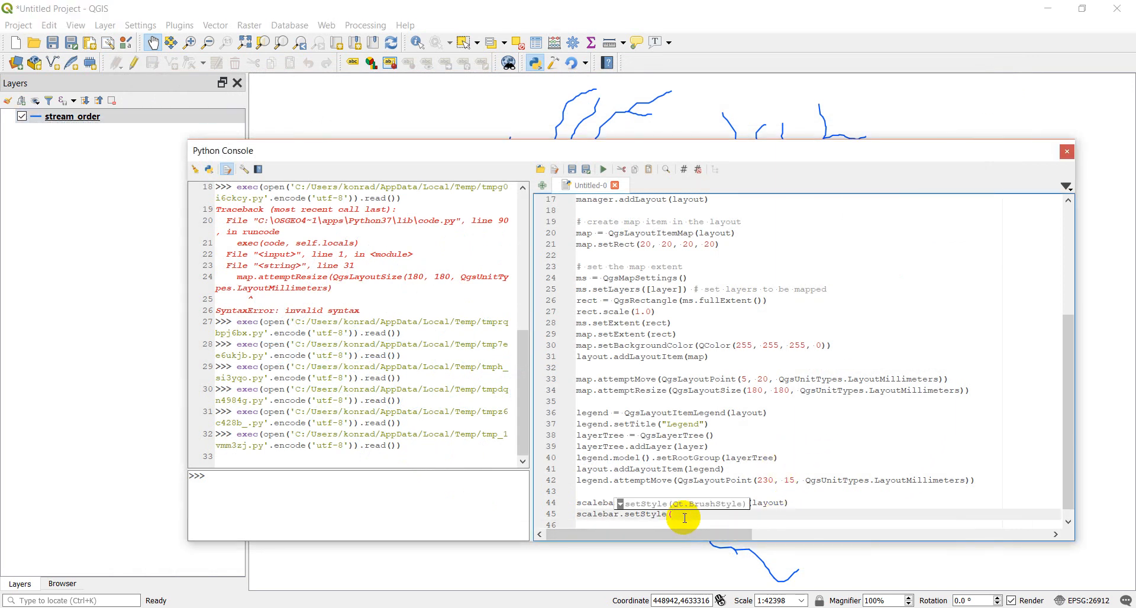
Step: Set the scale bar style to 'Line Ticks Up' and units to QgsUnitTypes.DistanceKilometers
text('Line Ticks Up'))
click(817, 524)
text(scalebar)
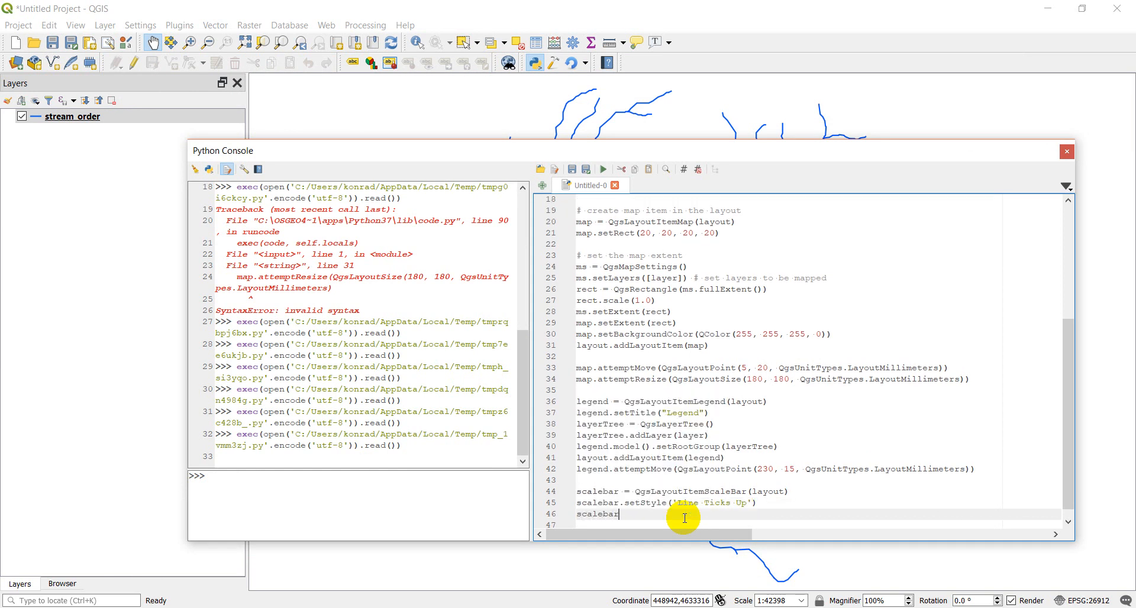
text(.setUnits(QgsUnitTypes.)
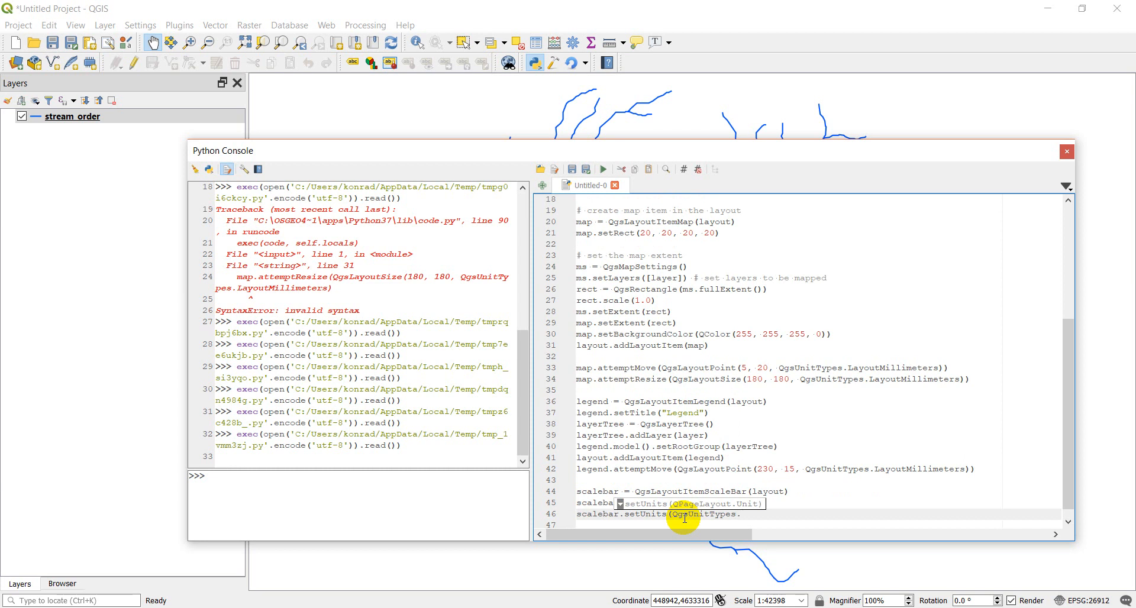
mouse_move(945, 486)
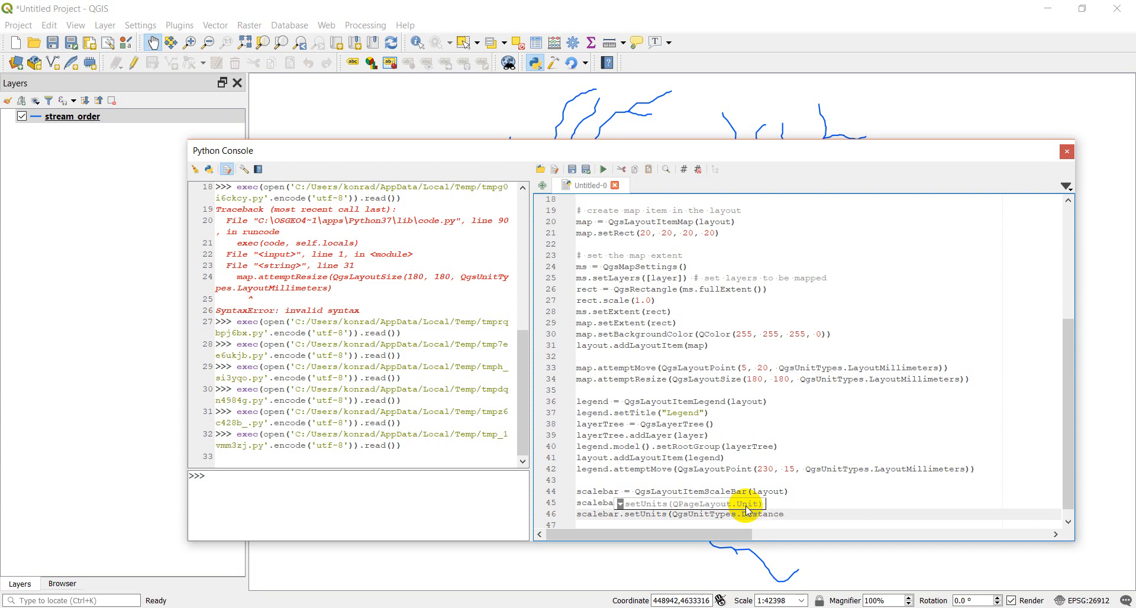
text(Kilometers))
click(816, 524)
text(scalebar.)
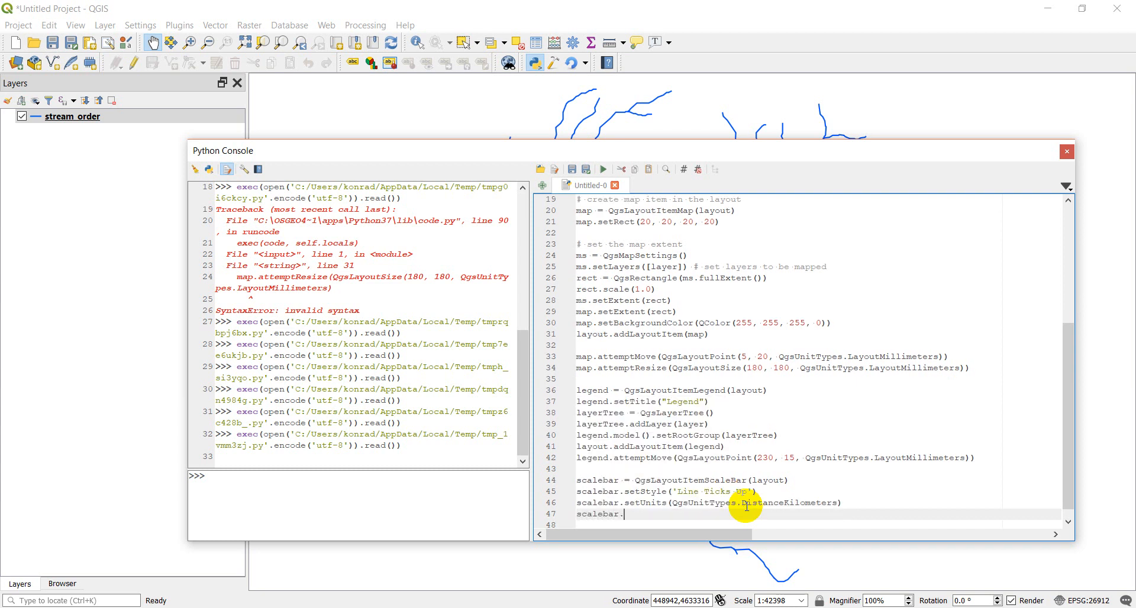
Step: Script setNumberOfSegments(4) and setNumberOfSegmentsLeft(0) on the scale bar
text(setNumbero)
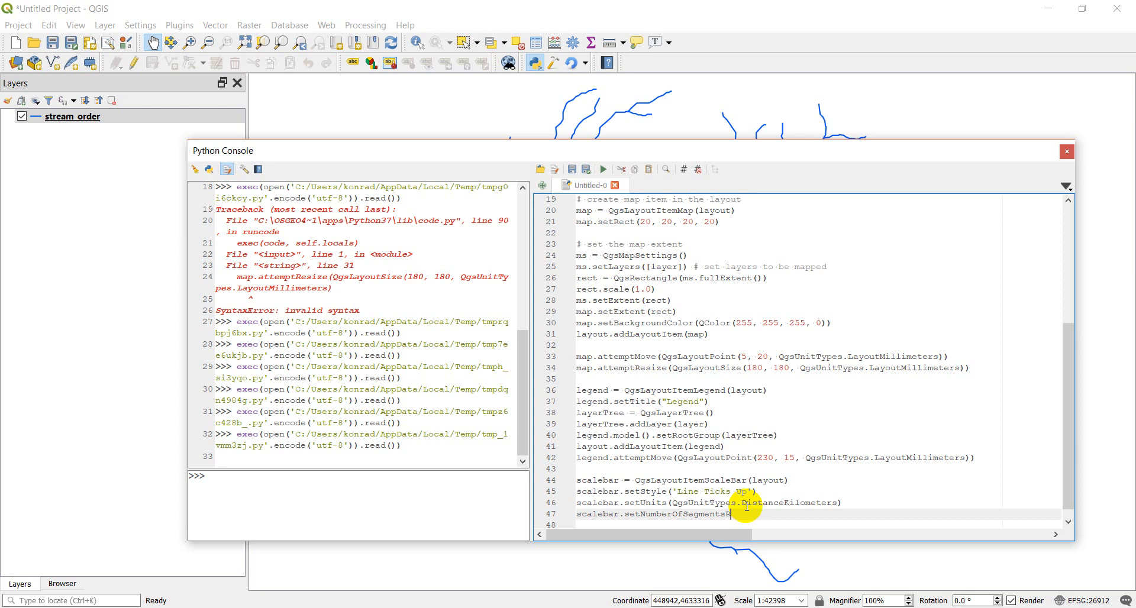
text(ight)
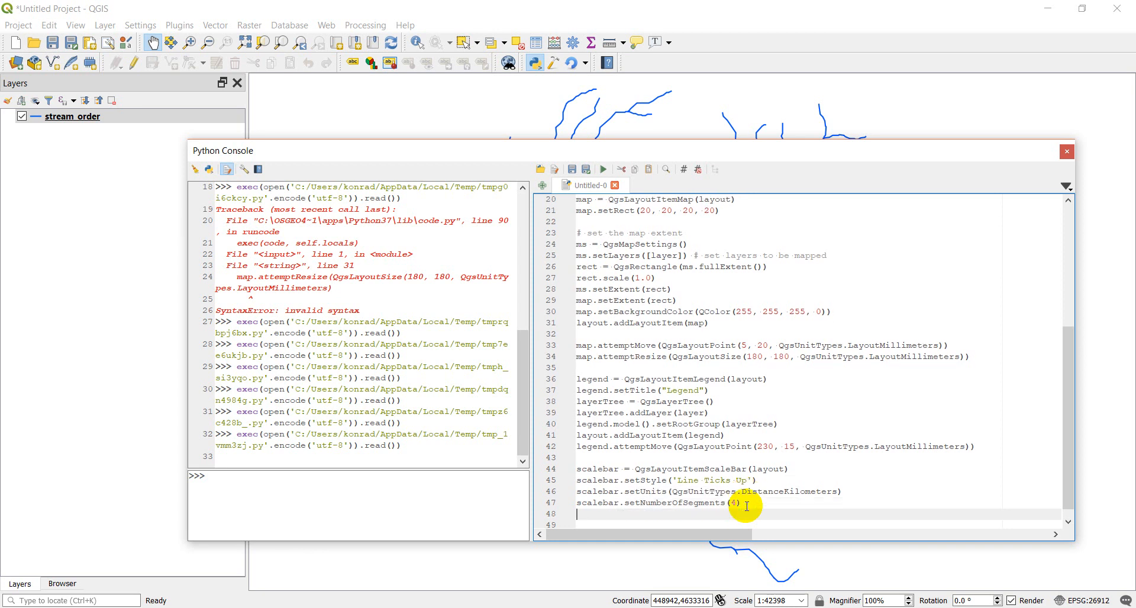
text(scaleba)
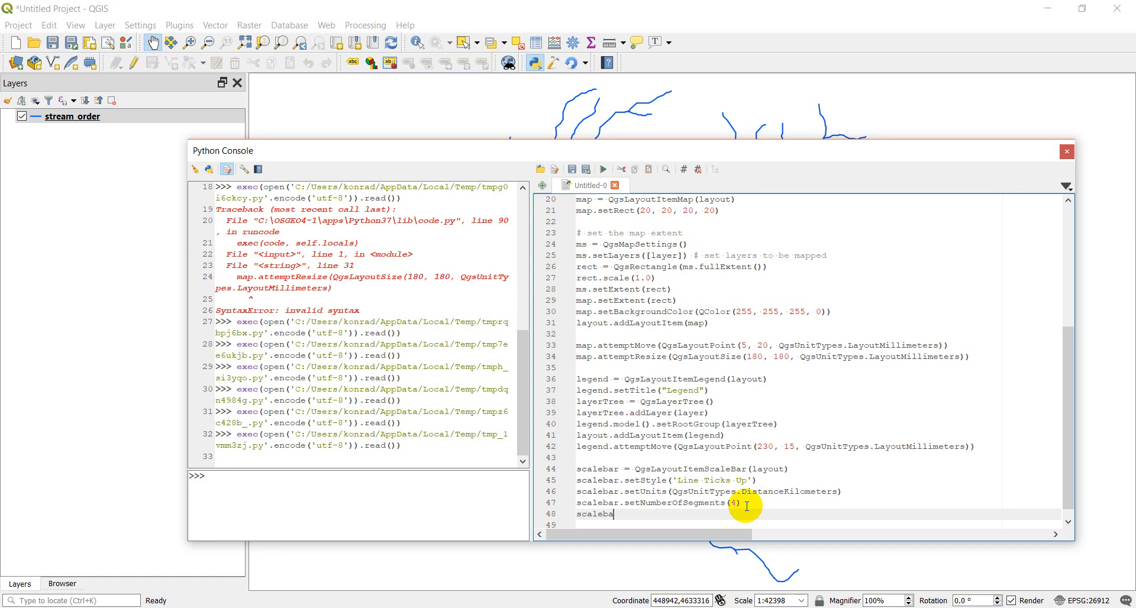
text(.setNumberofSegment)
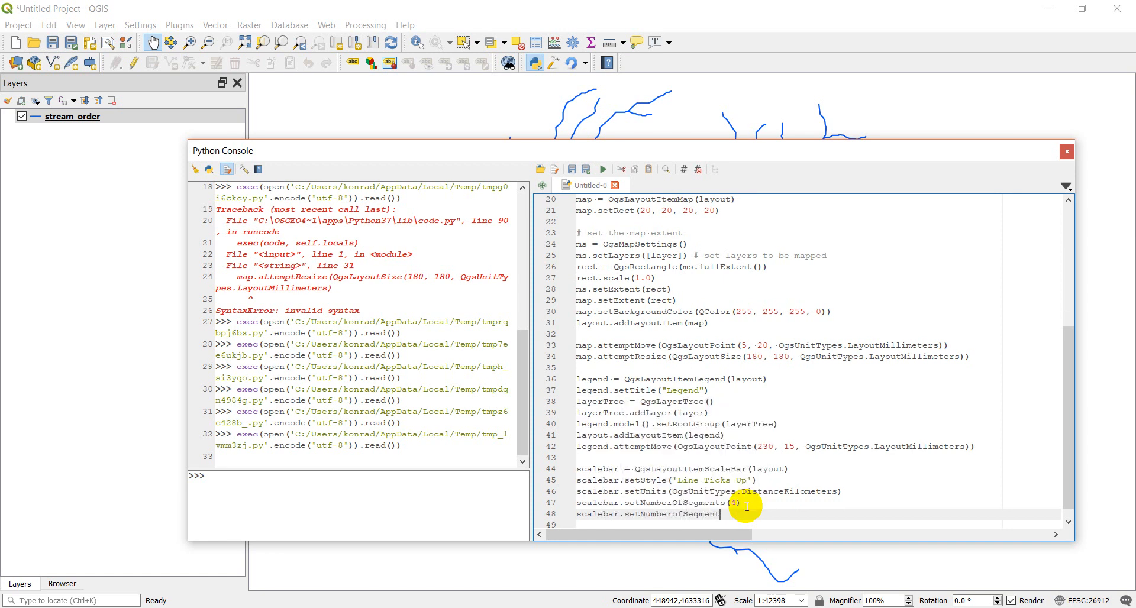
text(Left)
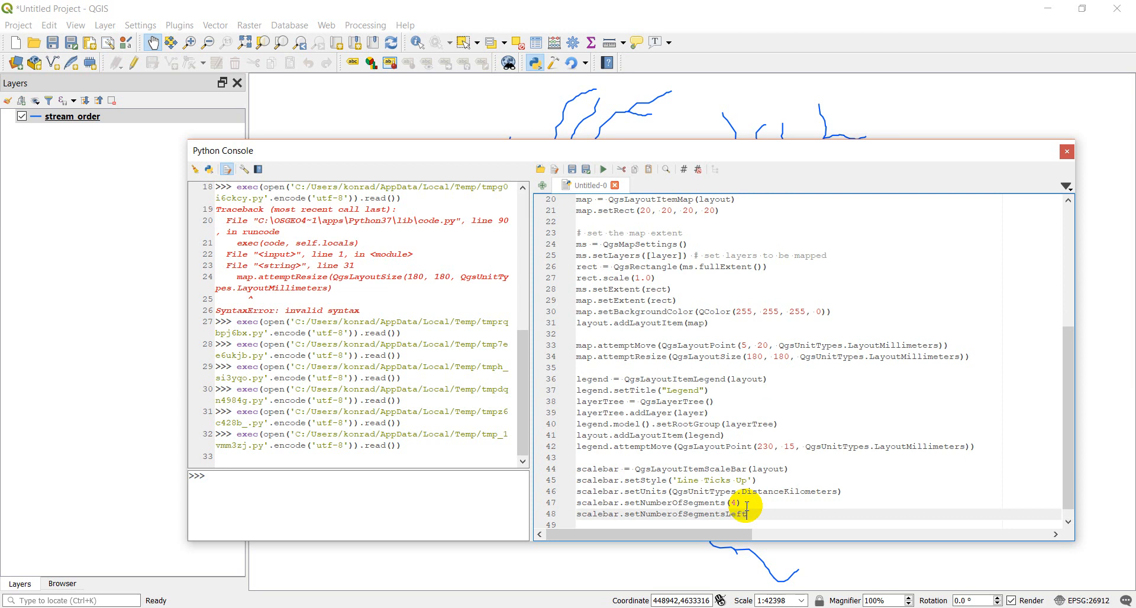
text((0))
click(816, 524)
text(scalebar.update()
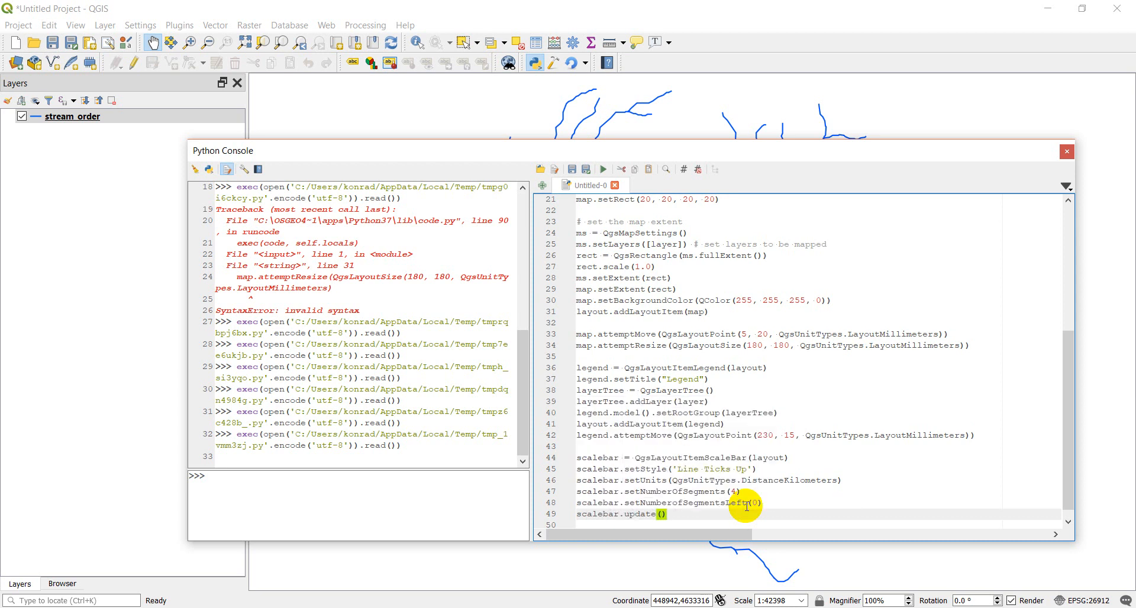
Step: Script layout.addLayoutItem(scalebar) and start its attemptMove call
text(layou)
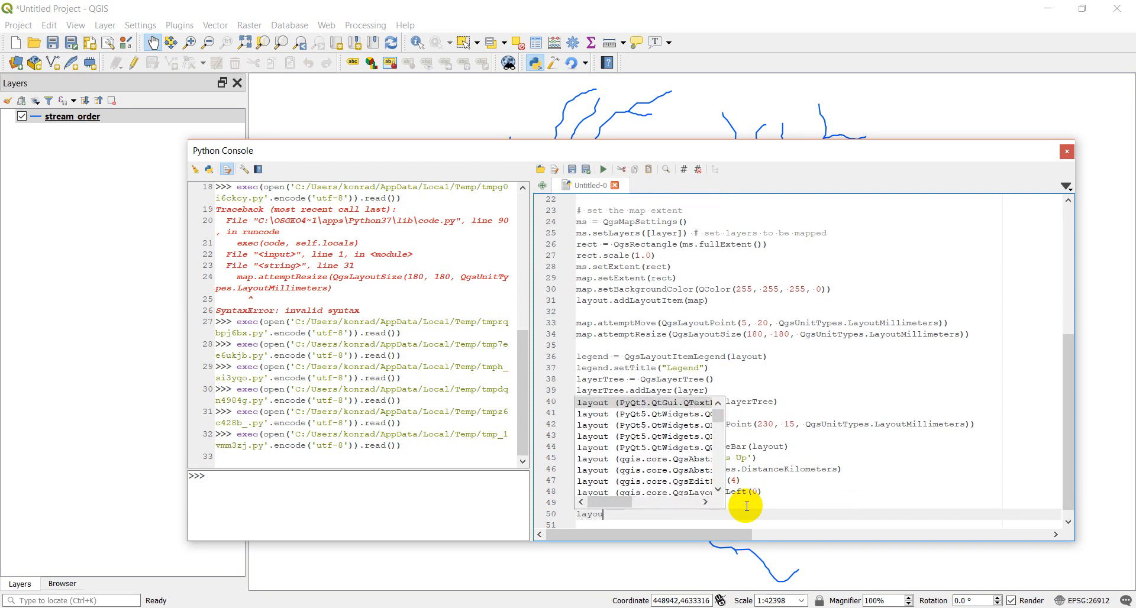
text(.addLayoutItem(scalebar)
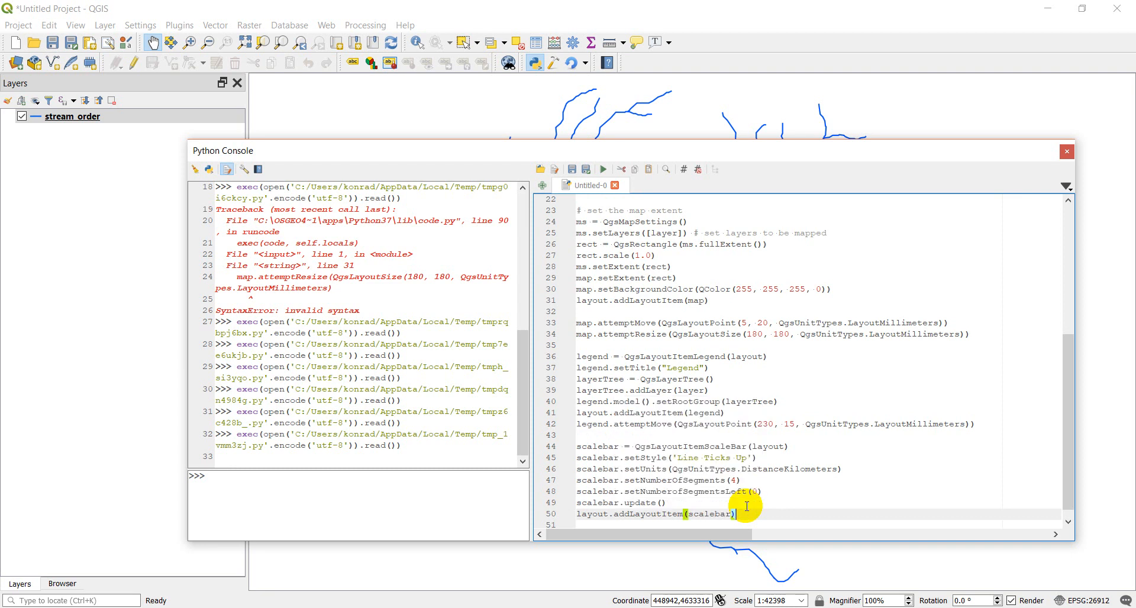
text(scalebar.a)
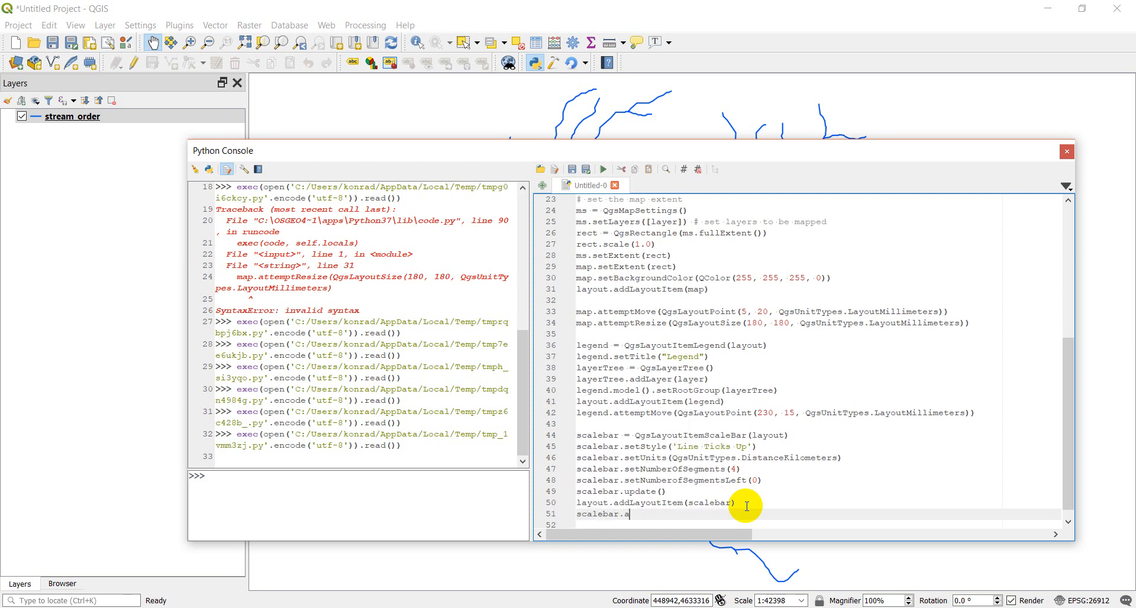
text(ttempt)
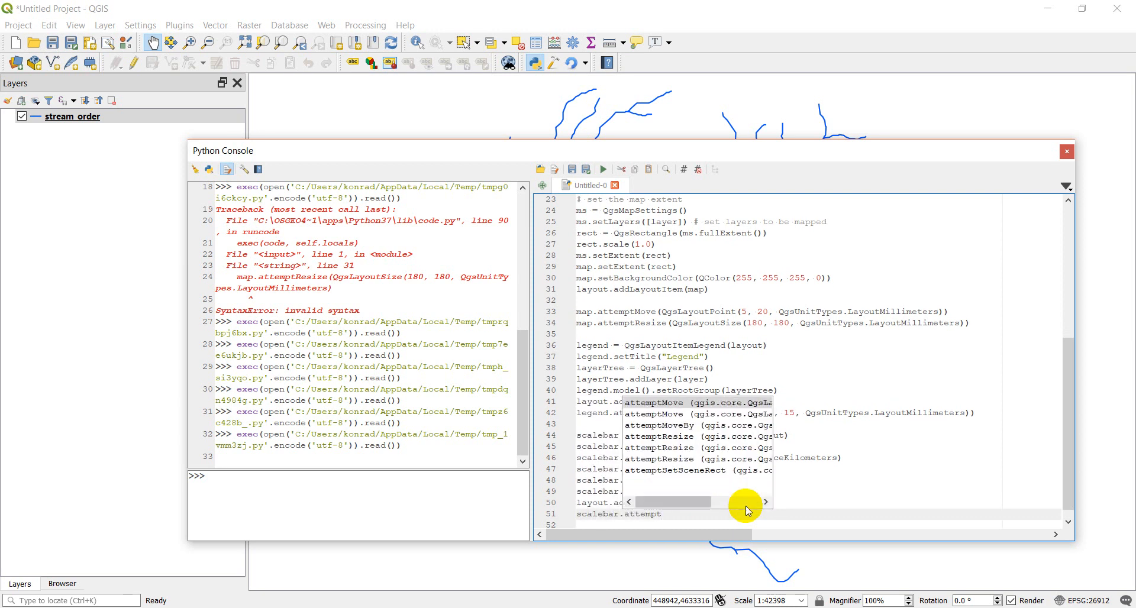
click(653, 402)
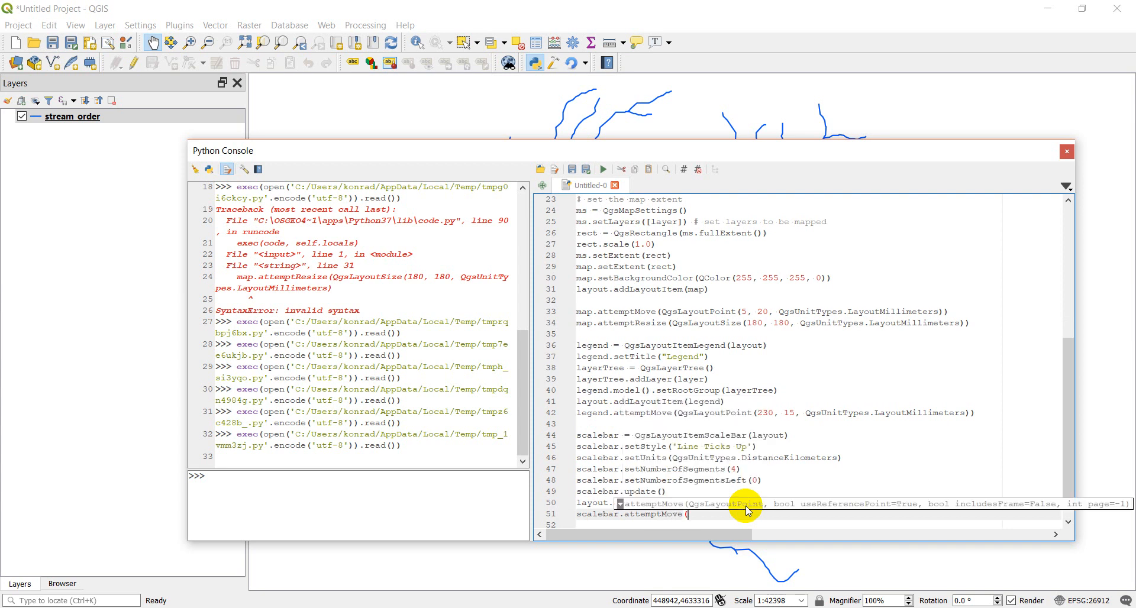
Step: Position the scale bar at QgsLayoutPoint(220, 190) in layout millimetres
text(QgsLayoutPoint()
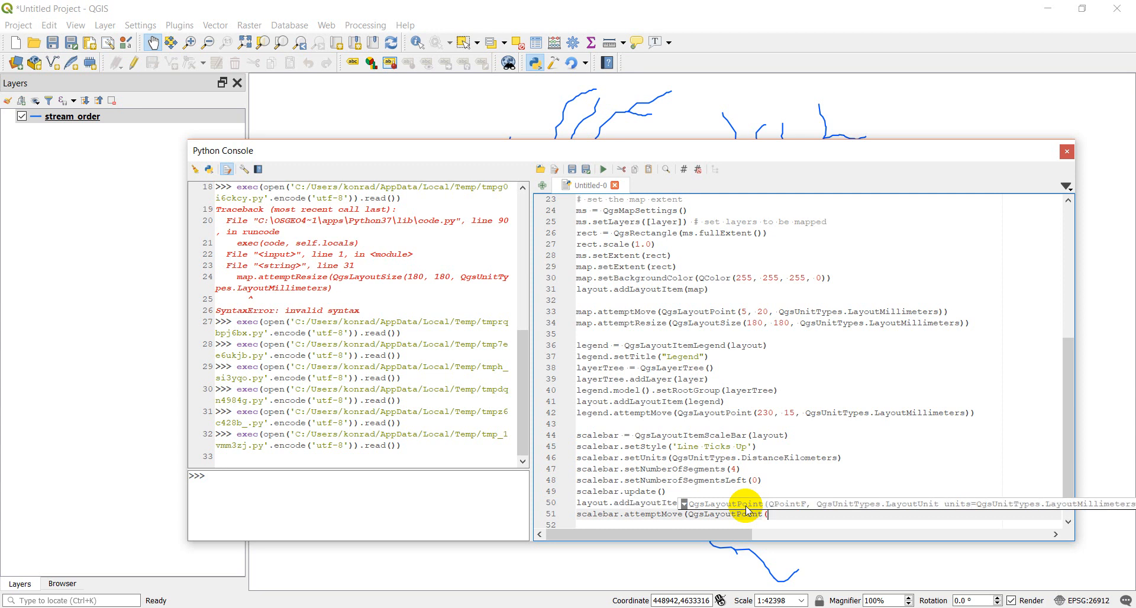
text(220)
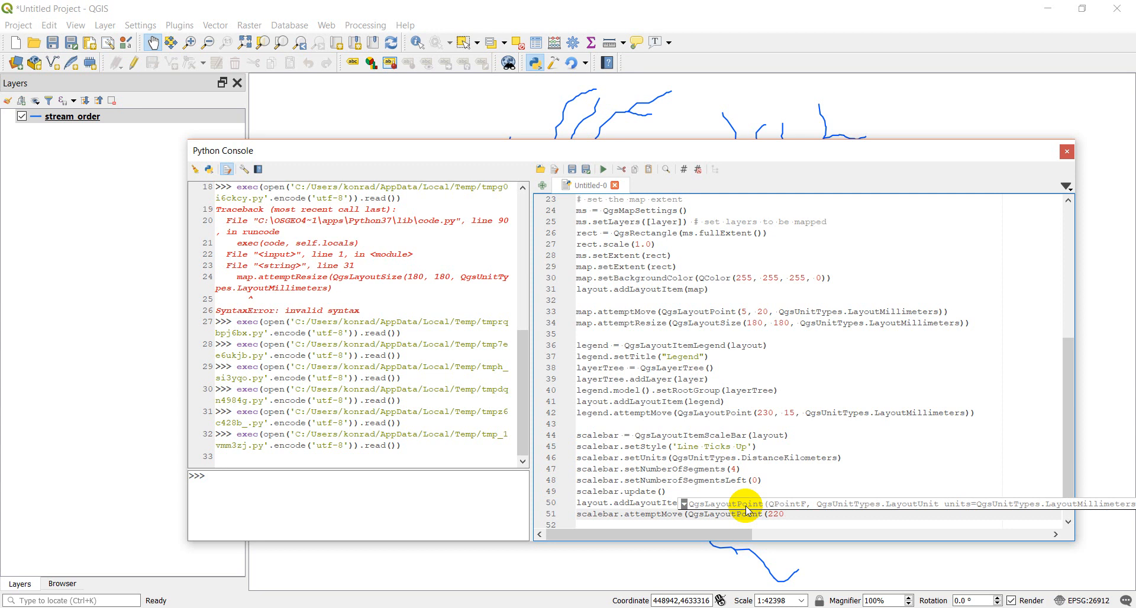
text(,)
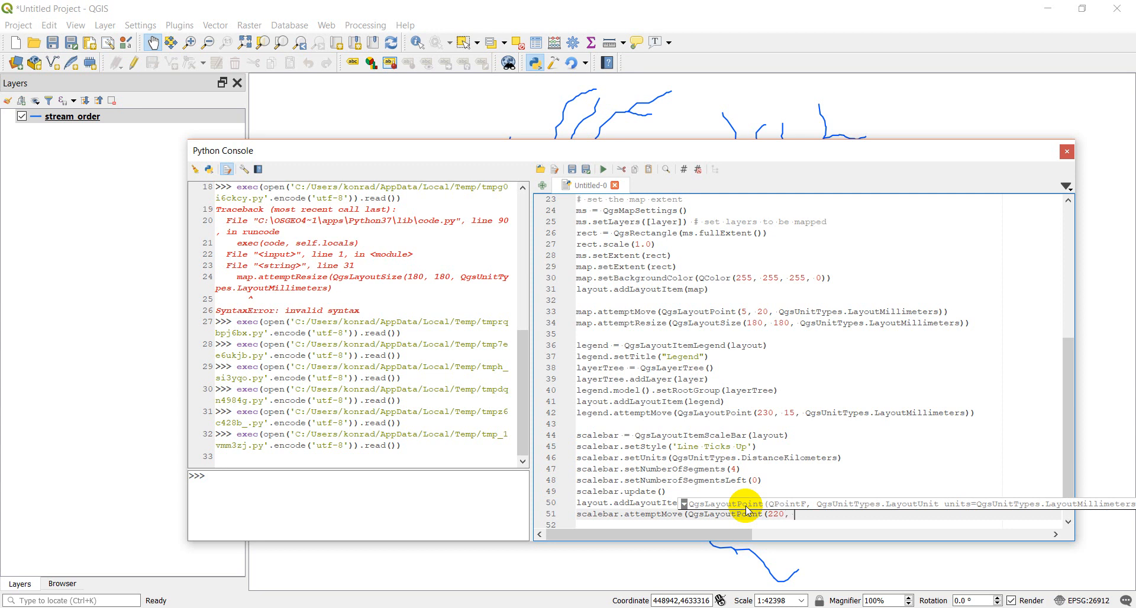
text(190,)
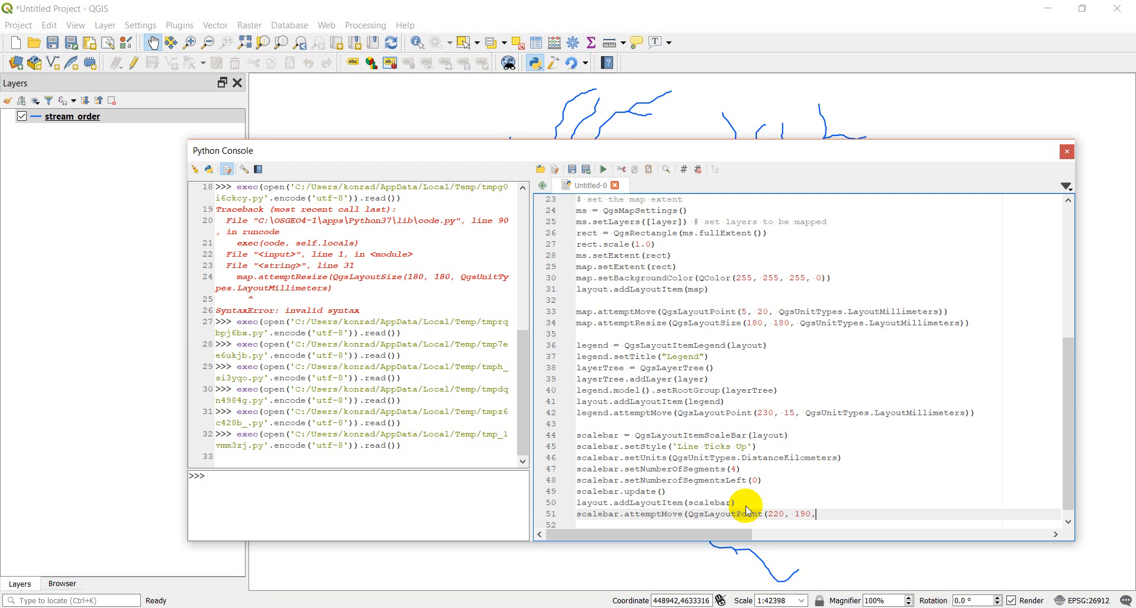
text(QgsU)
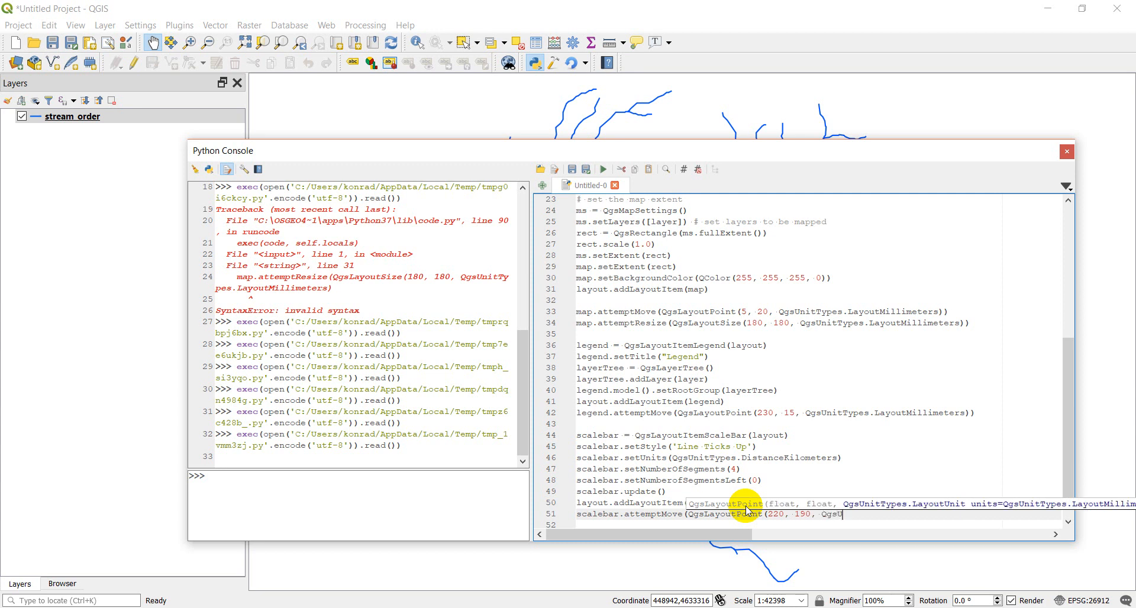
text(QgsUnitType,)
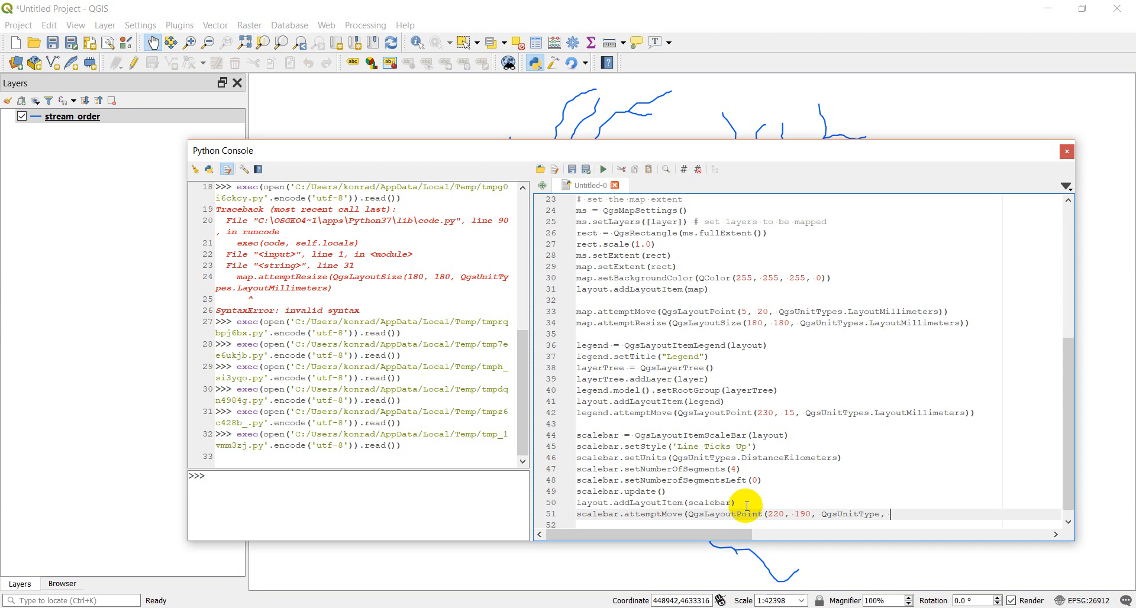
text(.)
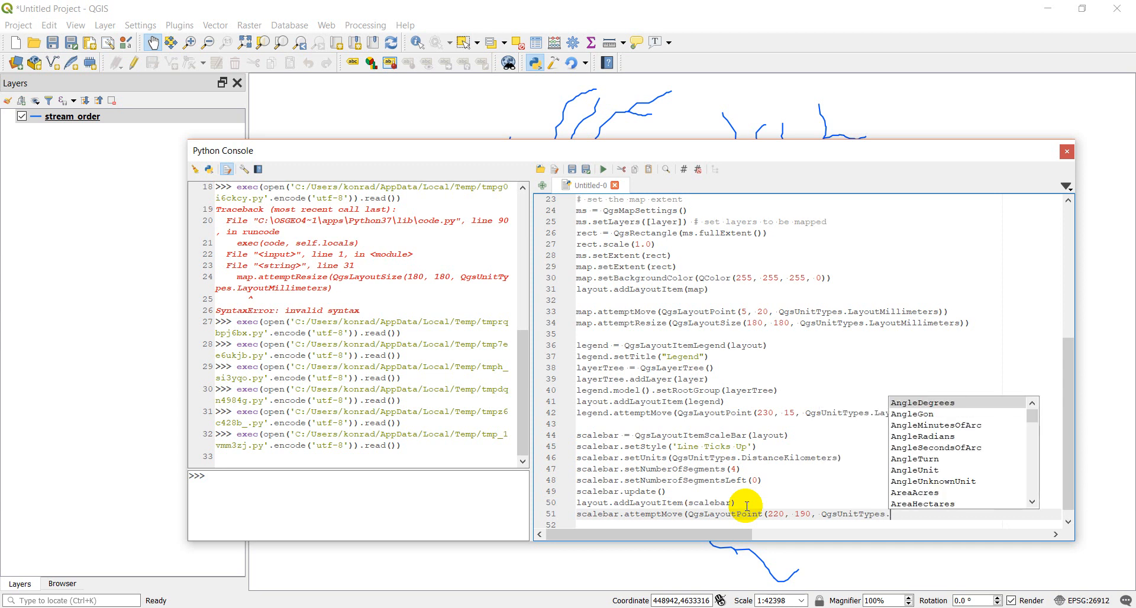
text(Layout)
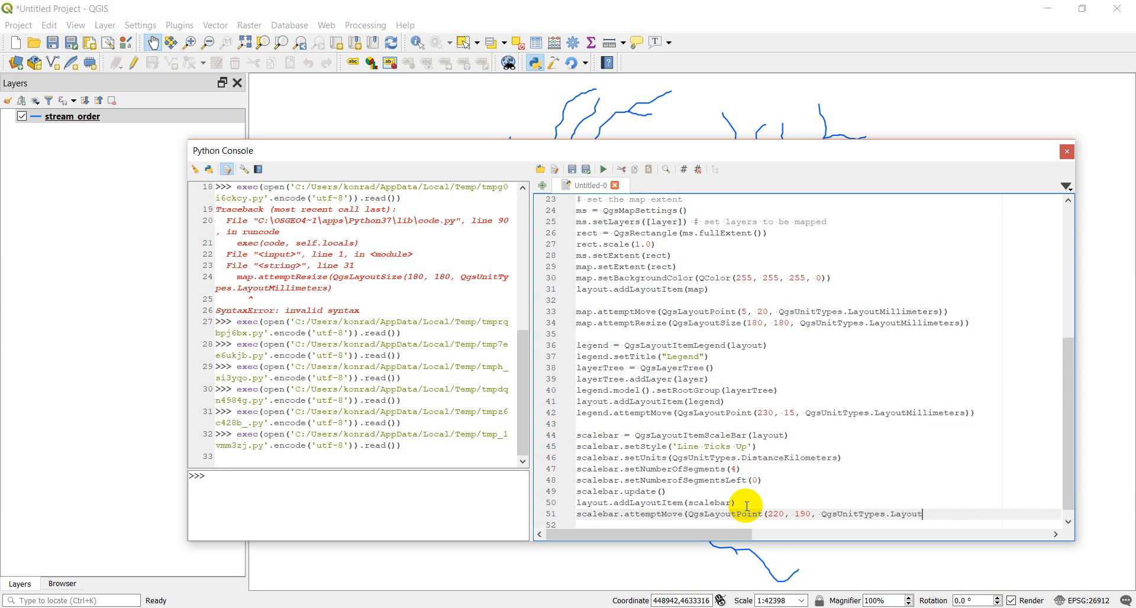
text(Millimters))
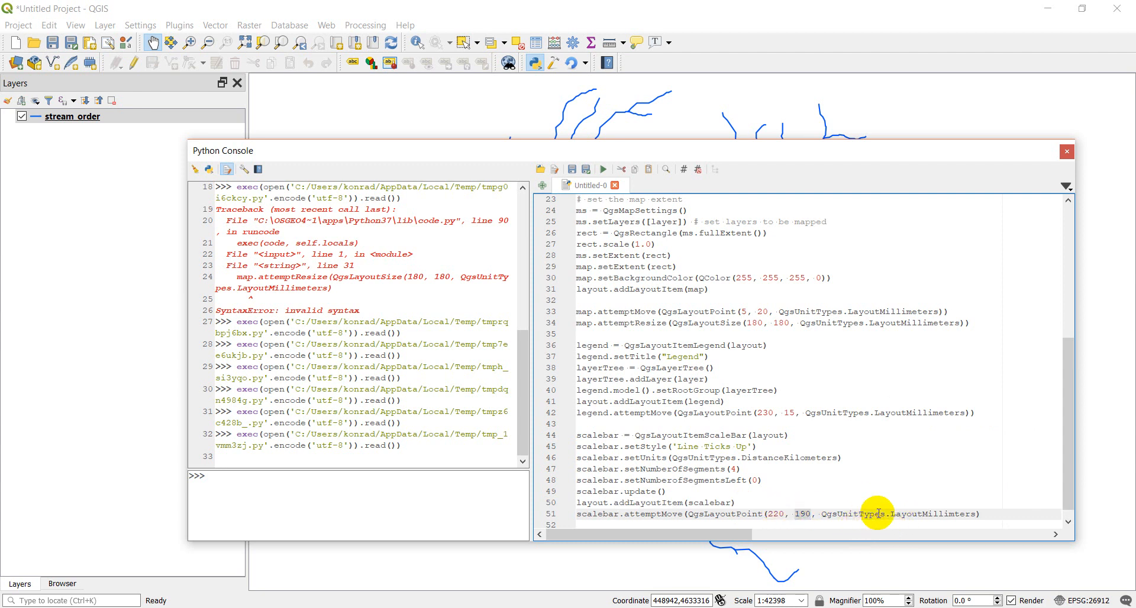
mouse_move(986, 511)
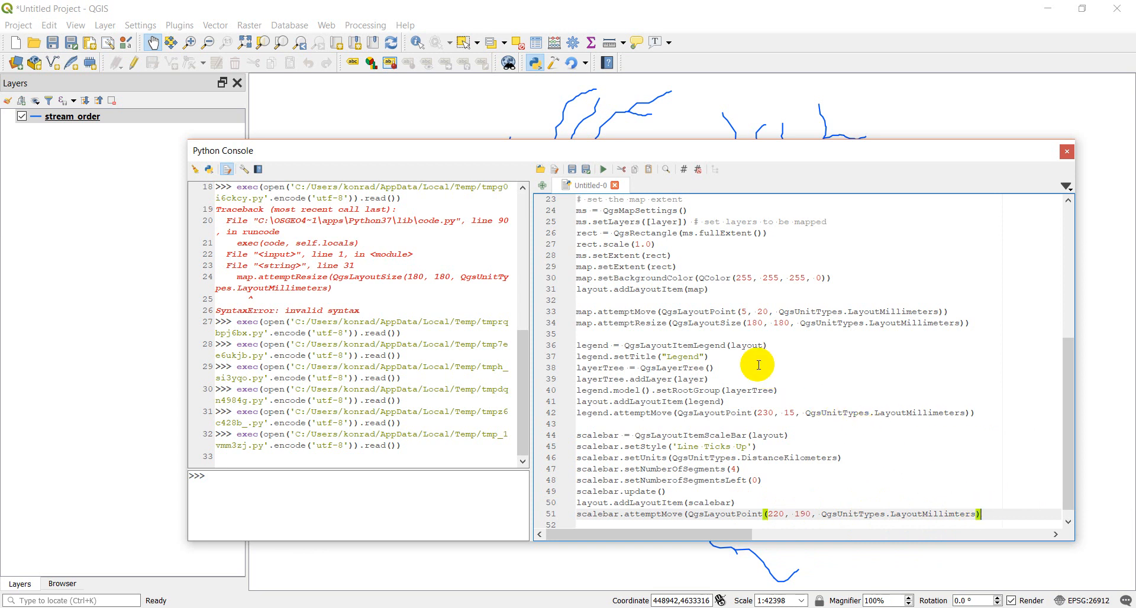
Step: Run the script repeatedly, fixing the missing parenthesis, SegmentsLeft capitalisation and LayoutMillimeters spelling
click(602, 170)
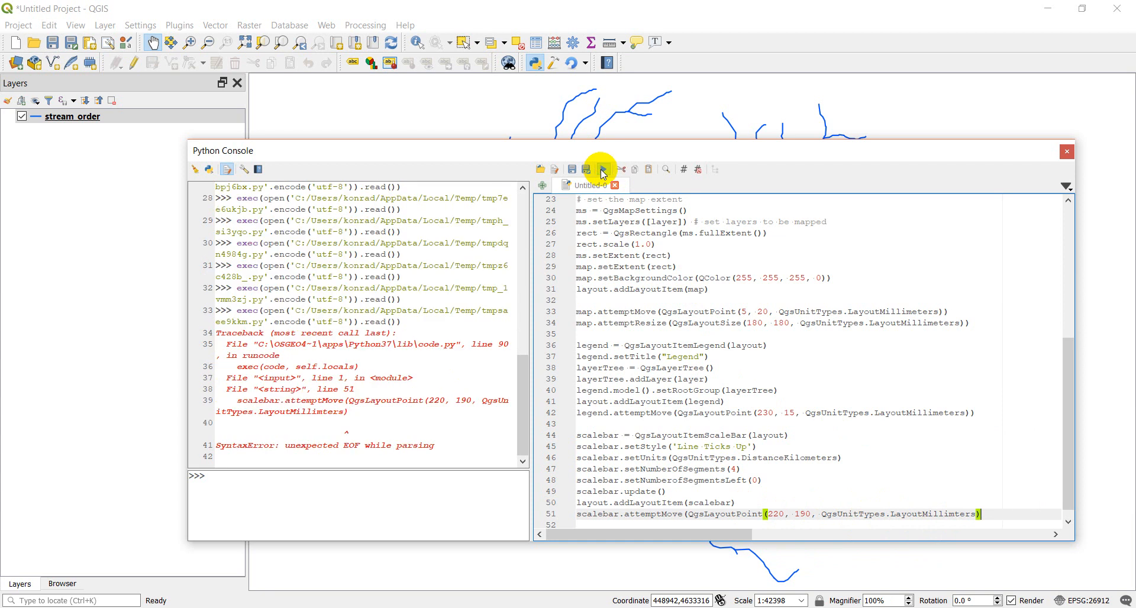
mouse_move(821, 504)
text())
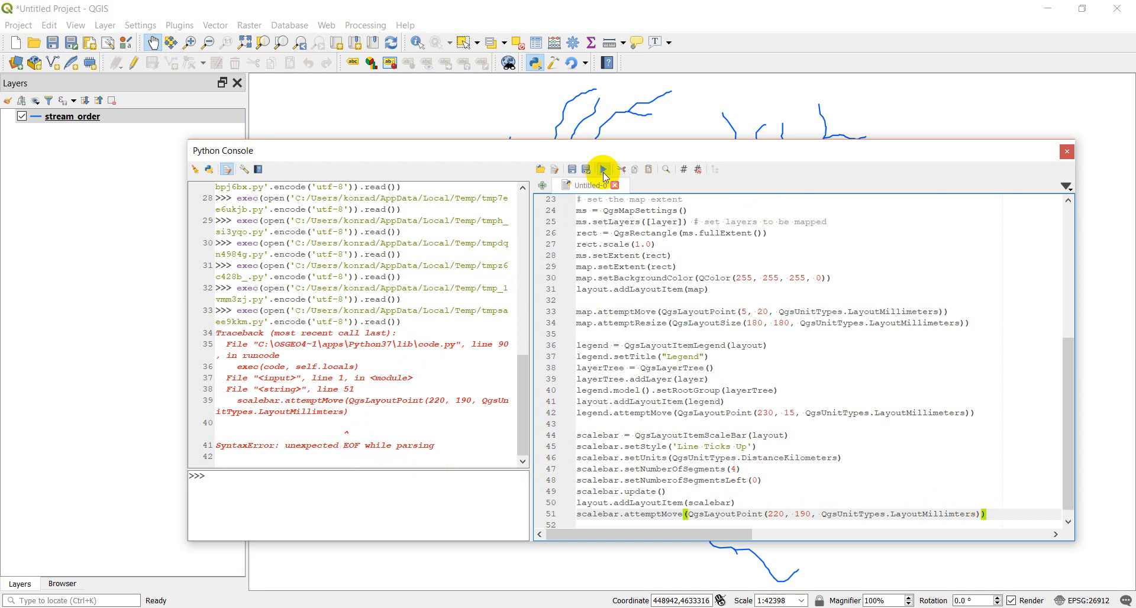
click(602, 170)
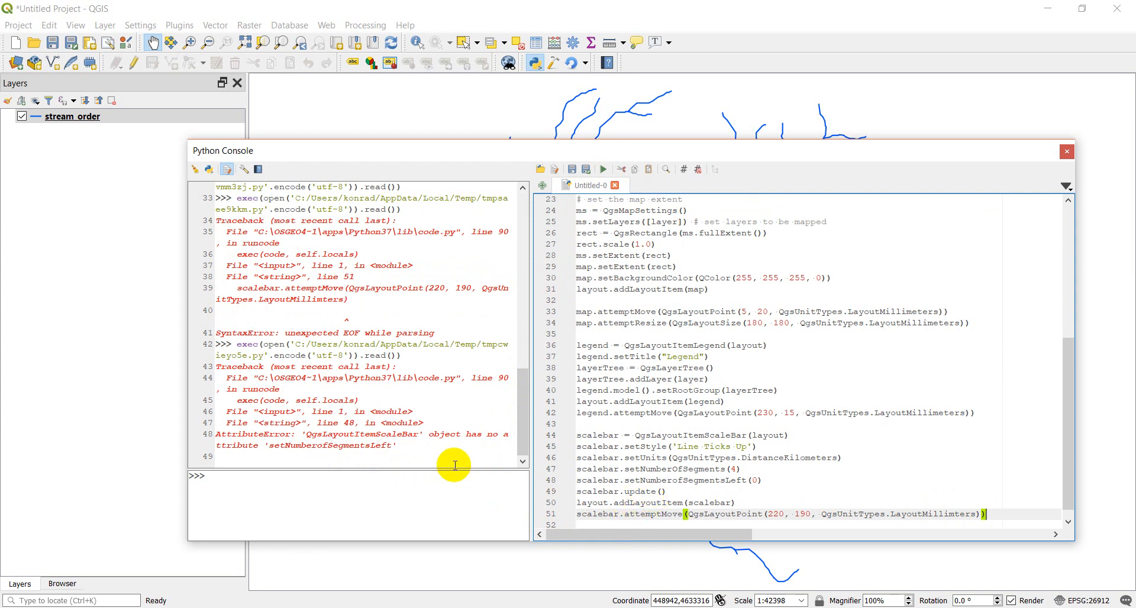
mouse_move(432, 450)
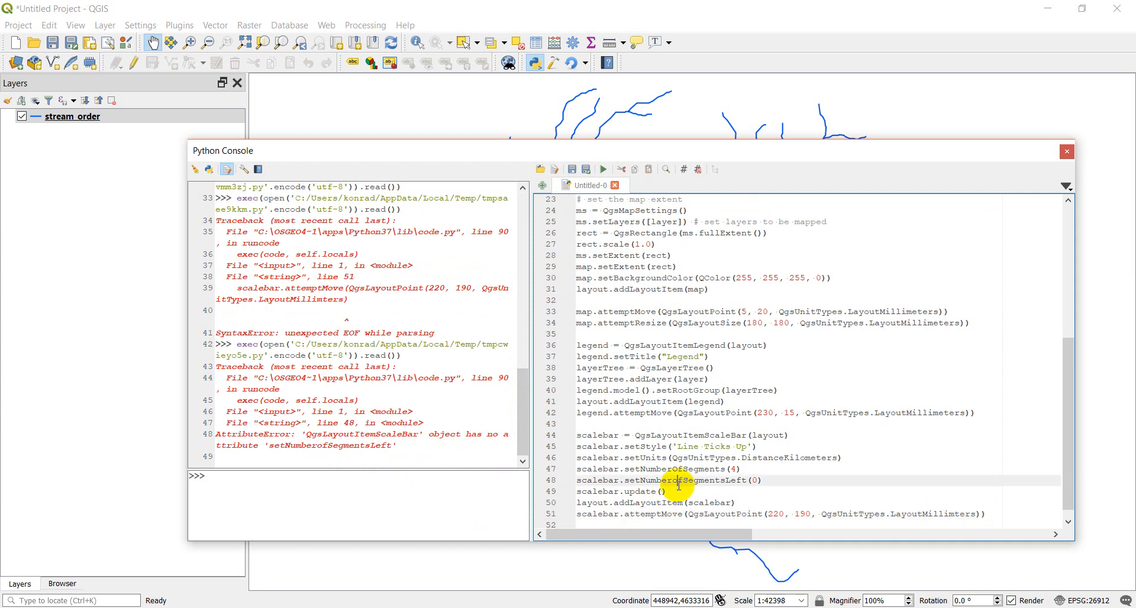
click(680, 480)
text(O)
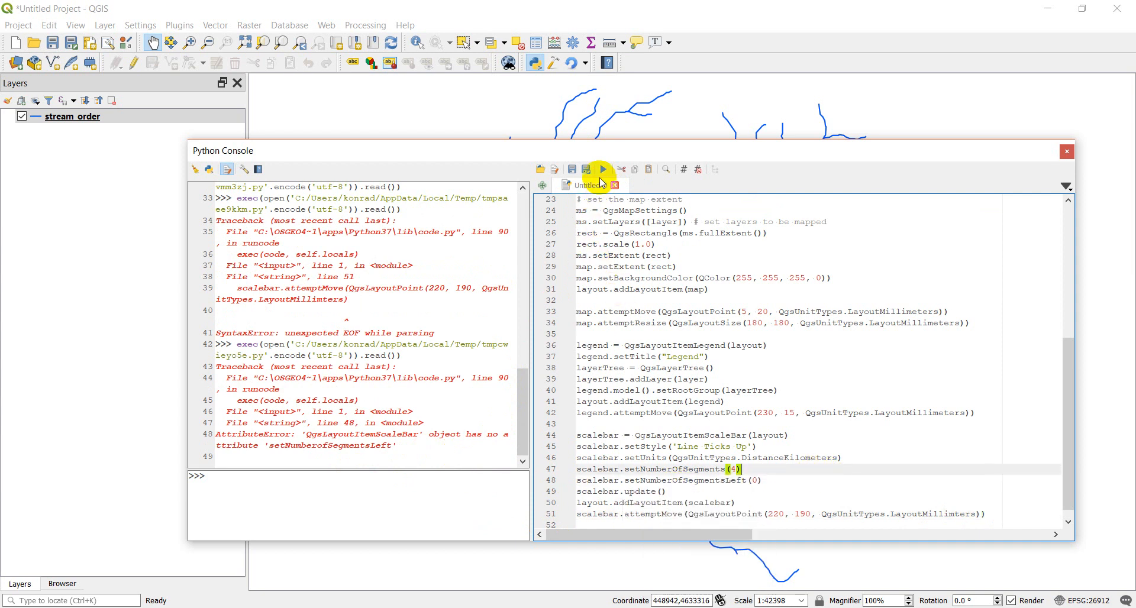
click(602, 170)
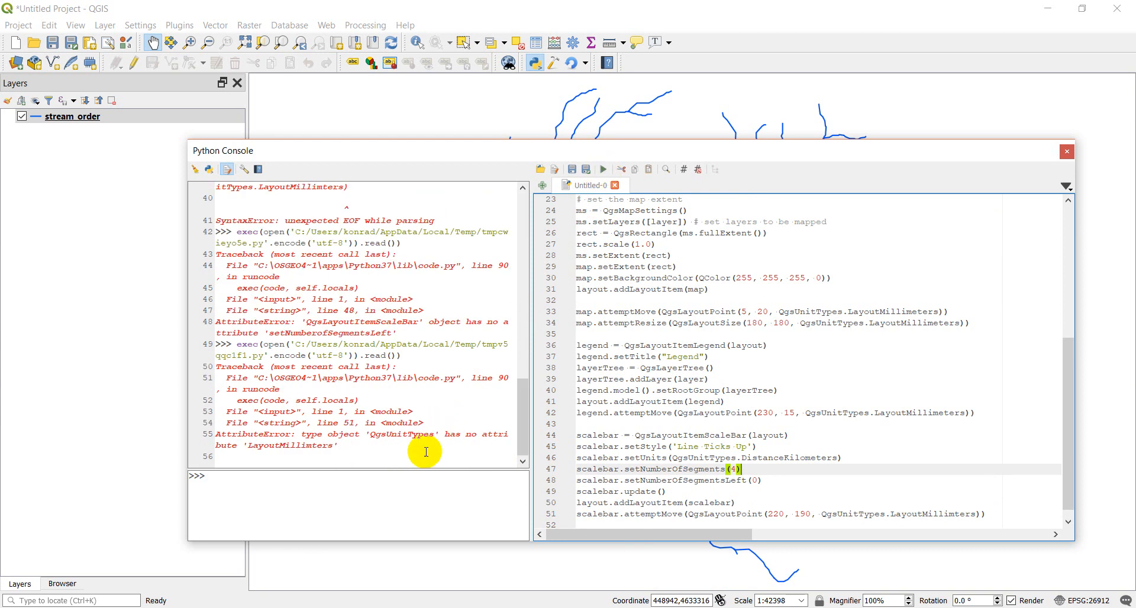
mouse_move(304, 458)
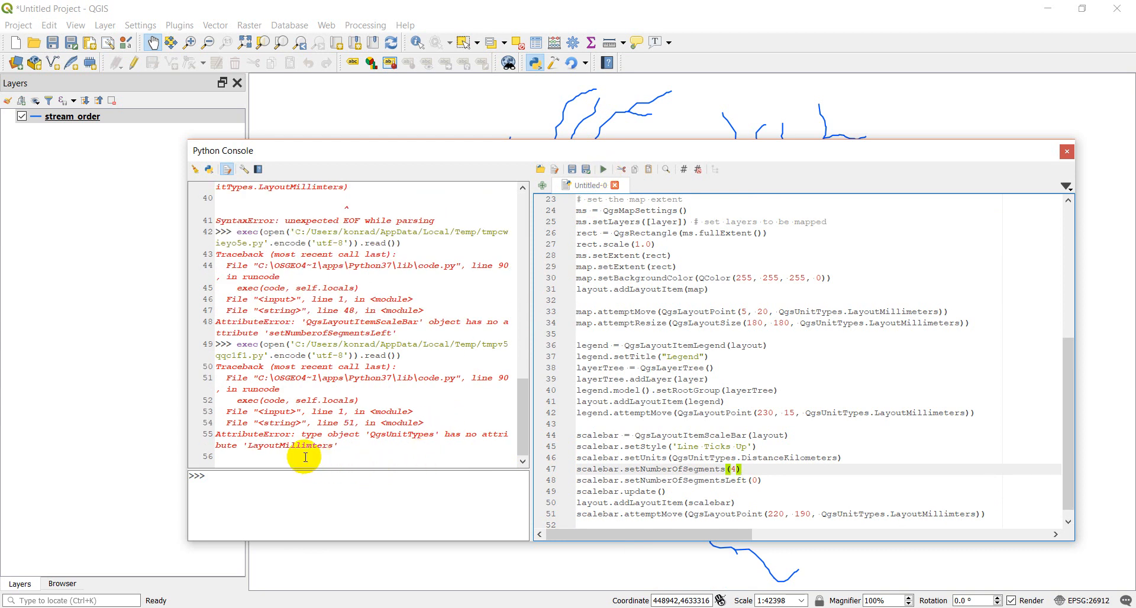
mouse_move(956, 514)
text(e)
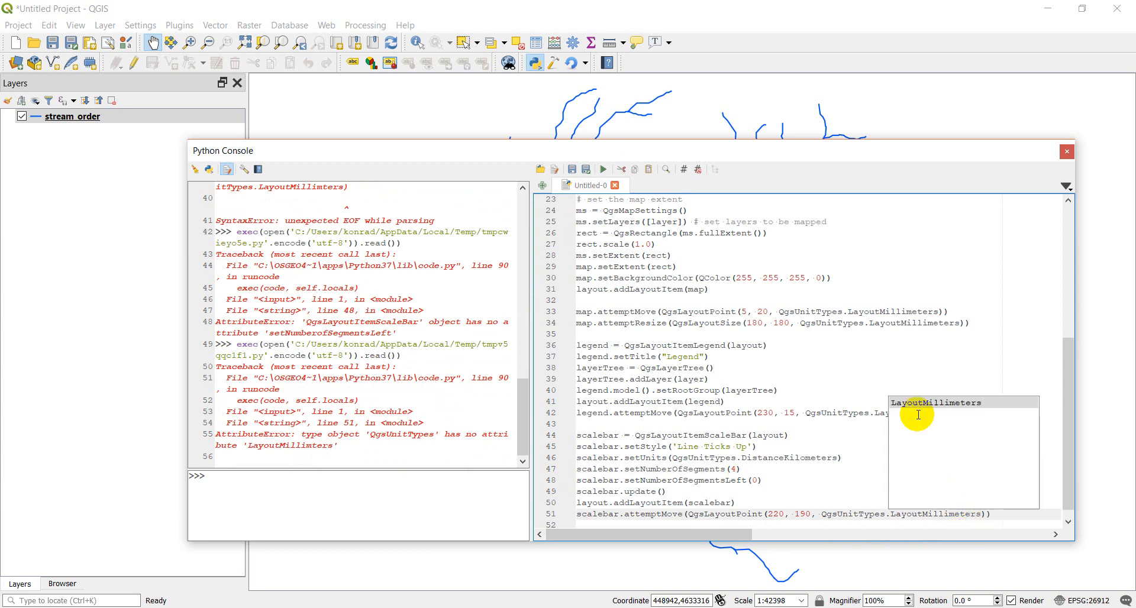
click(604, 169)
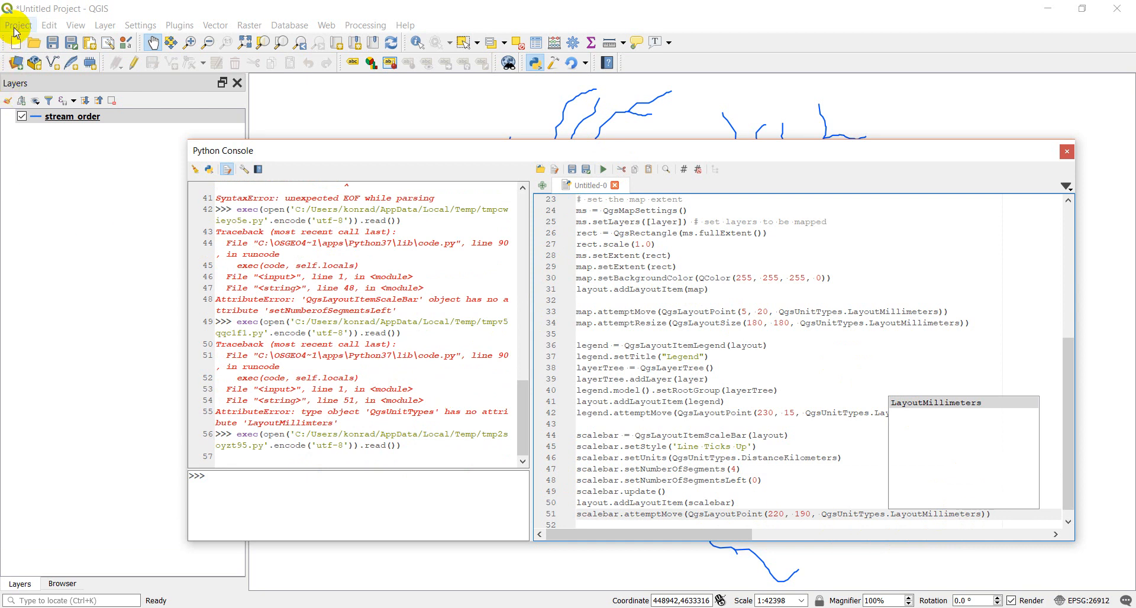
click(18, 25)
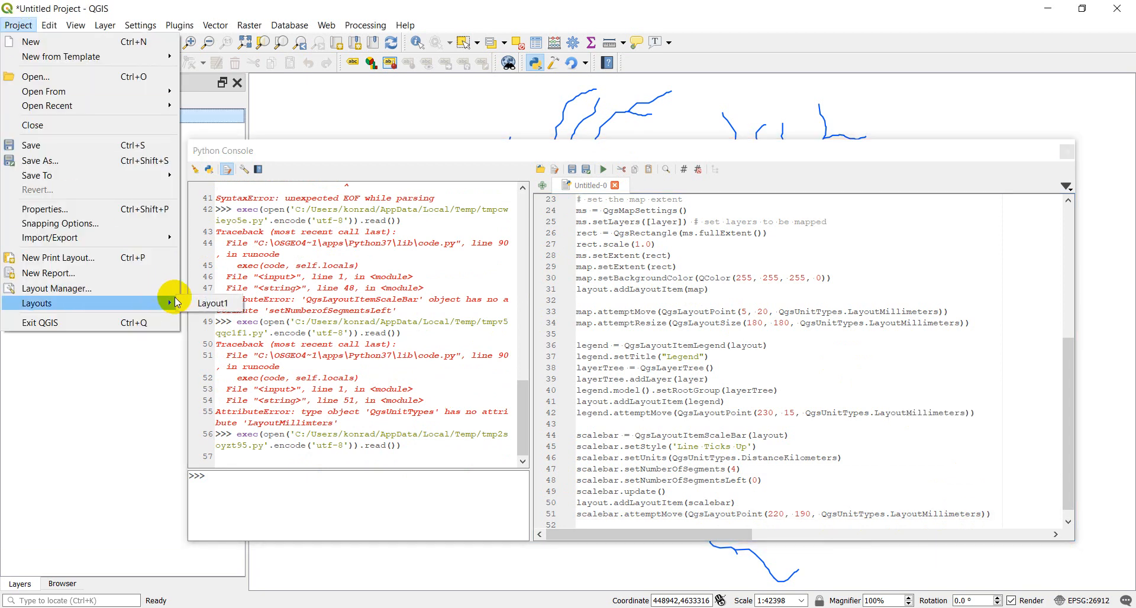
click(211, 302)
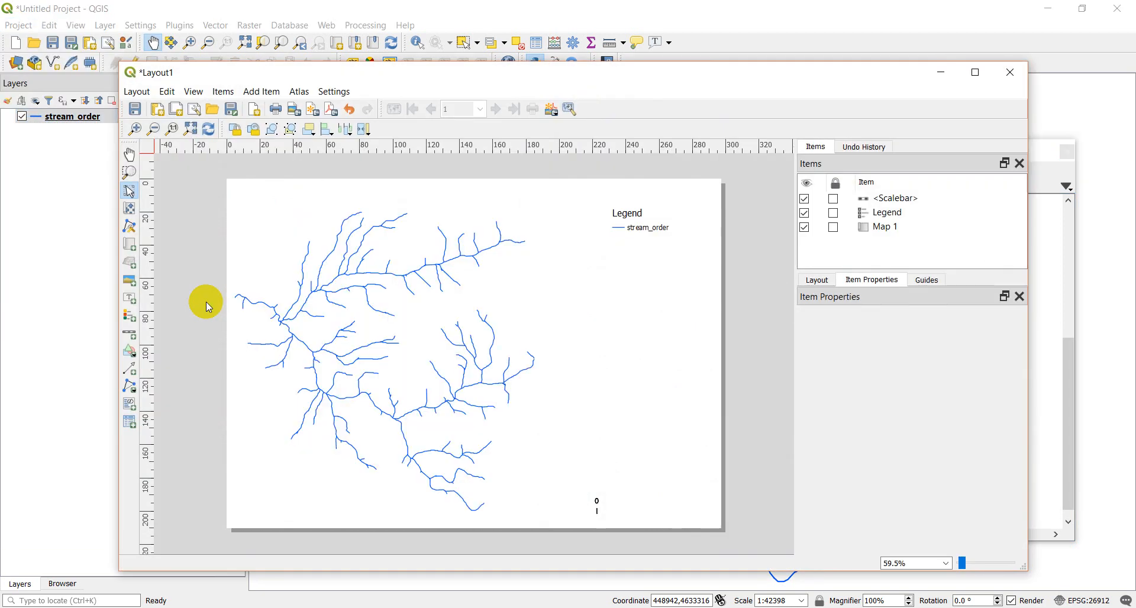
click(596, 506)
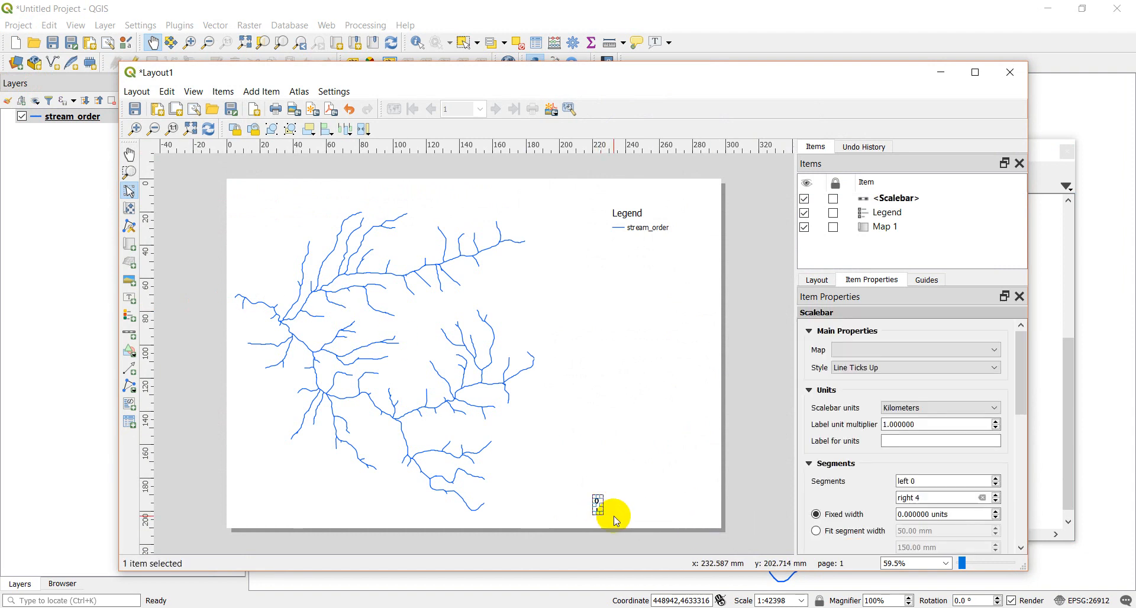
mouse_move(628, 513)
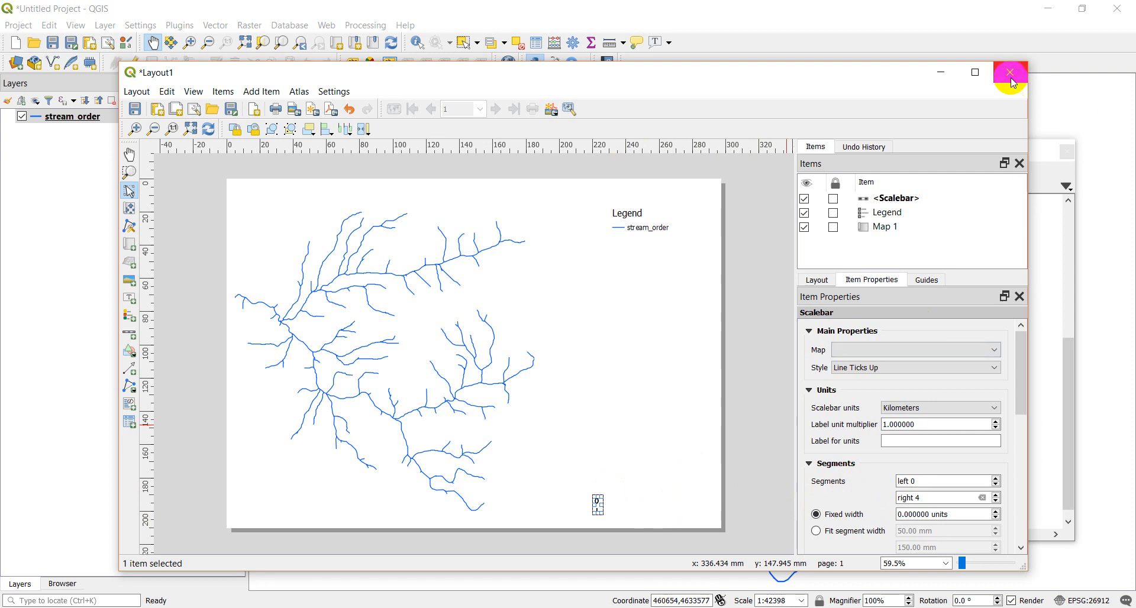
click(1009, 74)
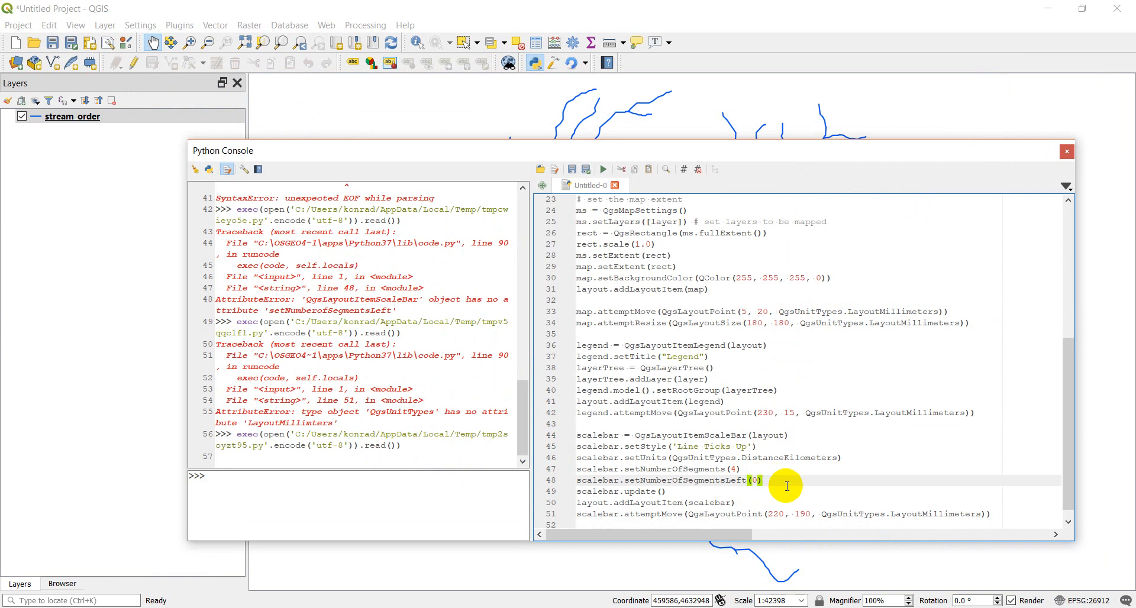
Step: Add scalebar.setUnitsPerSegment(0.5) and setUnitLabel('km'), then rerun the script
text(scalebar)
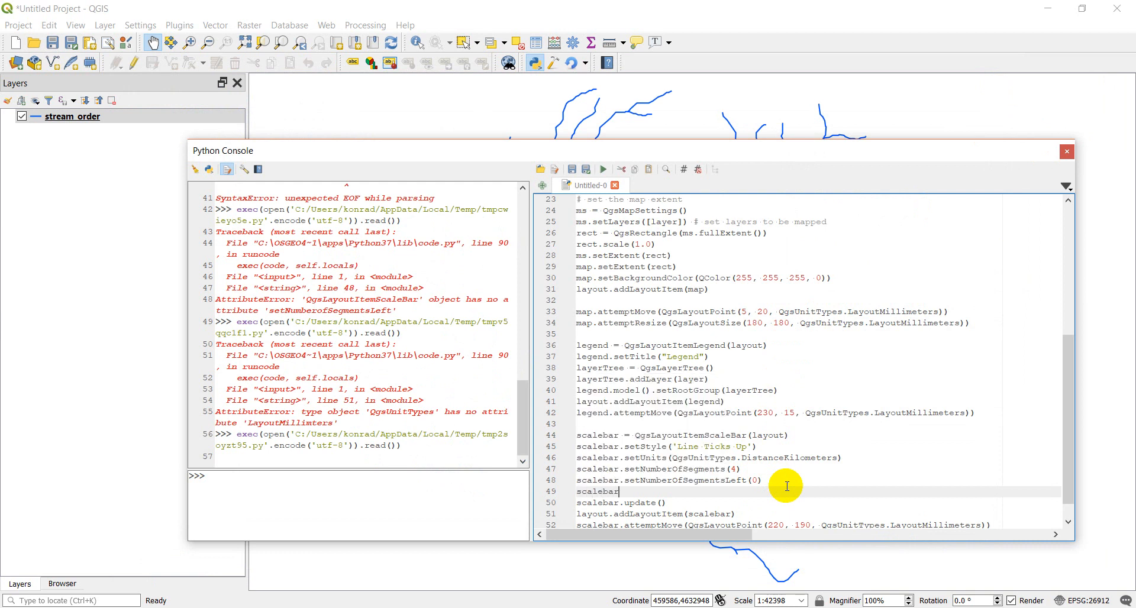
text(.setUnitsPerSegment()
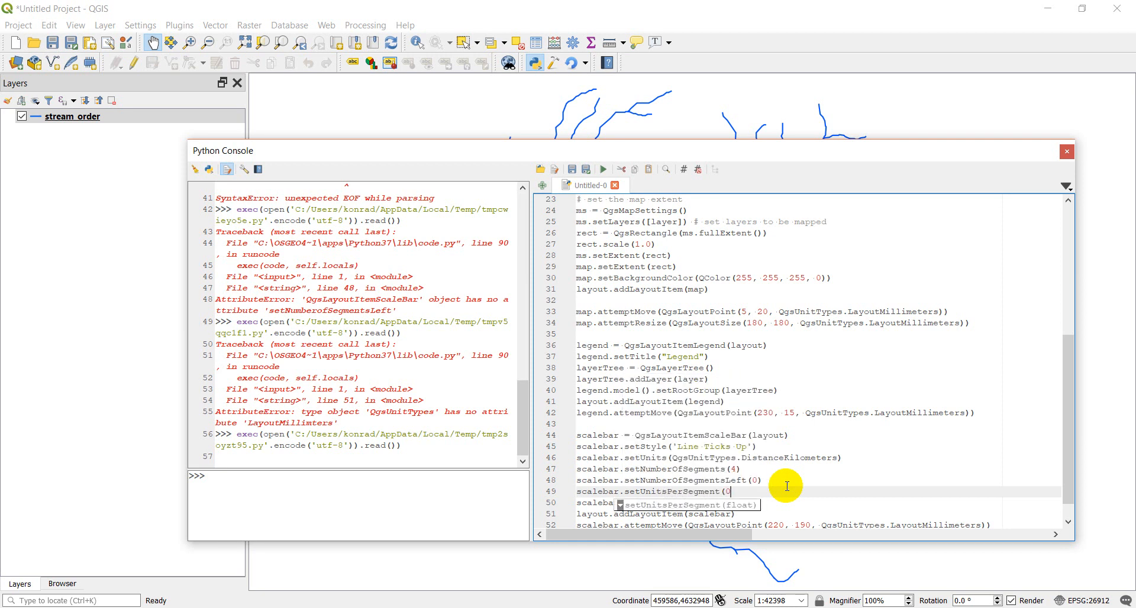
text(0.5))
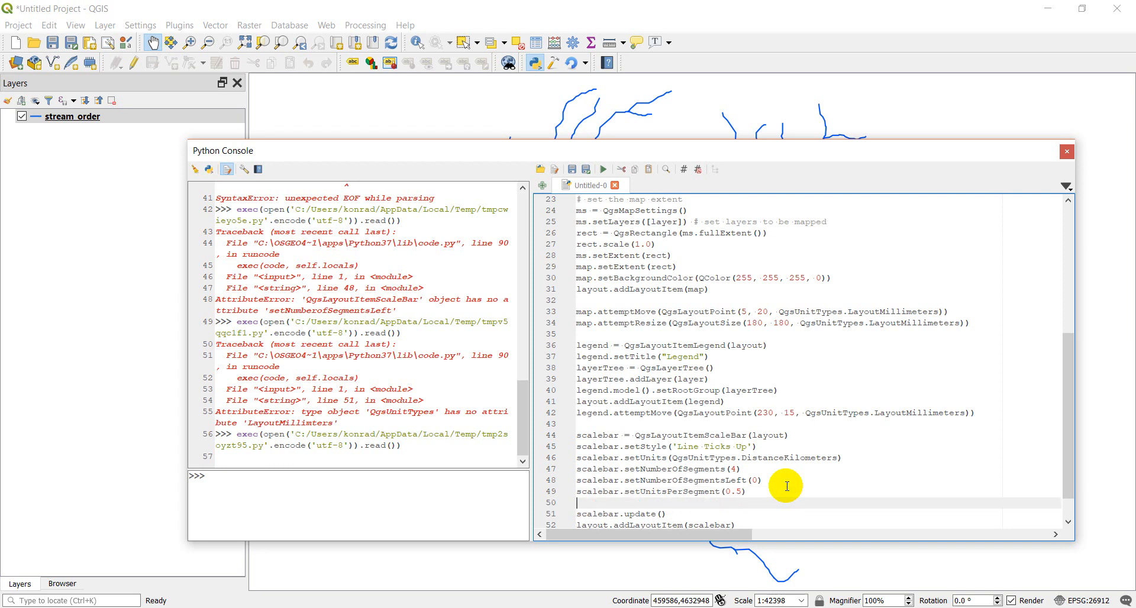
text(scalebar)
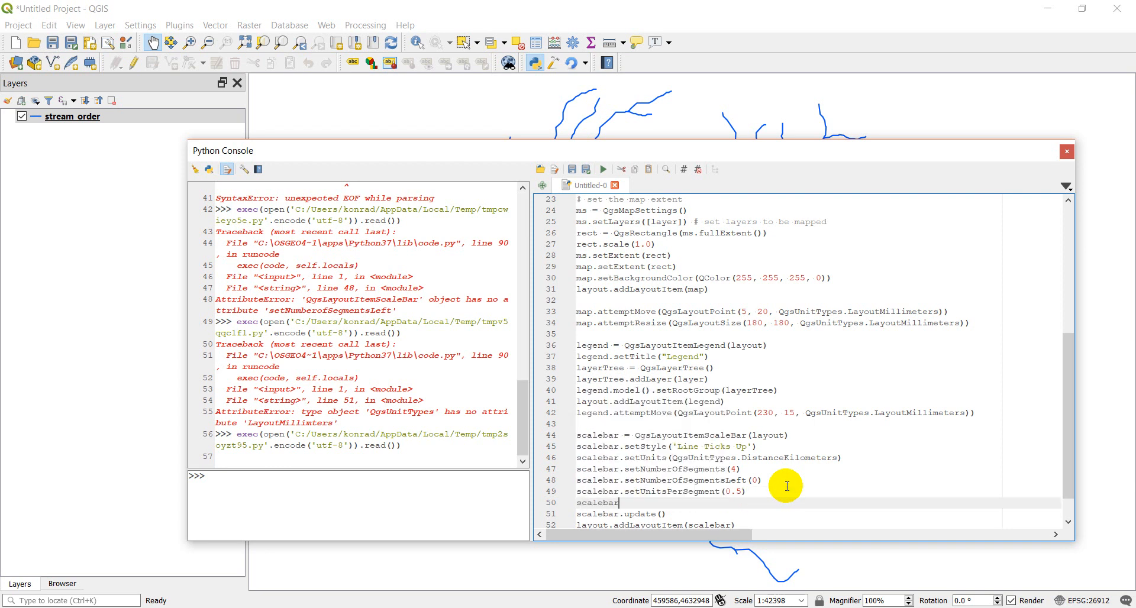
text(.s)
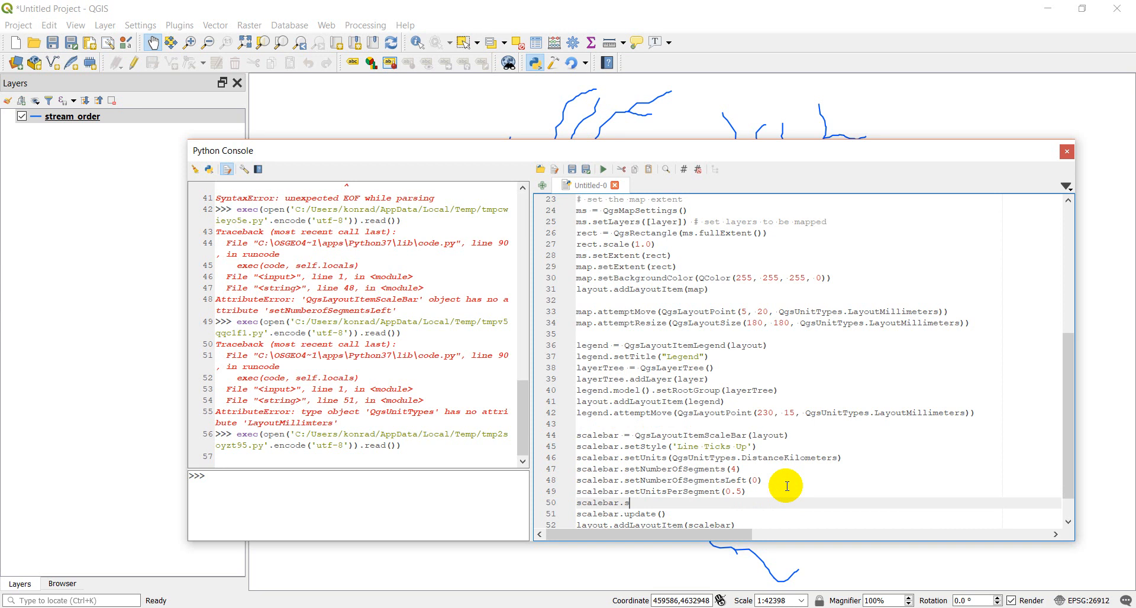
text(etUnitLa)
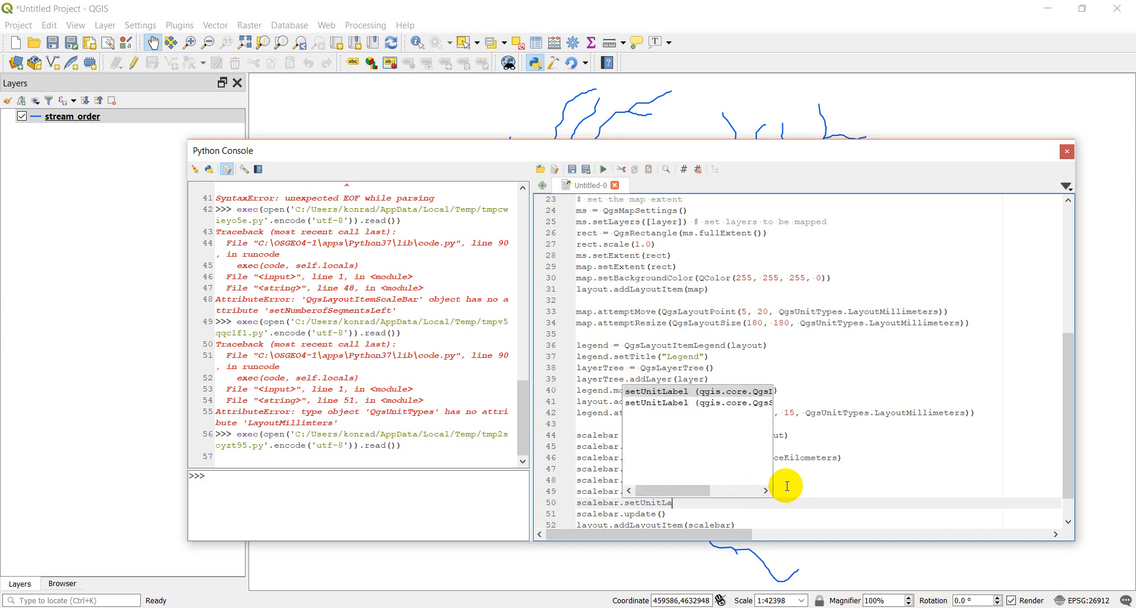
text(bel('km'))
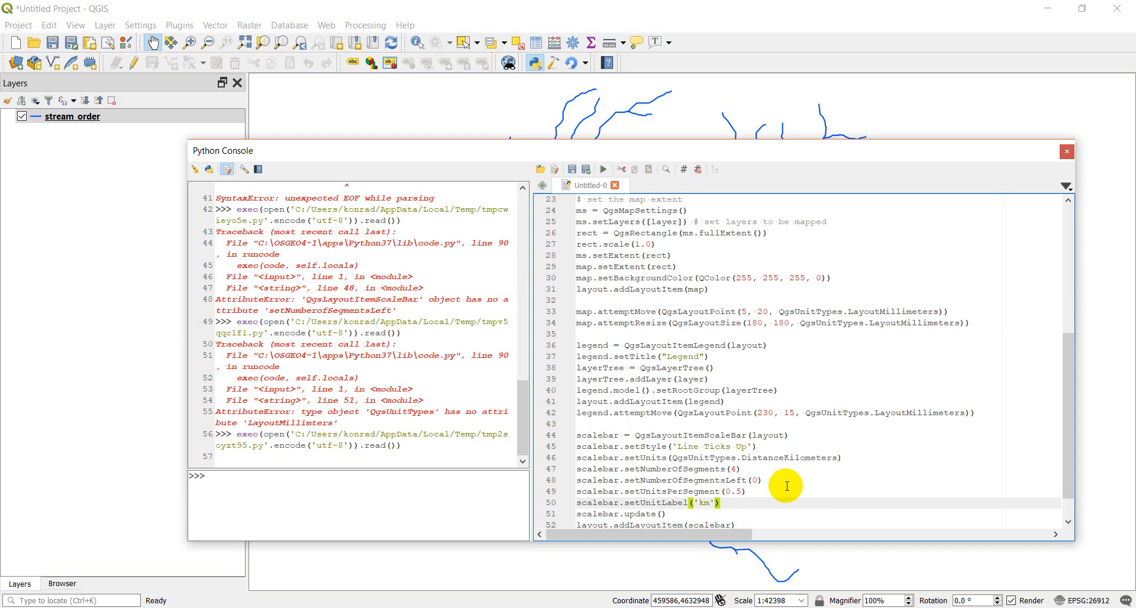
mouse_move(523, 187)
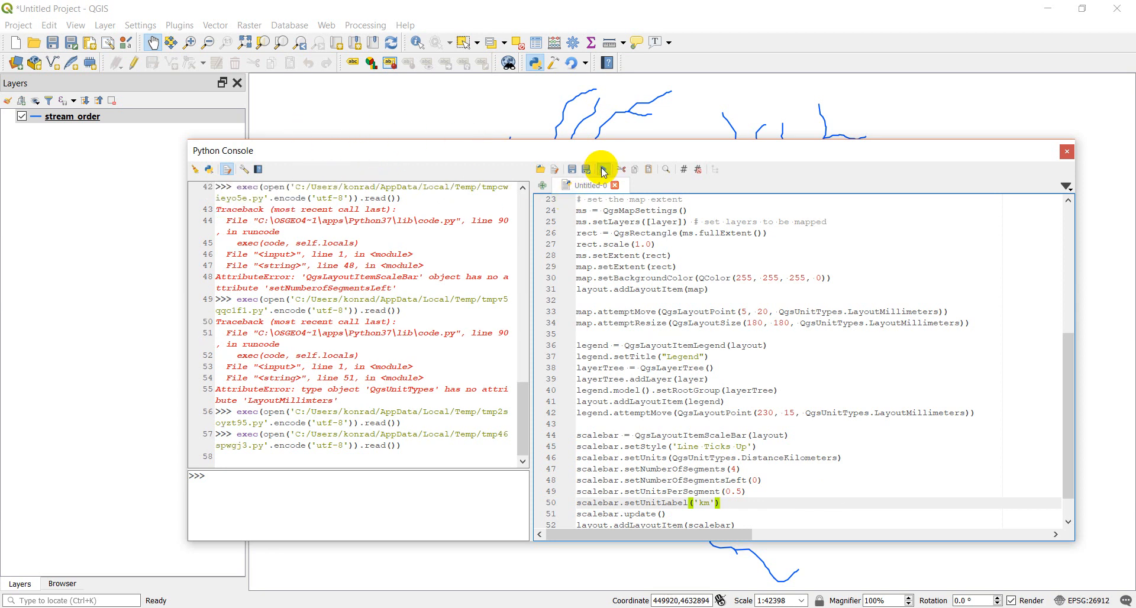
click(18, 24)
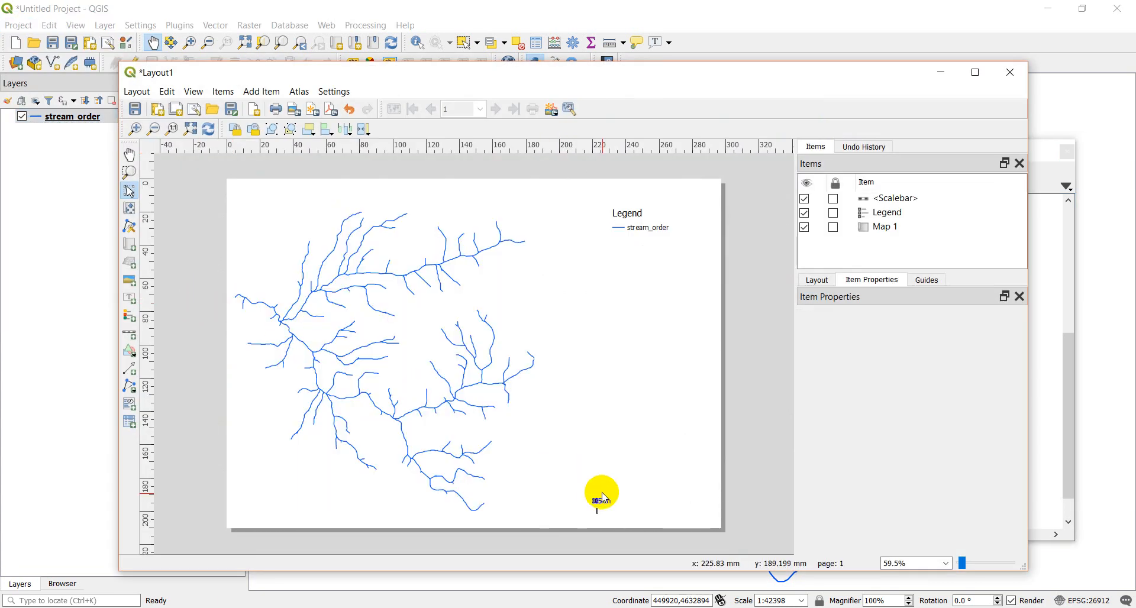
Step: Inspect the small scale bar in the generated Layout1
click(600, 501)
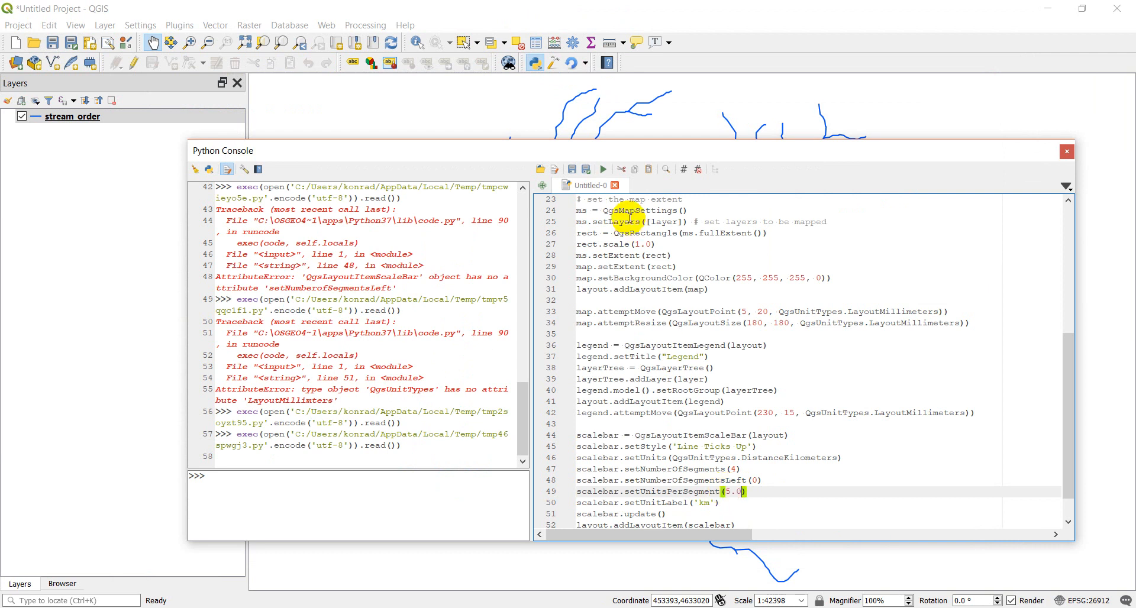
Step: Rerun with 5.0 units per segment, check Layout1's tiny scale bar, then restore 0.5
click(602, 169)
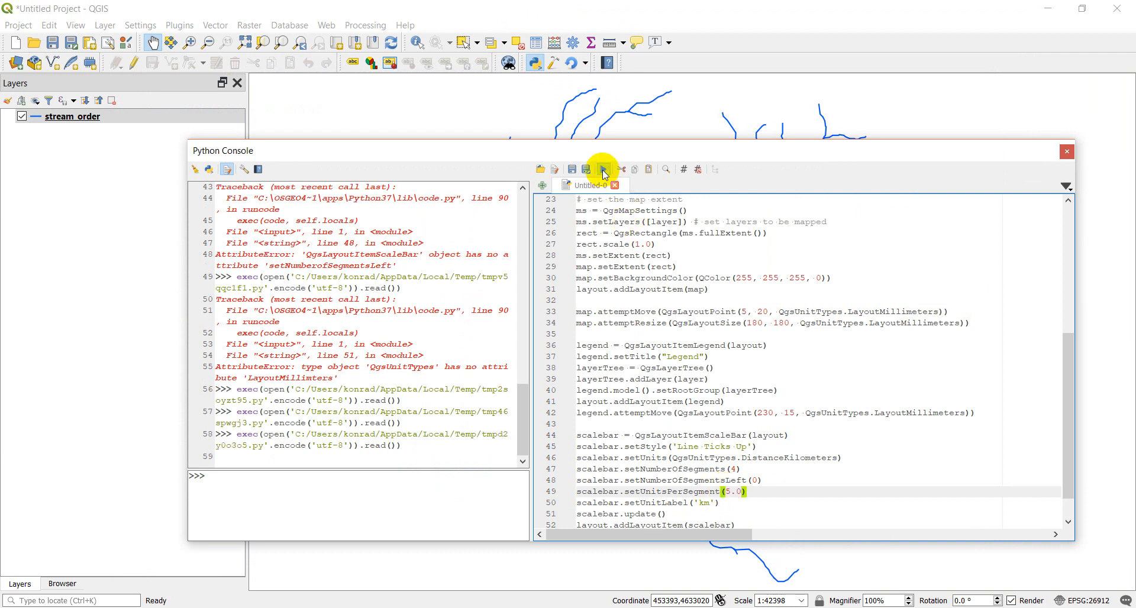
click(15, 25)
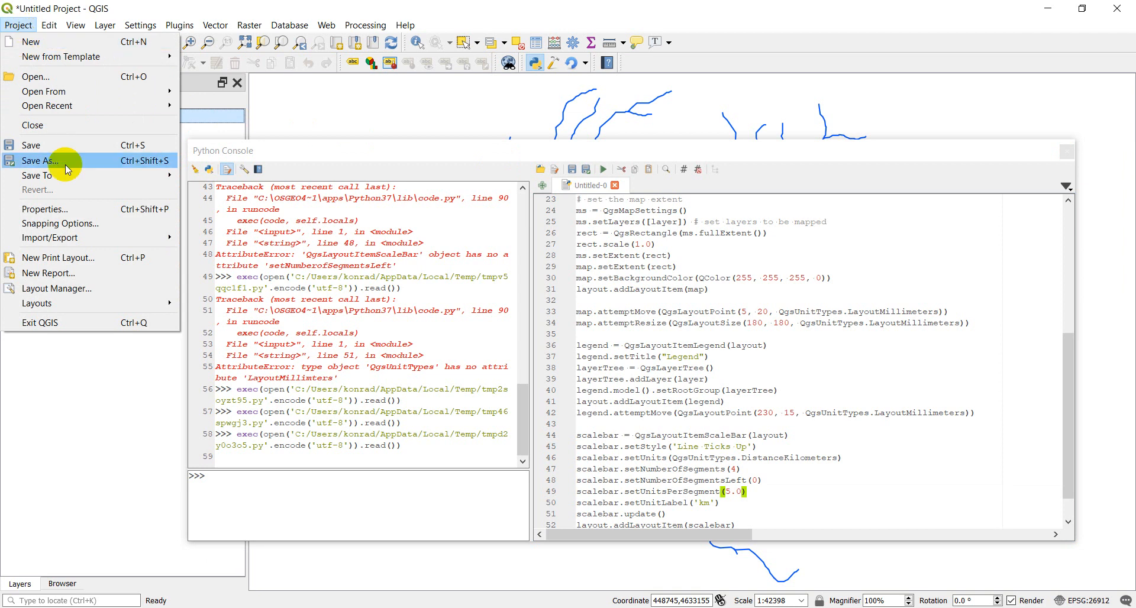
mouse_move(37, 303)
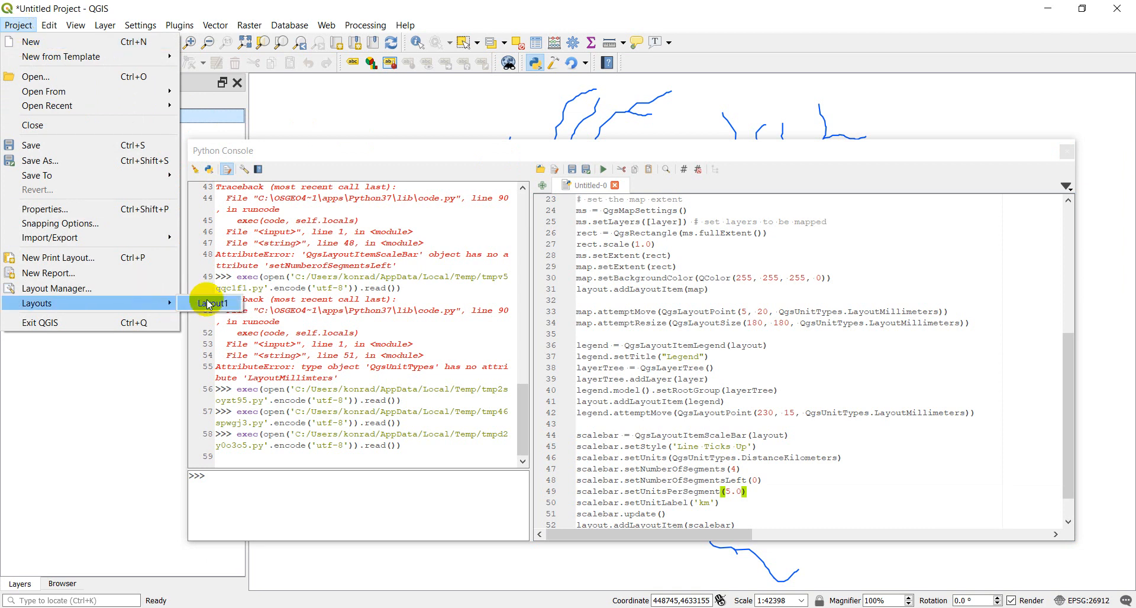
click(212, 303)
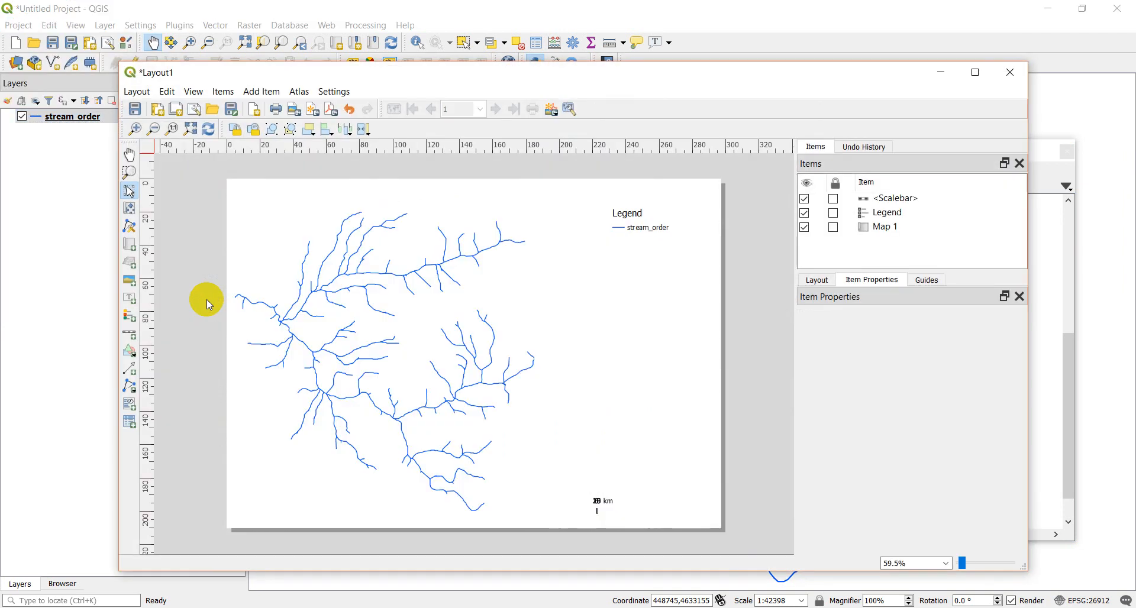
click(600, 505)
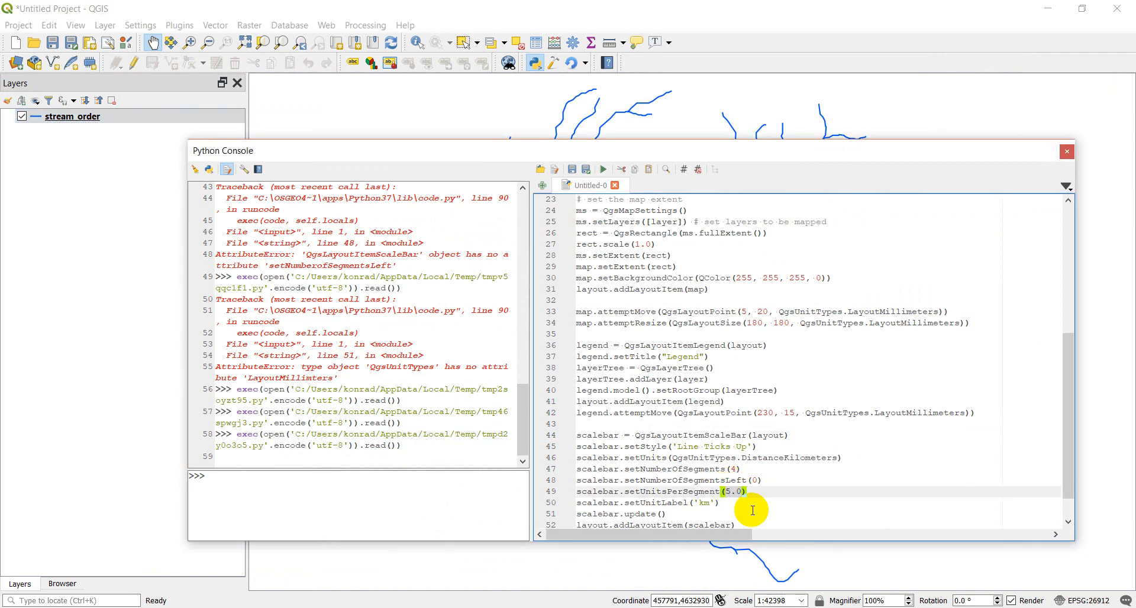
text(0.5)
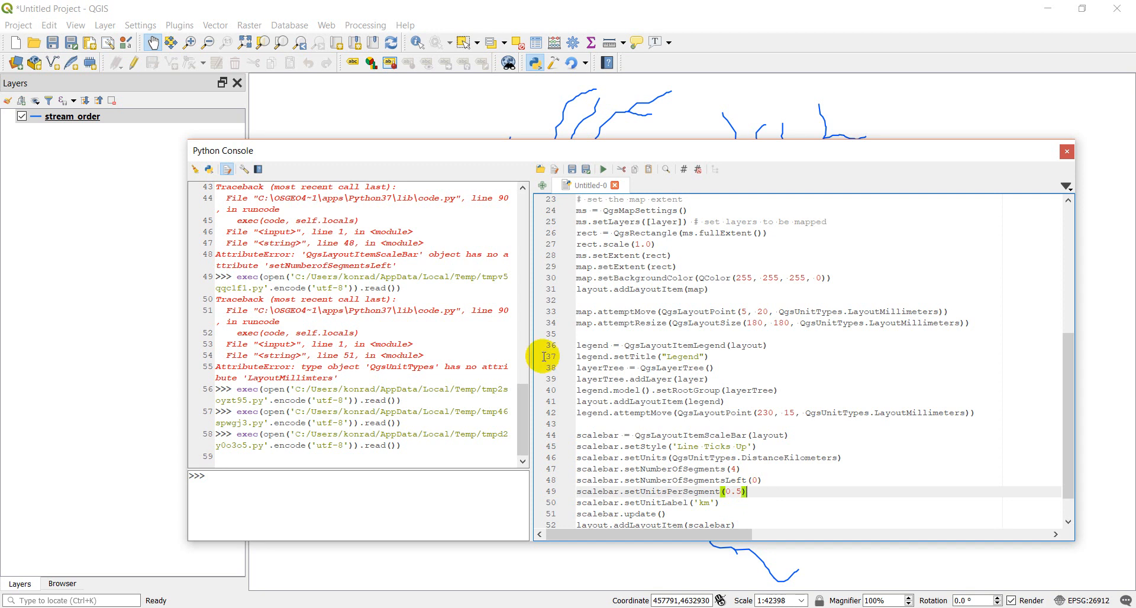
Step: In Layout1, link the scale bar to Map 1 so it shows kilometre ticks
click(18, 24)
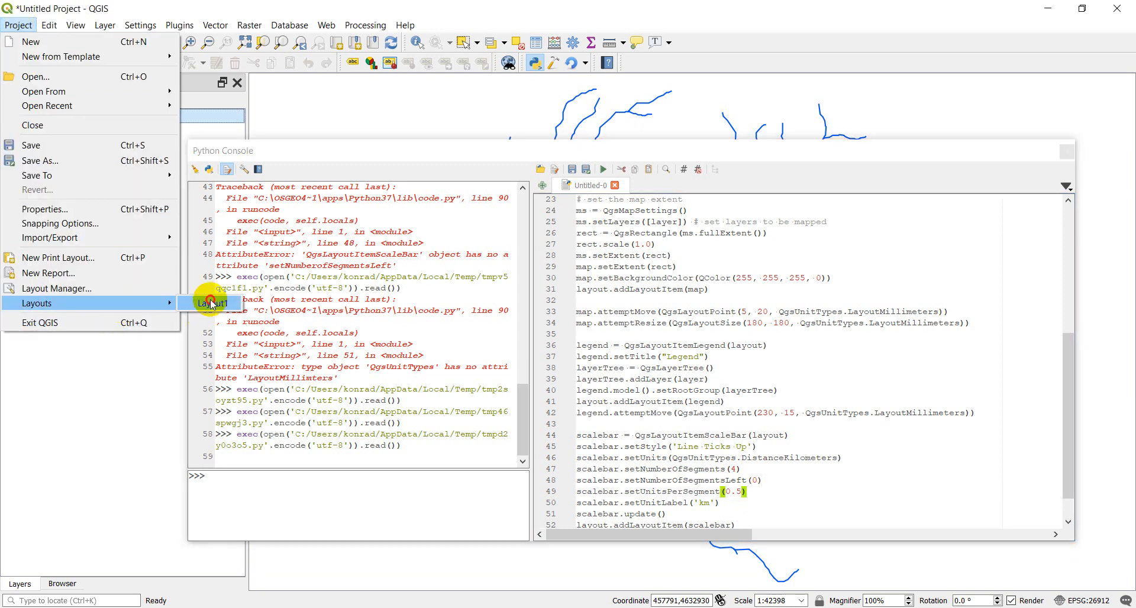
click(210, 303)
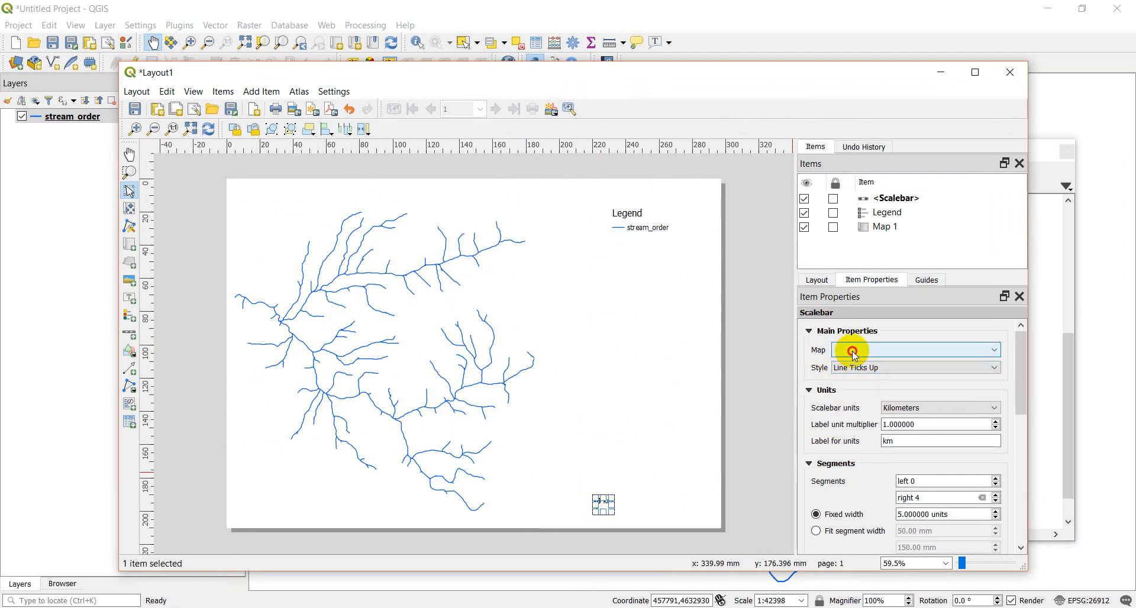
click(910, 349)
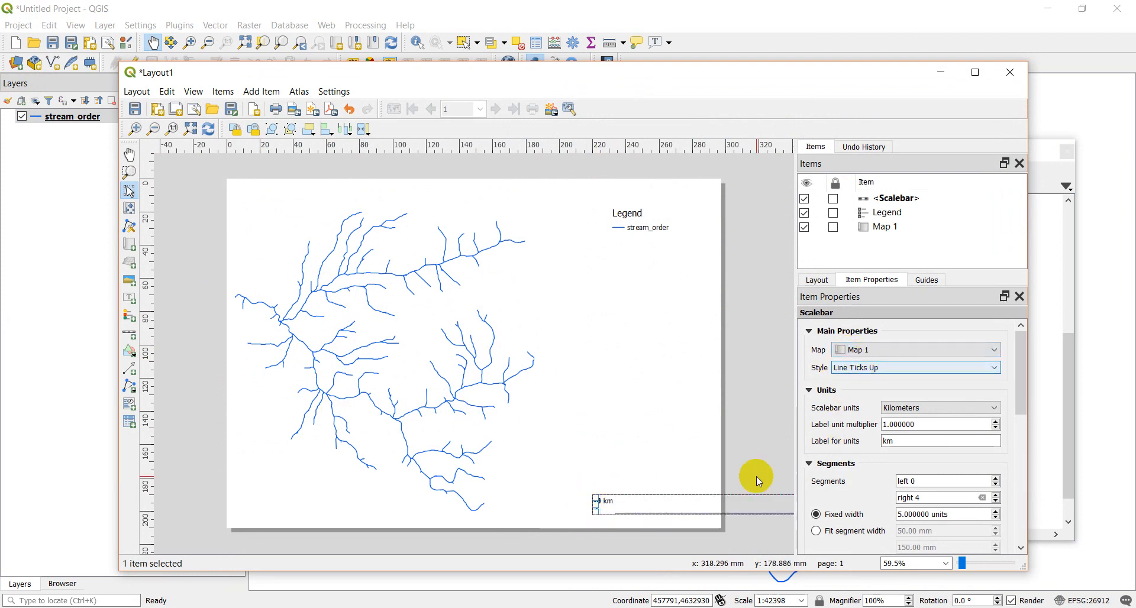
Step: Drag the scale bar up onto the map and across its centre
drag(756, 478, 389, 412)
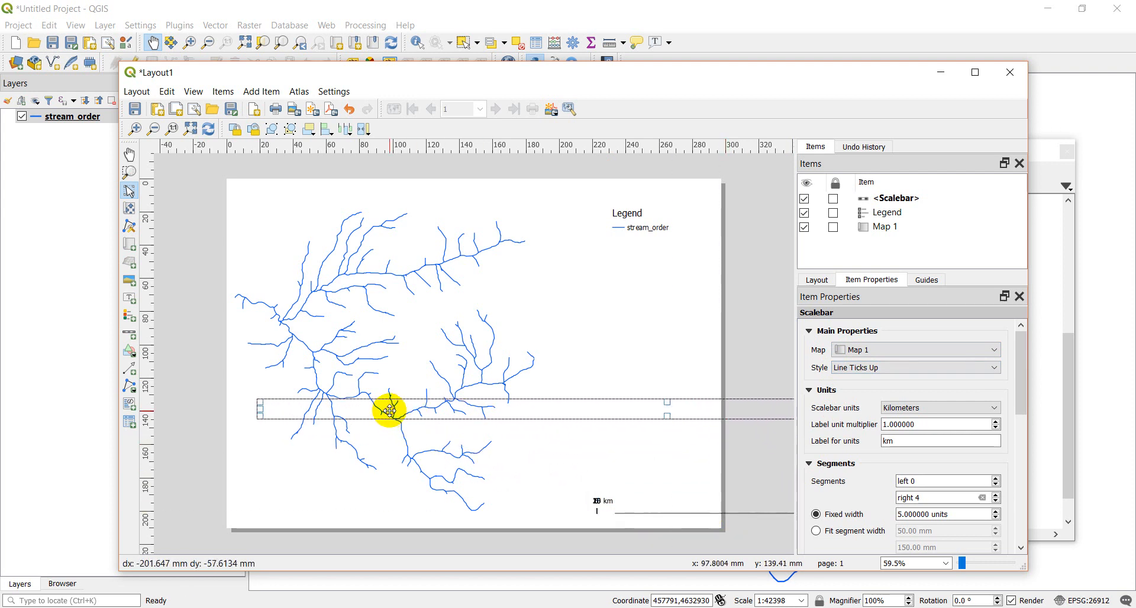
drag(391, 413, 371, 394)
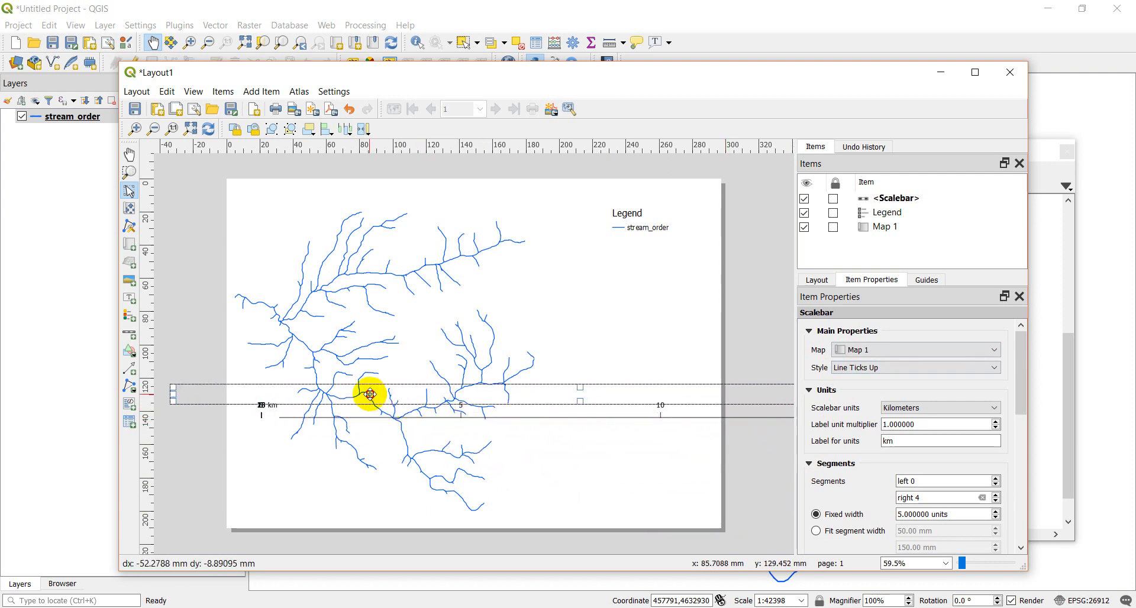
drag(370, 394, 420, 402)
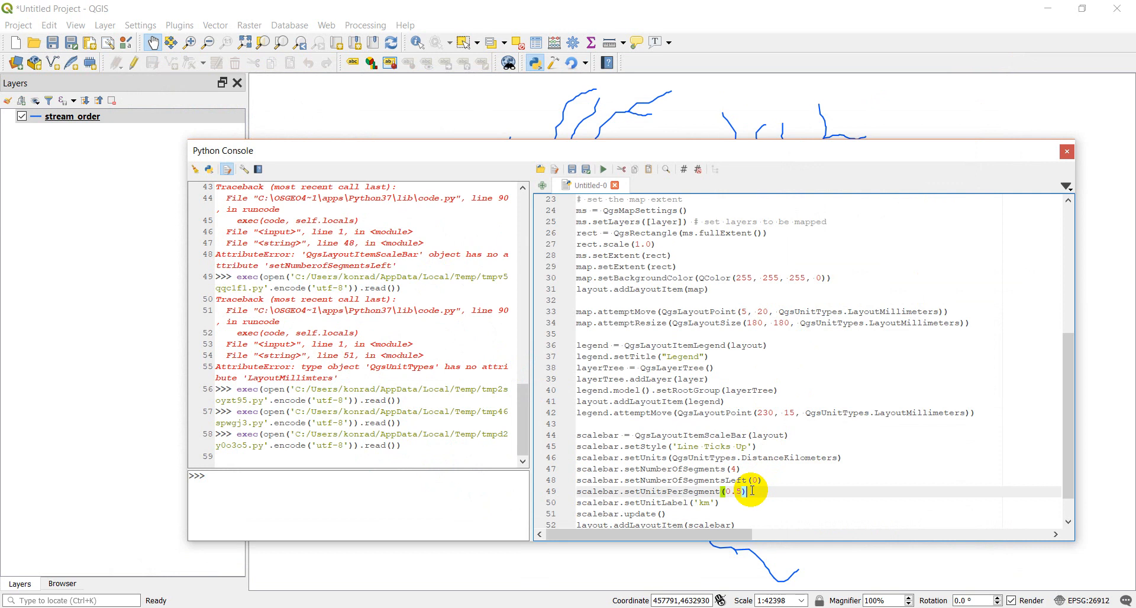
Step: Add scalebar.setLinkedMap(map) to the script and run it again
text(scalebar.setLinkedMap(map)
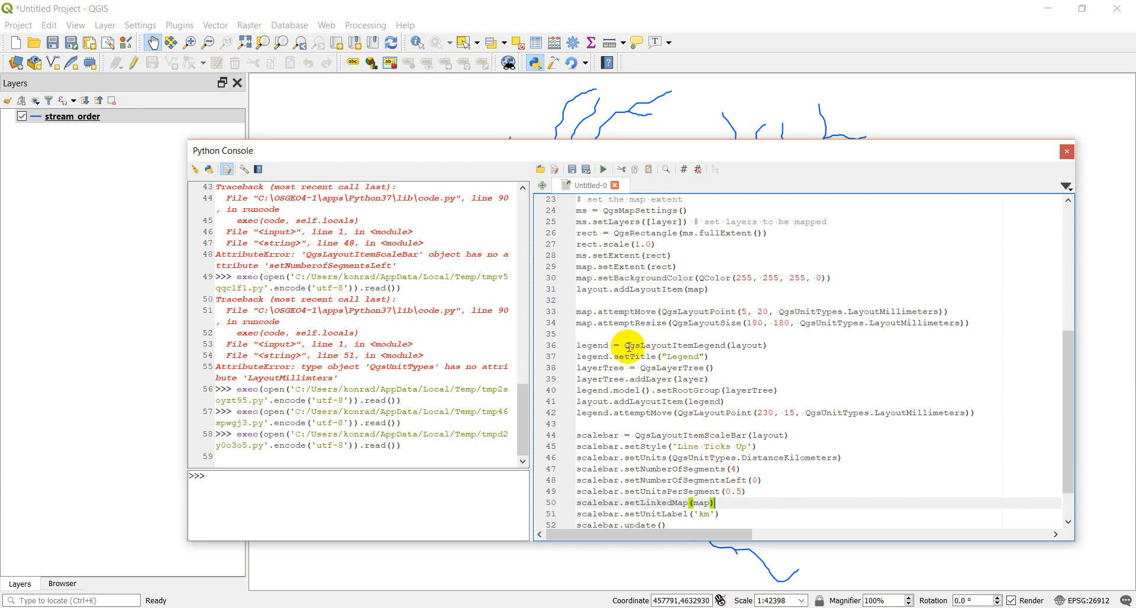
click(604, 169)
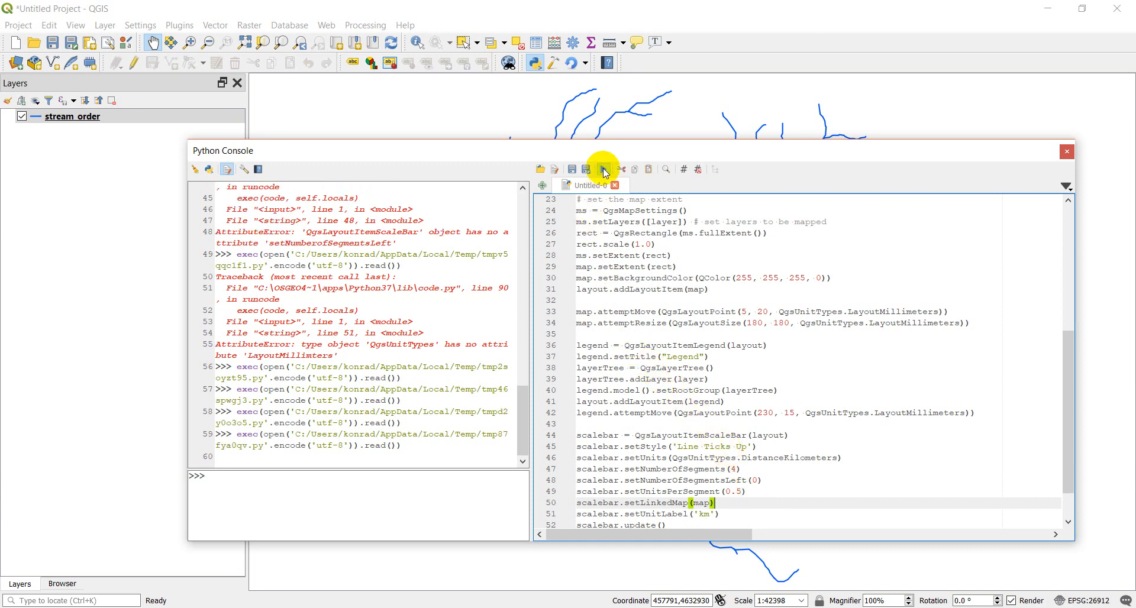
click(19, 25)
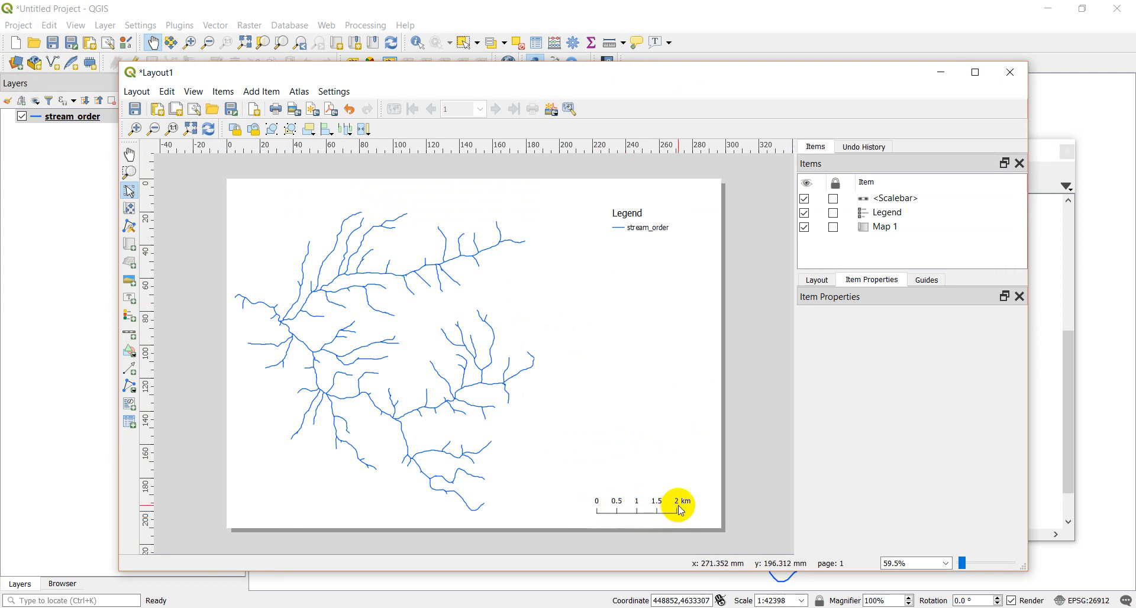
mouse_move(627, 506)
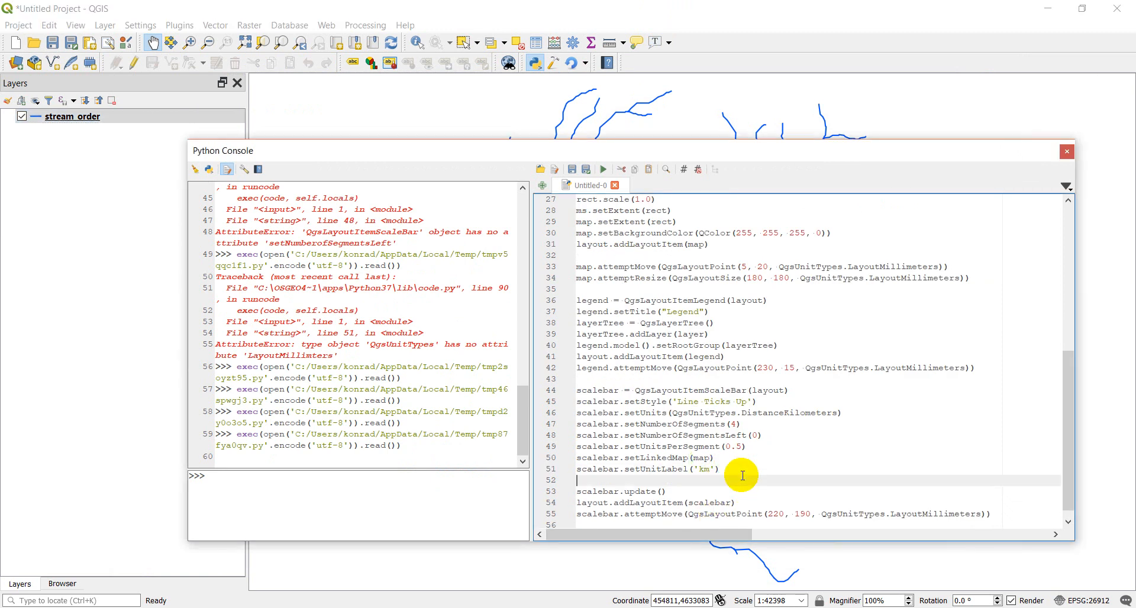
Step: Add scalebar.setFont(QFont('Arial', 14)) after the unit label line
text(scalebar)
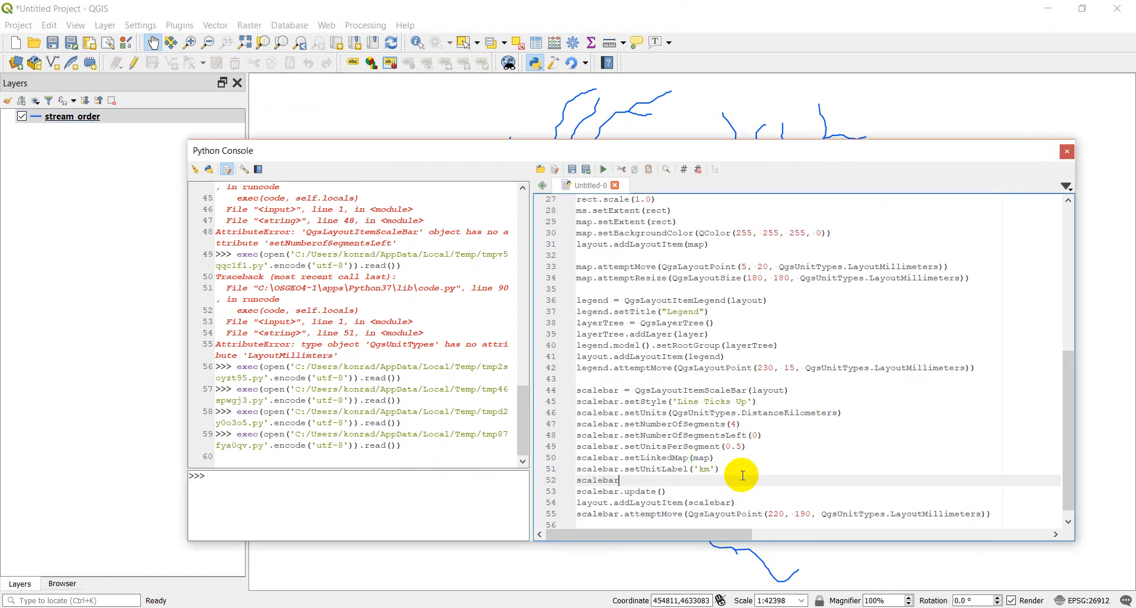
text(.setFont(QFont)
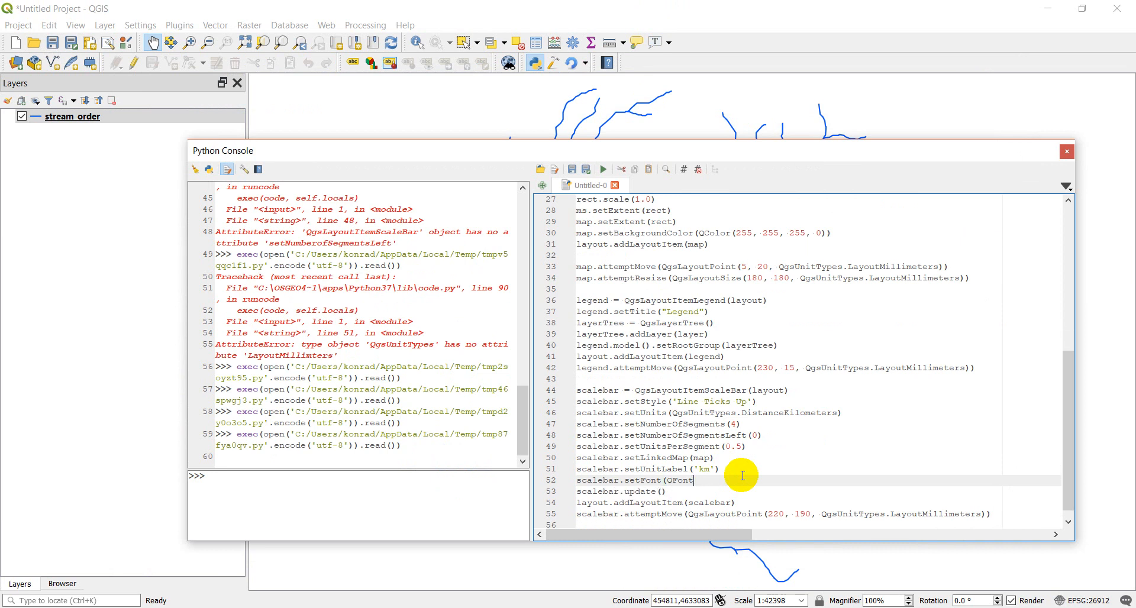
text('Arial', 14)))
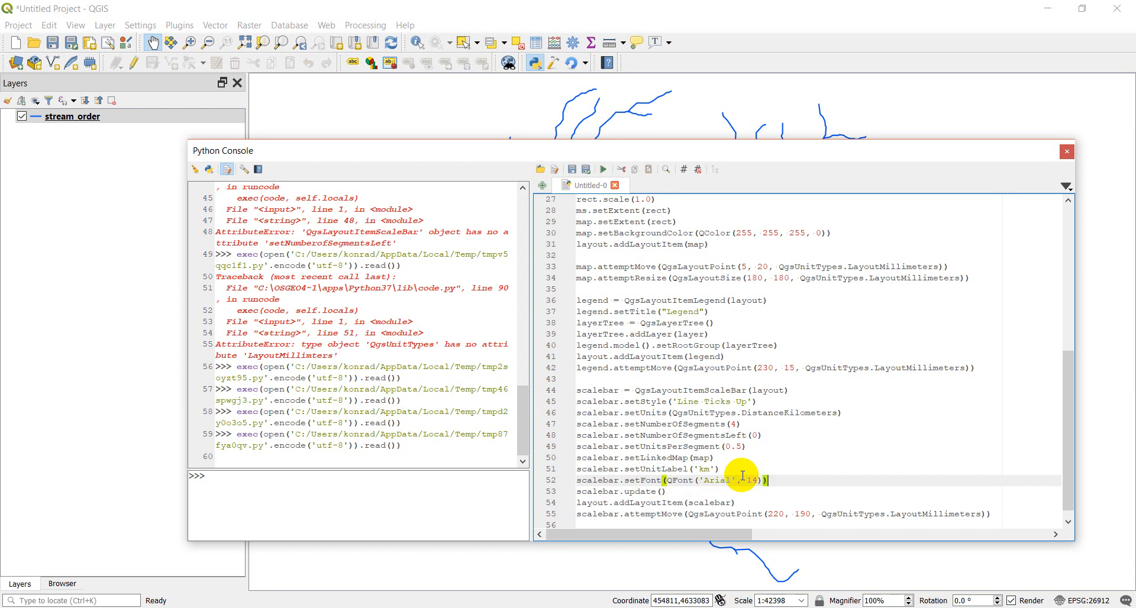
mouse_move(754, 513)
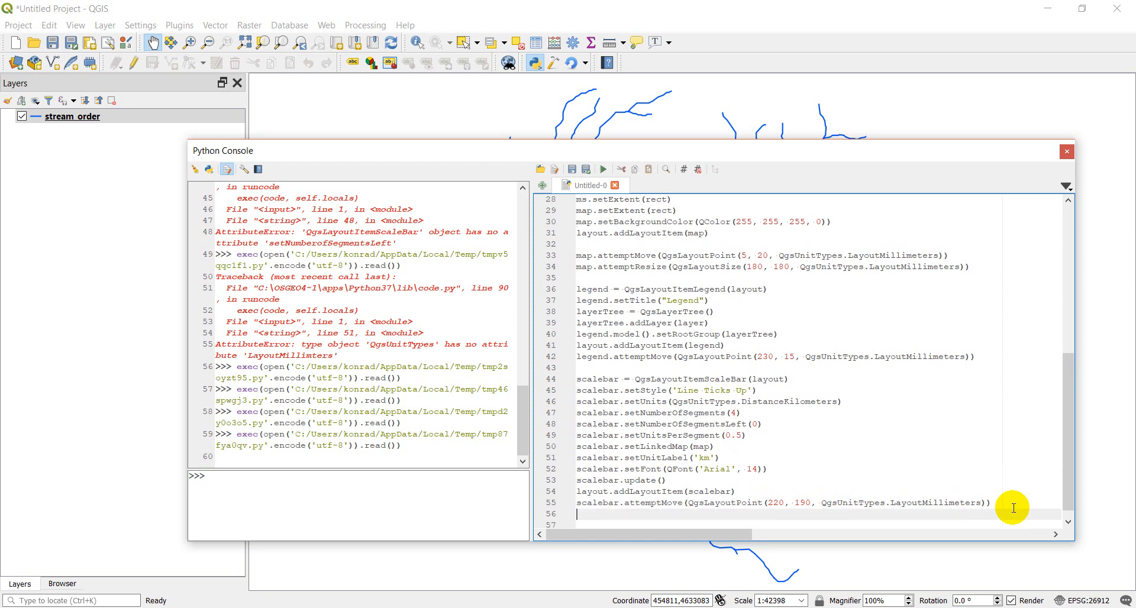
Step: Create a QgsLayoutItemLabel named title with text 'My Title'
text(title = Qg)
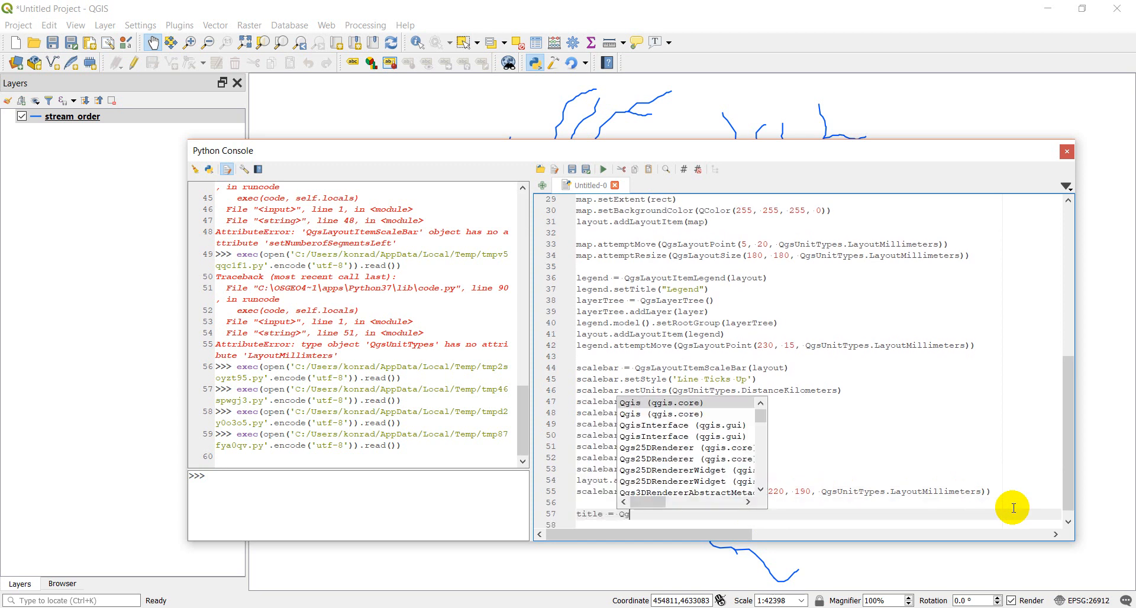
text(LayoutItemLabel)
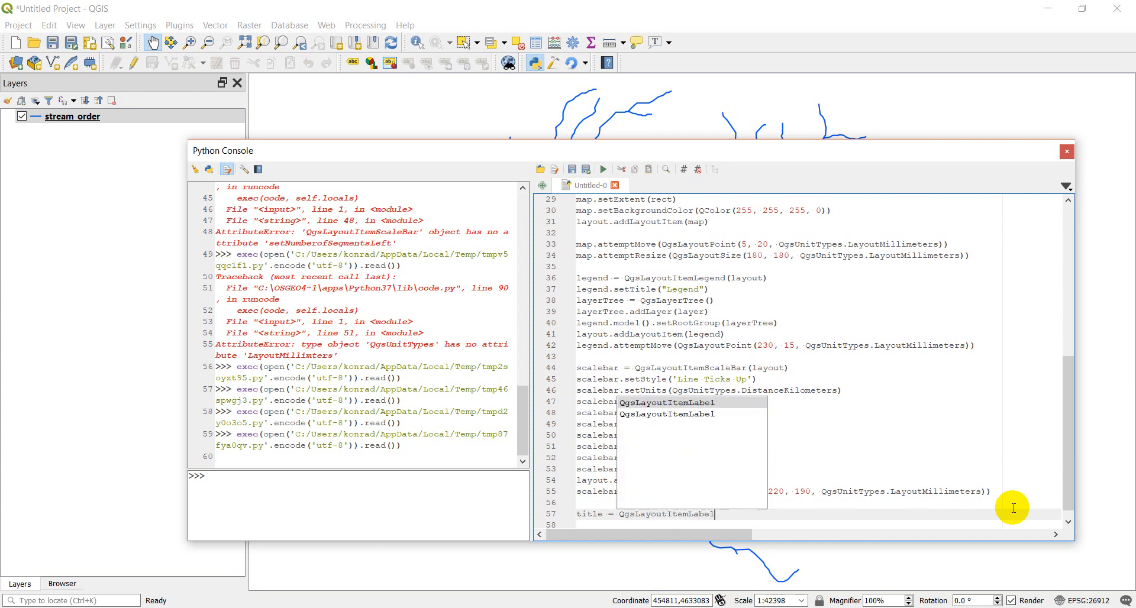
text((layout)
click(816, 526)
text(title.setText()
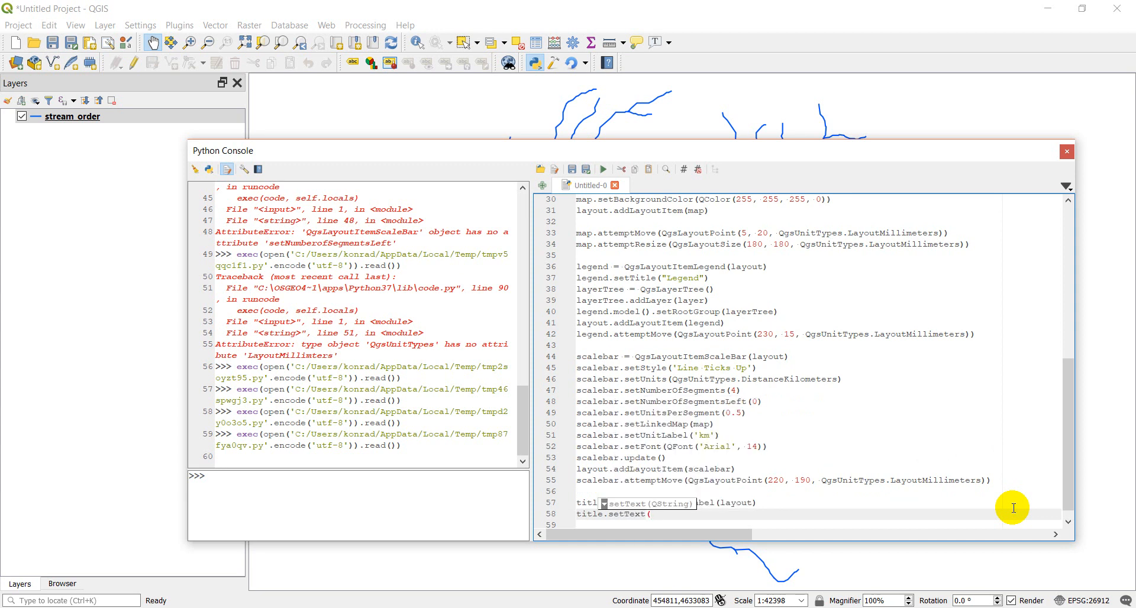
text("T)
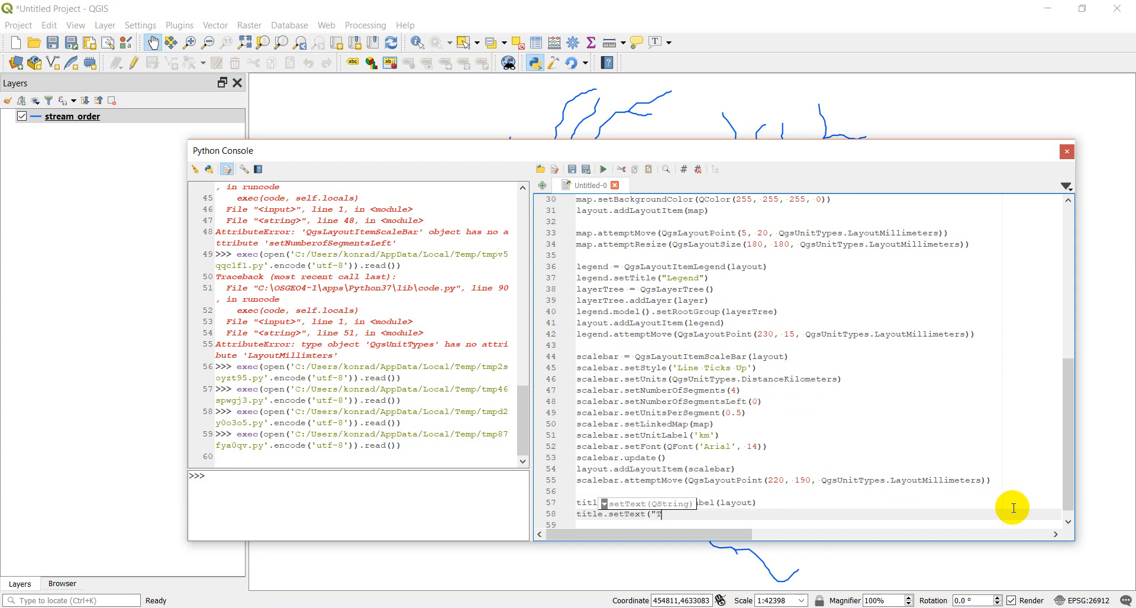
text(My Title)
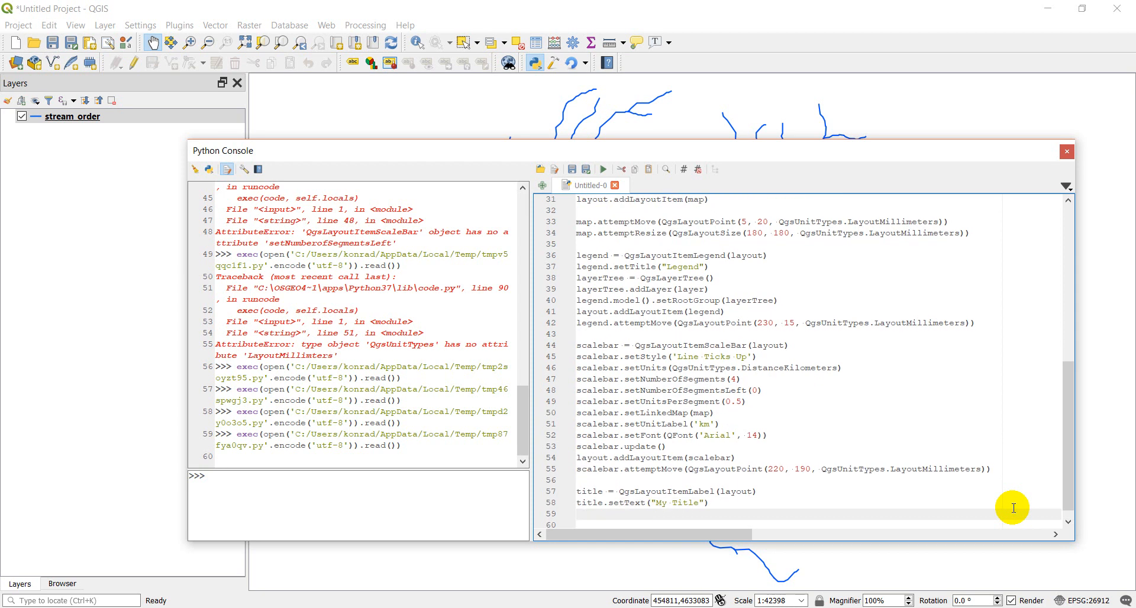
Step: Set the title font to Arial 24 and call adjustSizeToText()
text(title.)
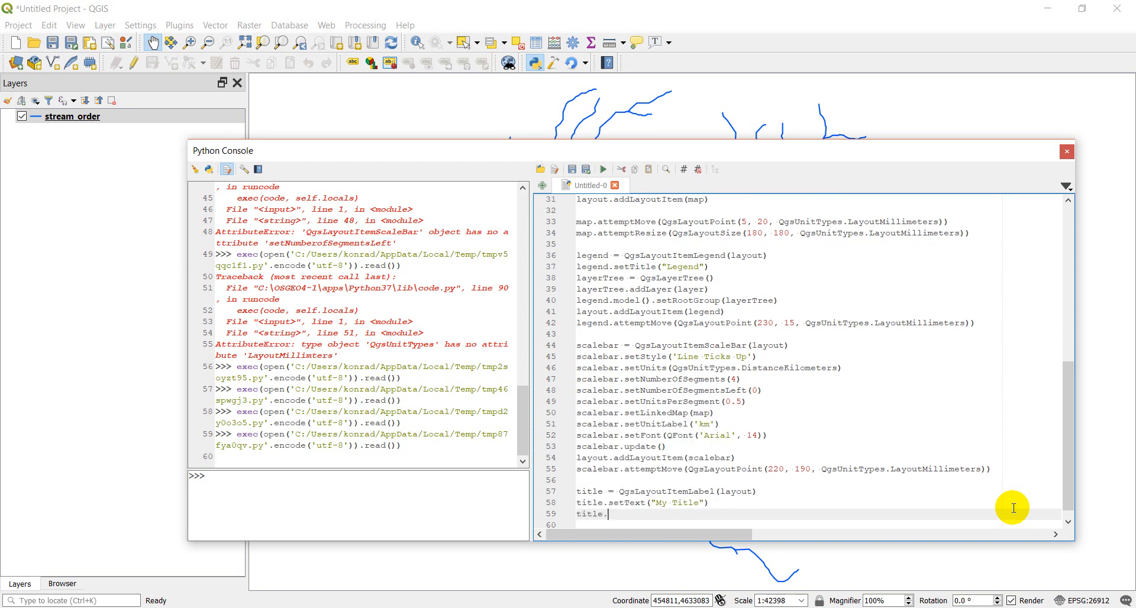
text(setFont(QFont('Arial',)
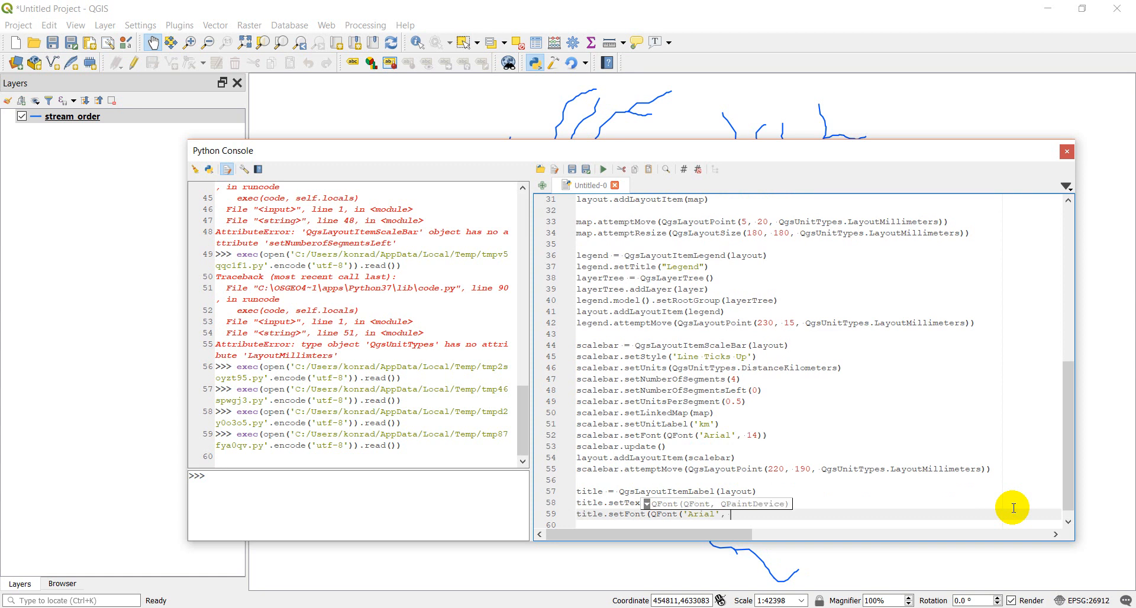
text(24)))
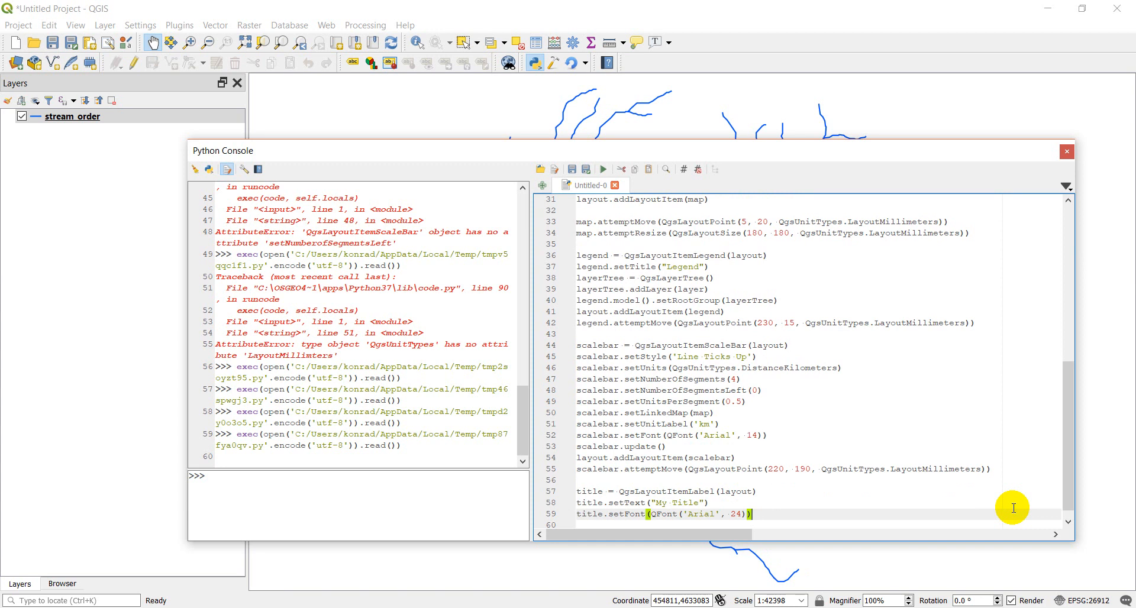
text(title)
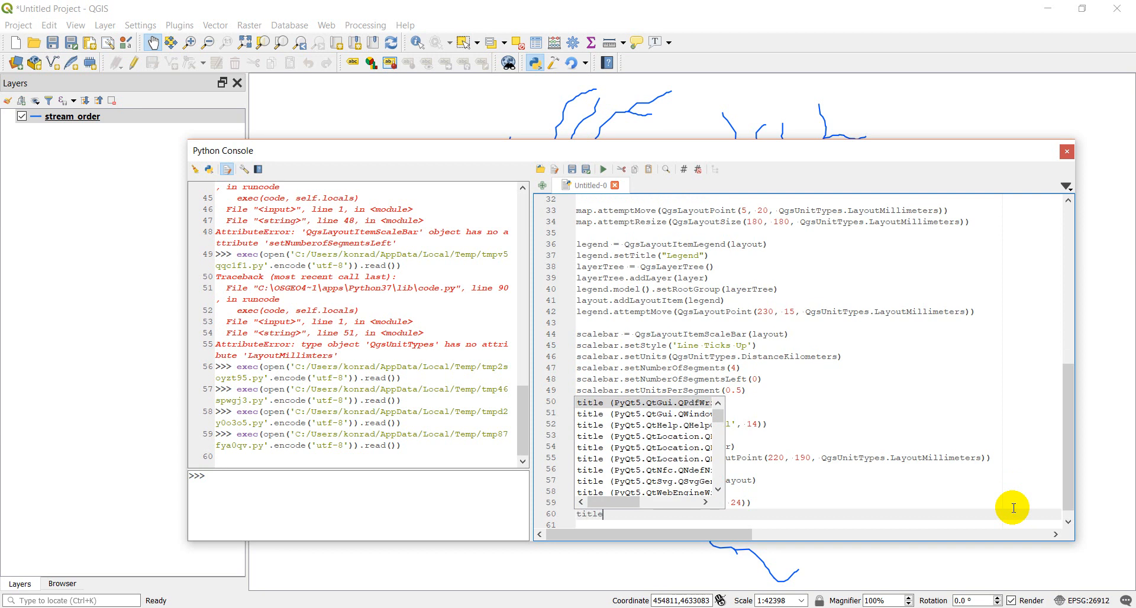
text(.adjust)
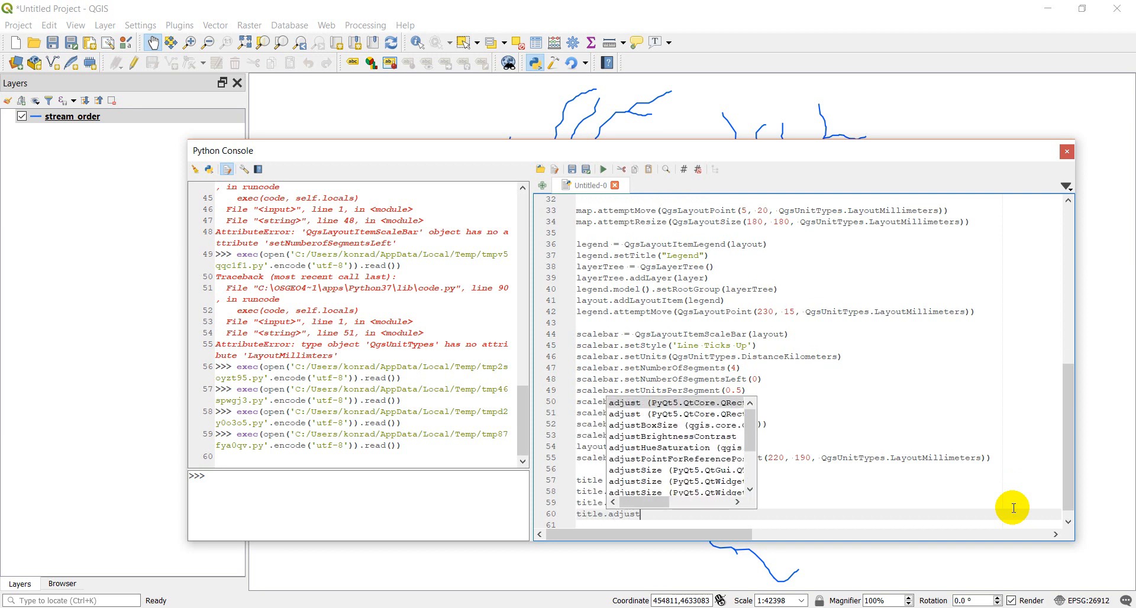
text(SizeToText)
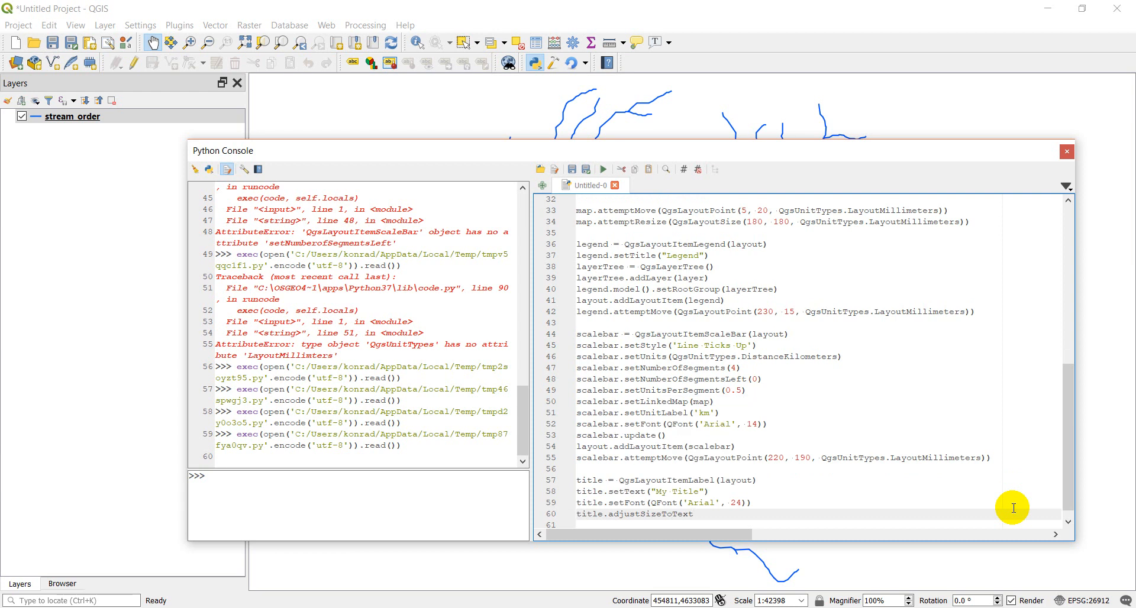
text(())
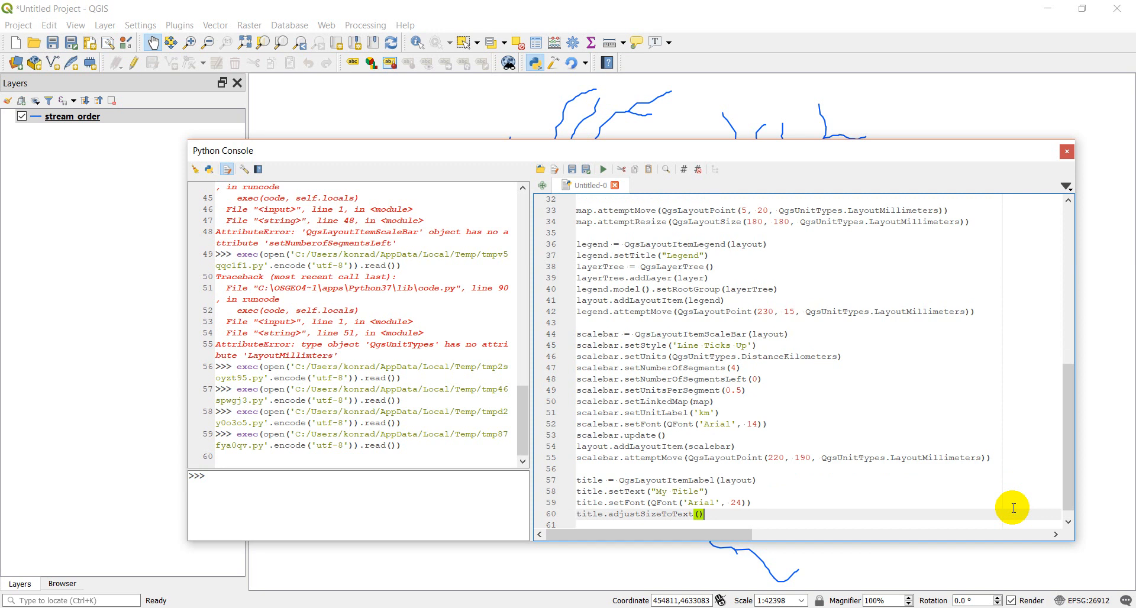
Step: Add the title label to the layout with layout.addLayoutItem(title)
text(layout)
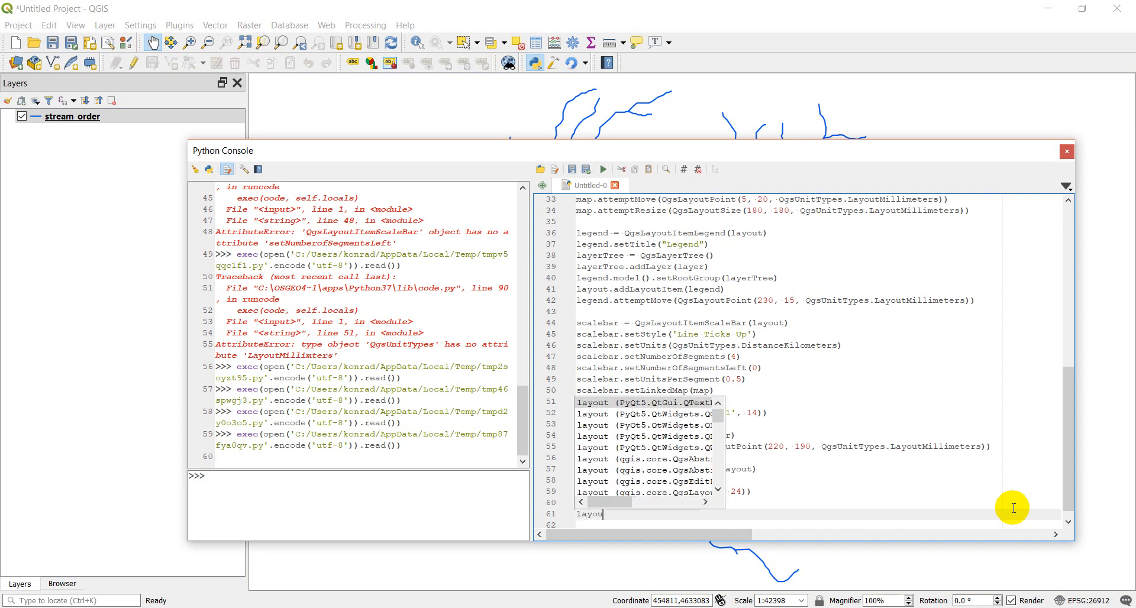
text(.add)
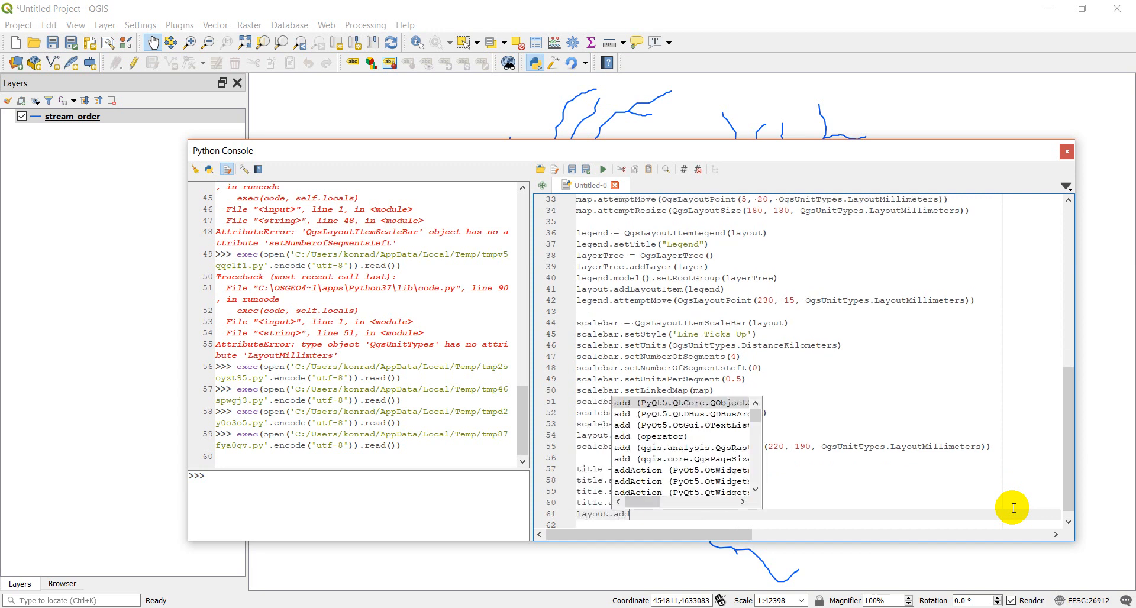
text(LayoutItem(title)
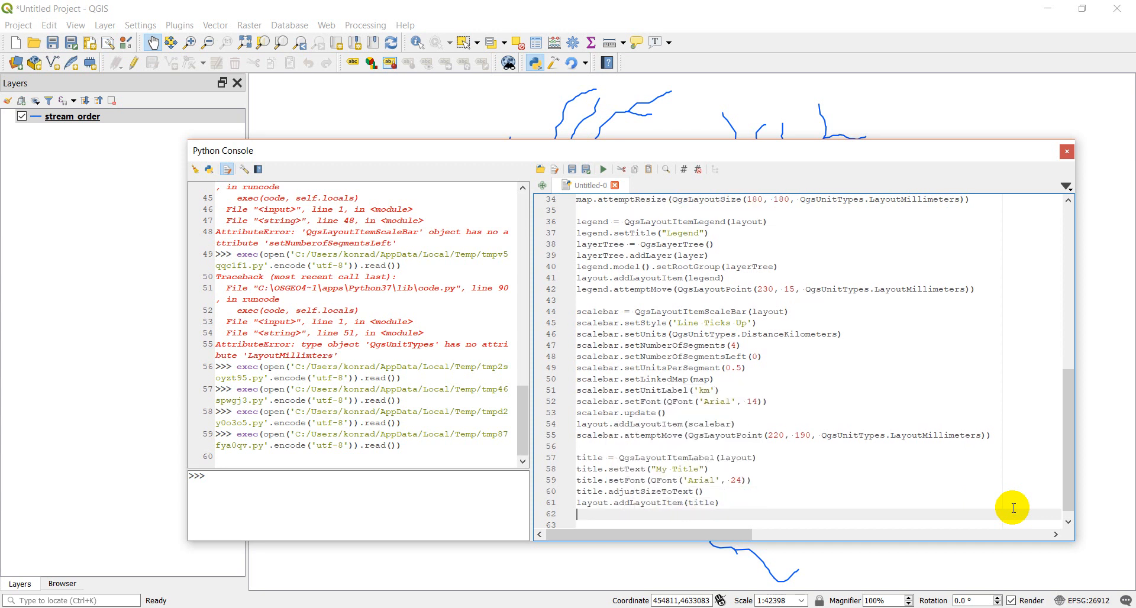
text(title.attemptMove)
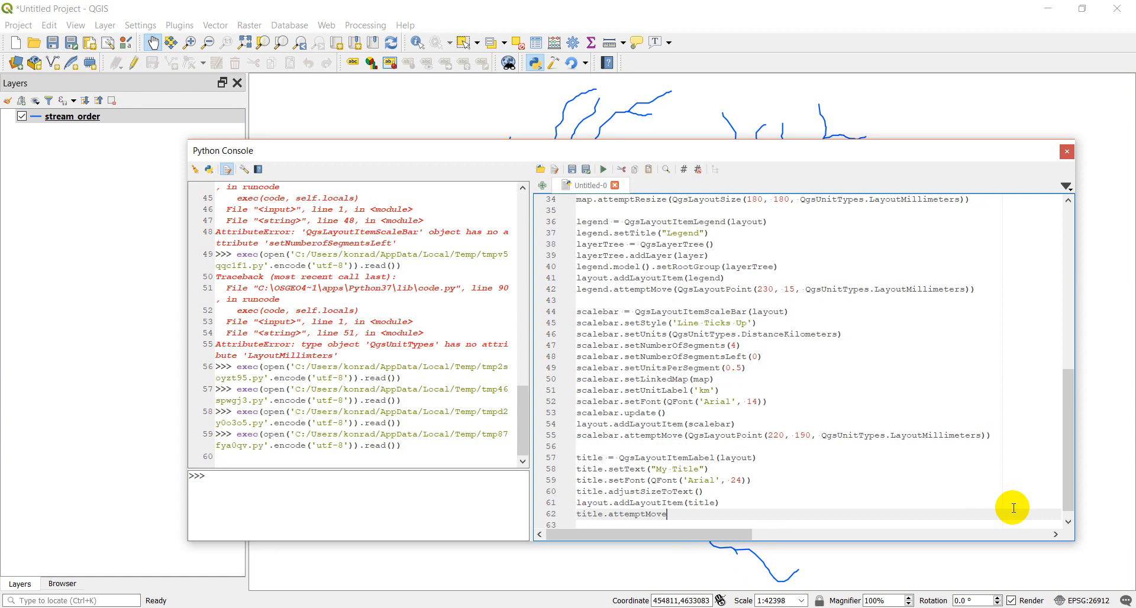
Step: Move the title to 10, 5 in QgsUnitTypes.LayoutMillimeters with attemptMove
text(()
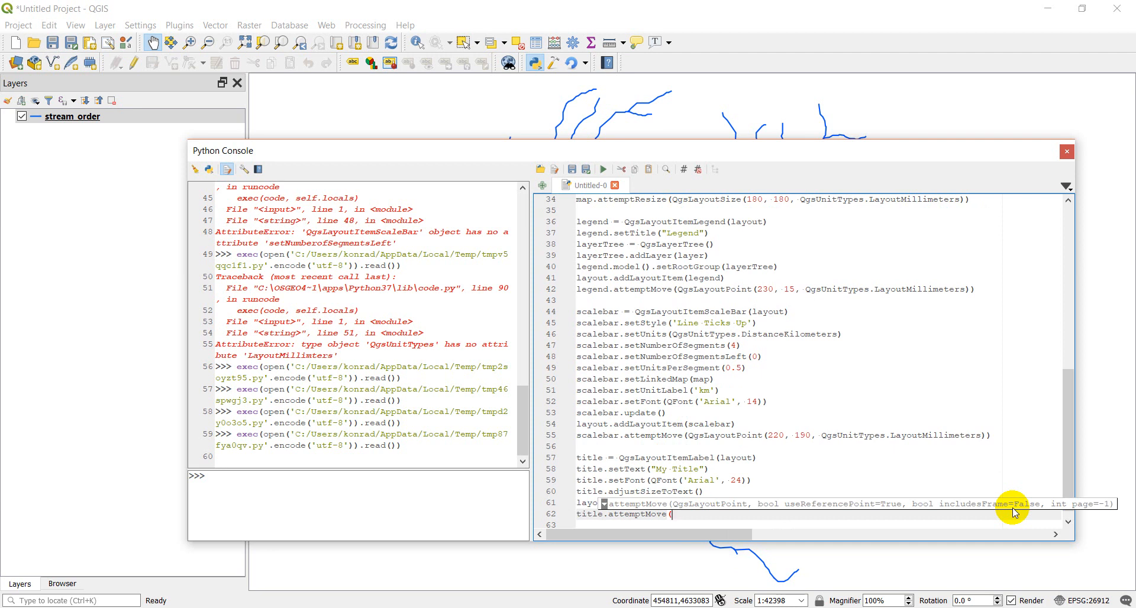
text(10)
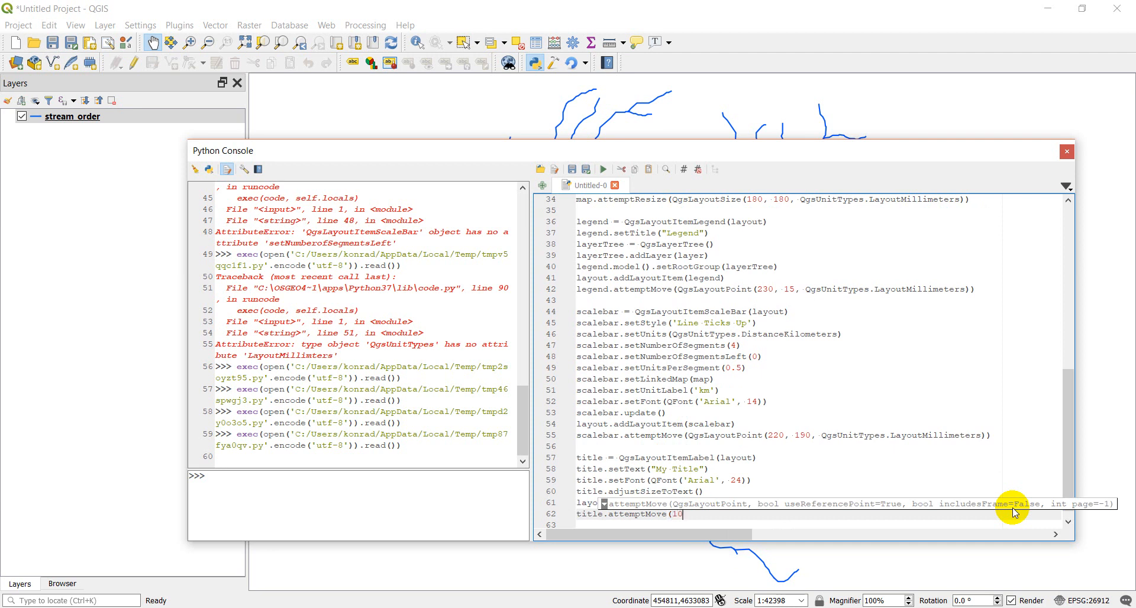
text(, 5)
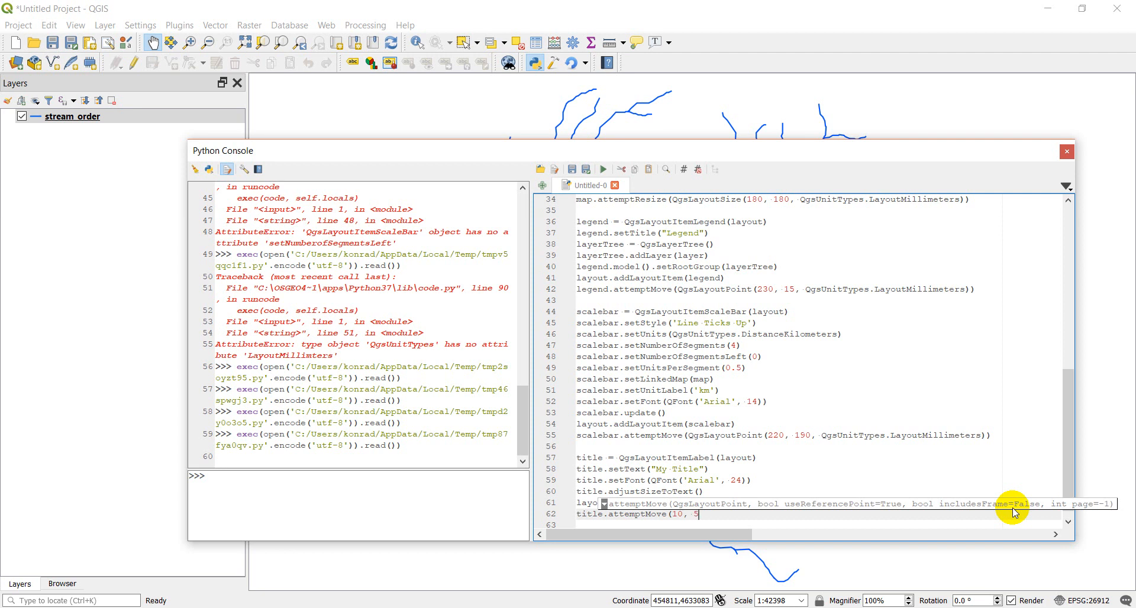
text(Qgs)
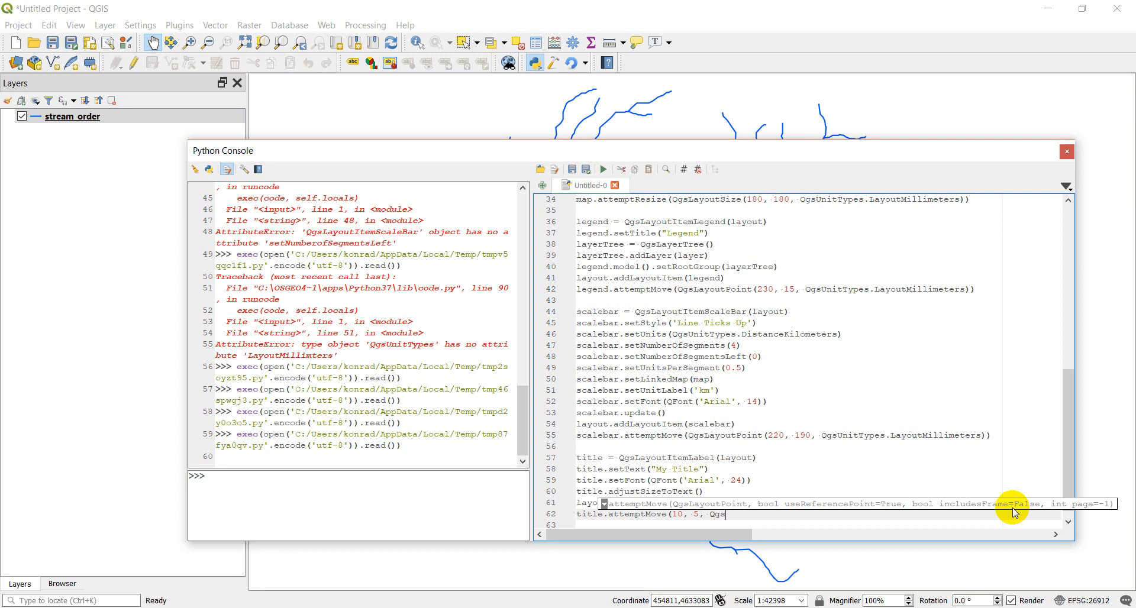
text(UnitTypes)
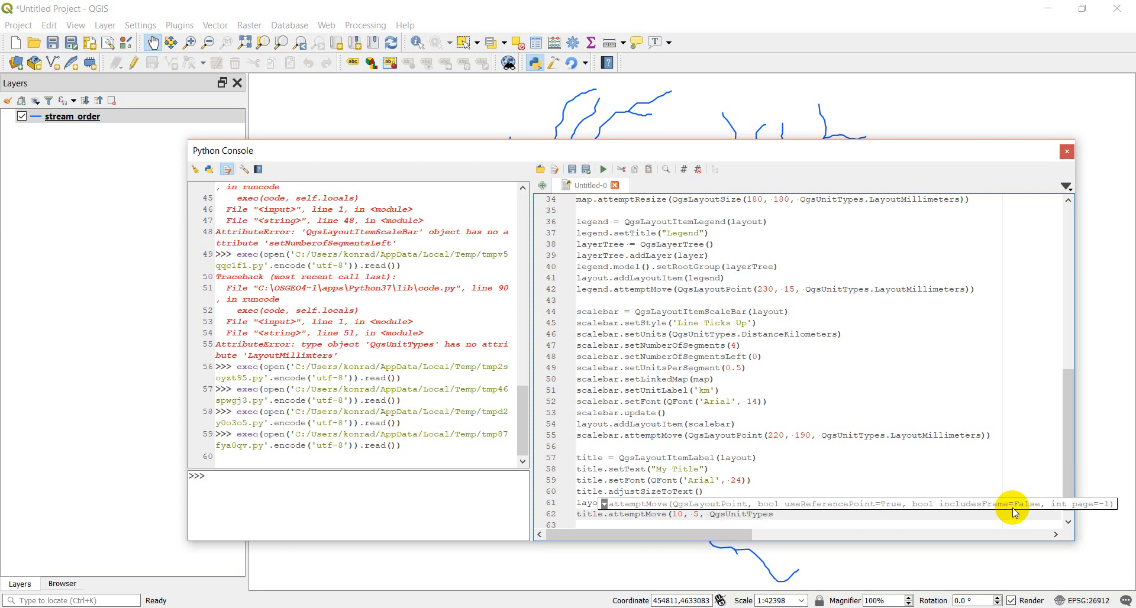
text(LayoutMillimeters)
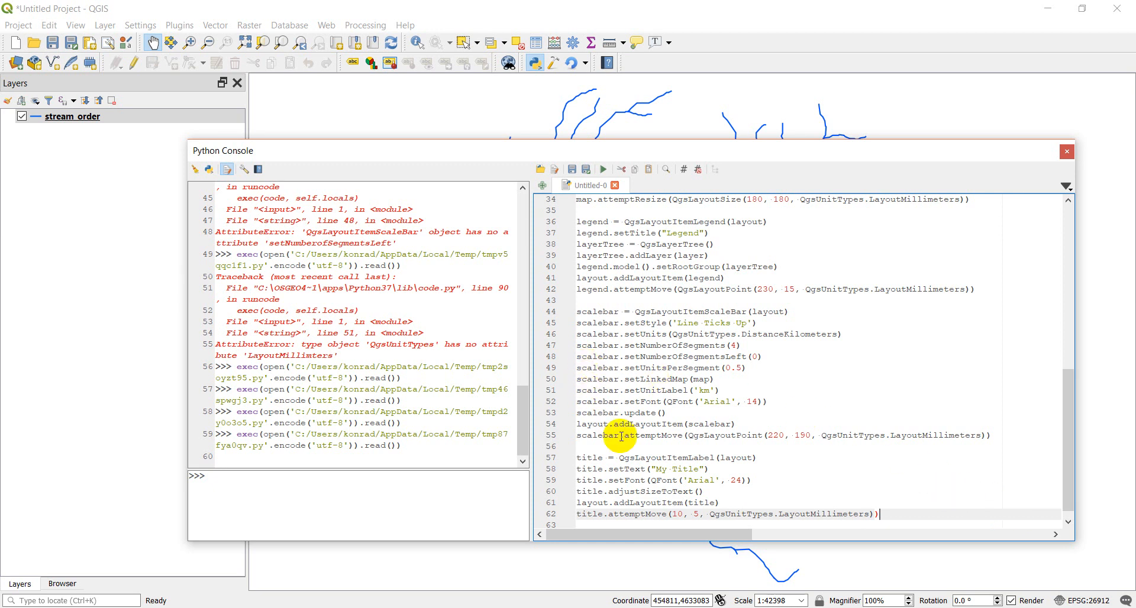
Step: Run the script, wrap the move coordinates in QgsLayoutPoint after the SyntaxError, and rerun
click(604, 169)
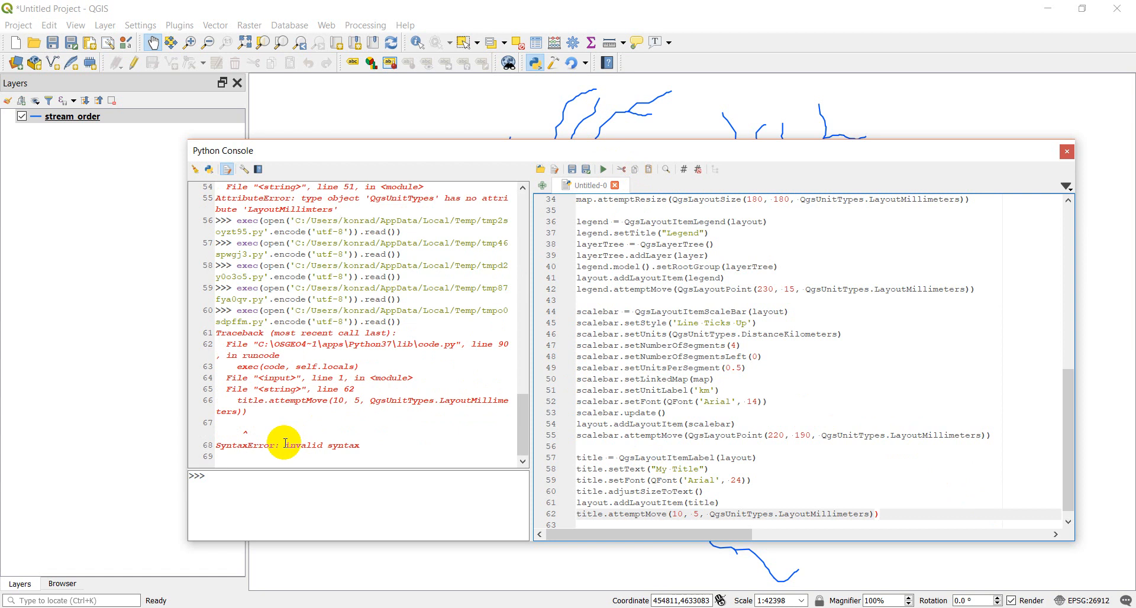
mouse_move(476, 454)
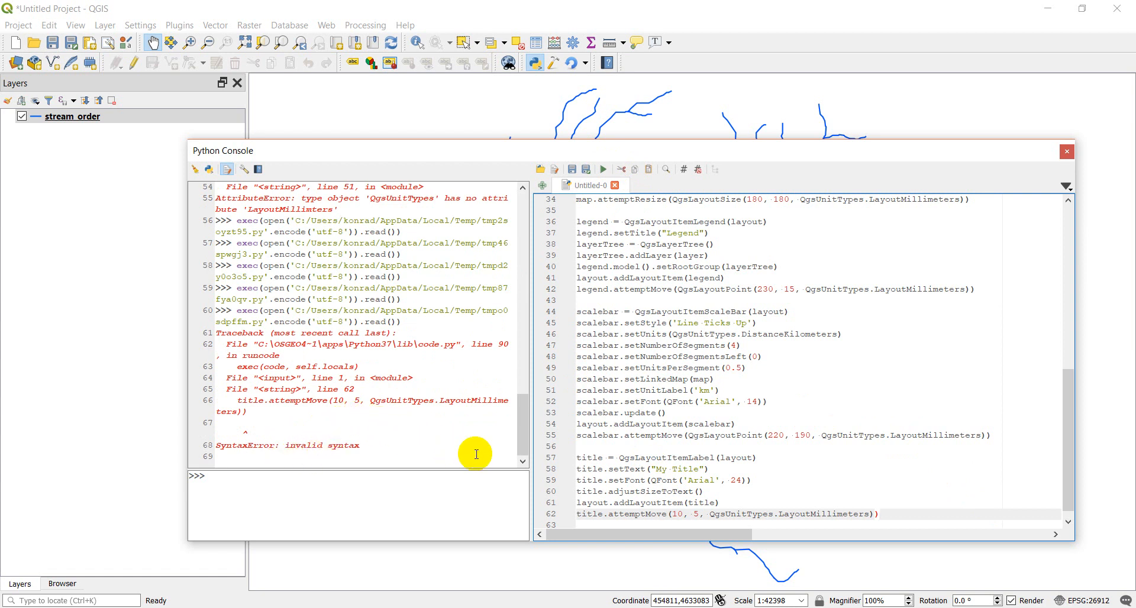
mouse_move(740, 524)
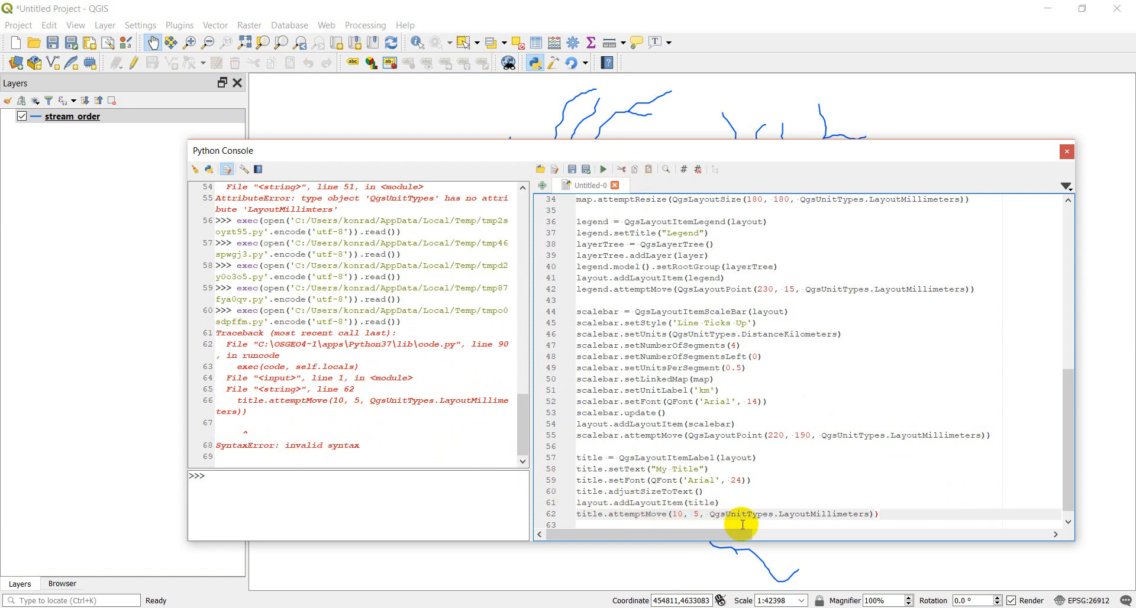
mouse_move(811, 525)
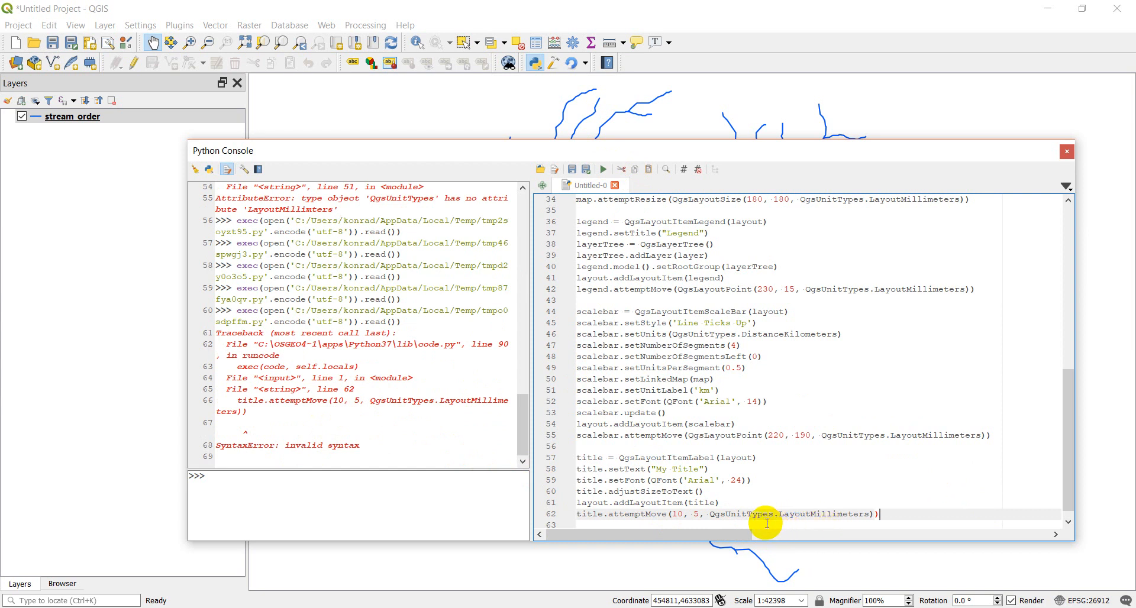
mouse_move(670, 514)
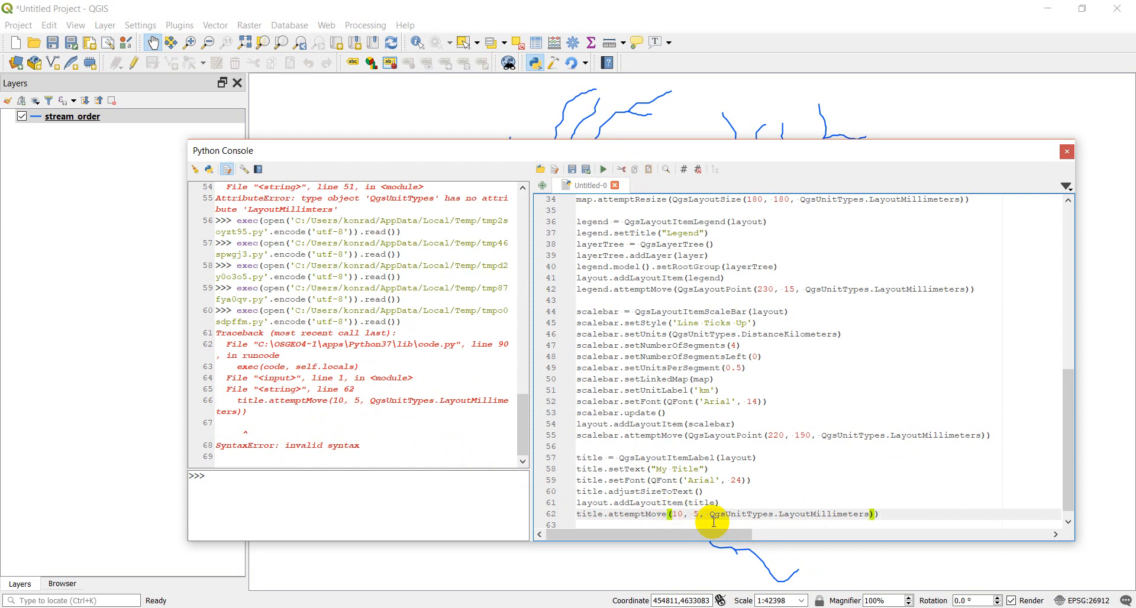
text(QgsLayoutPoint)
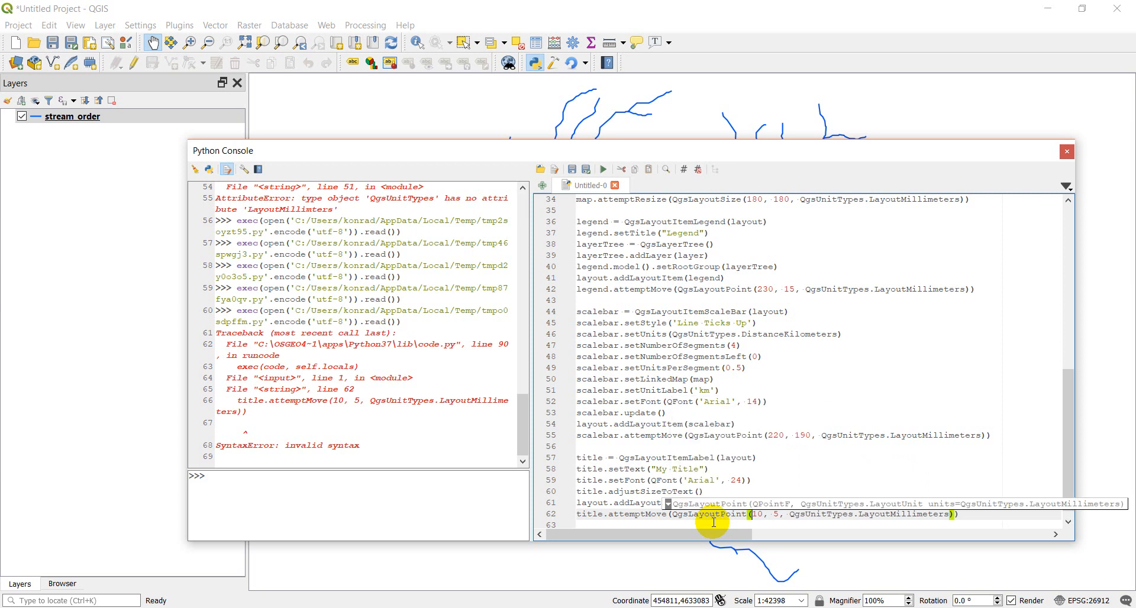
click(960, 513)
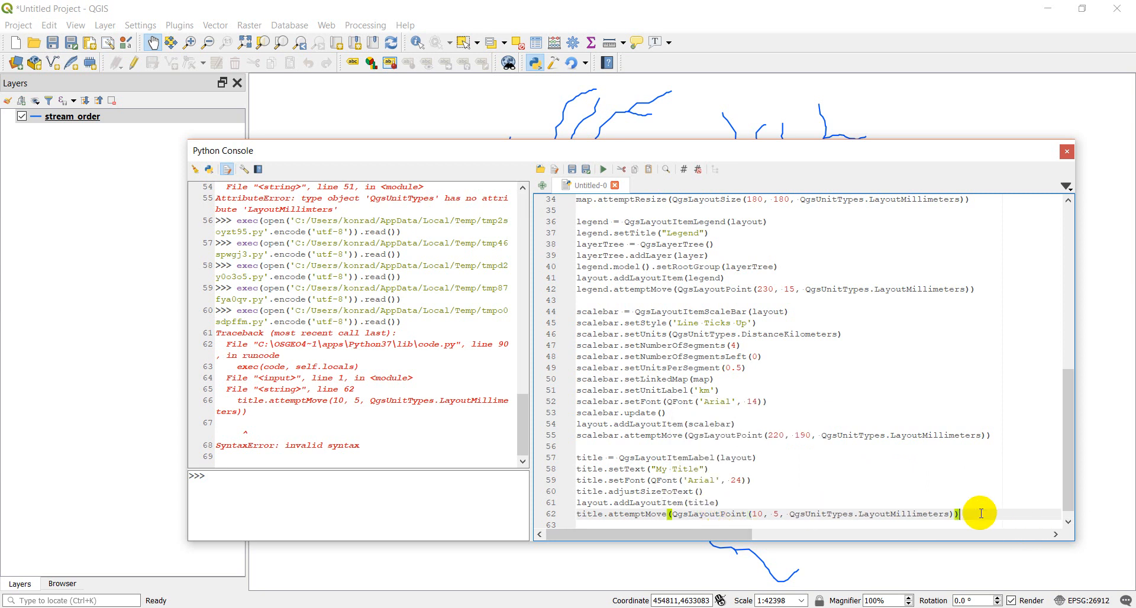
click(587, 169)
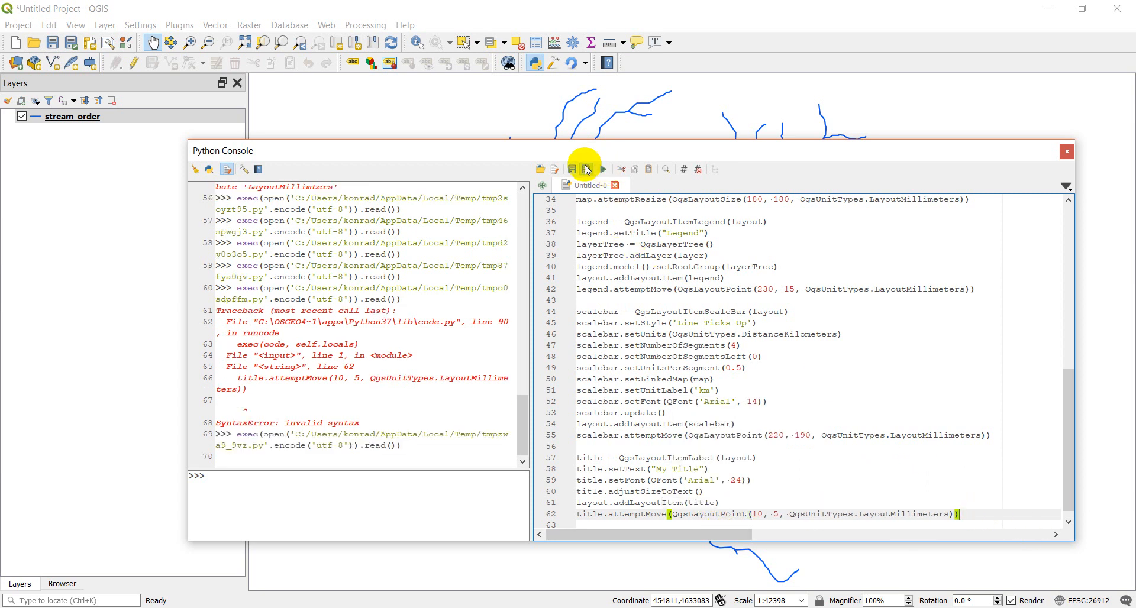
Step: Open Layout1 showing My Title, stream map, legend and 0–2 km scale bar
click(16, 25)
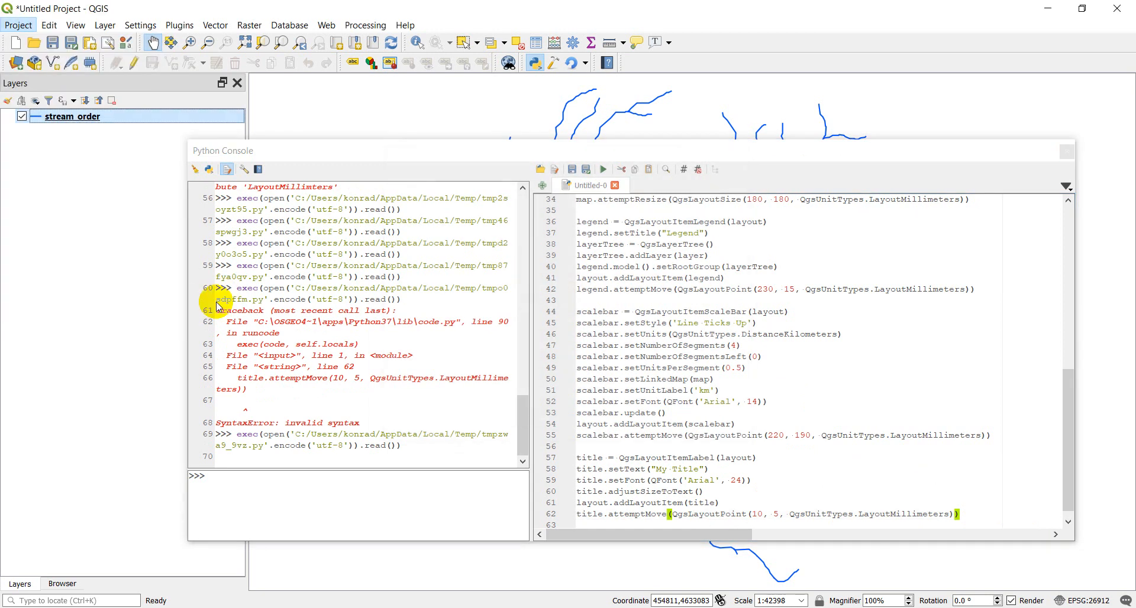
click(602, 169)
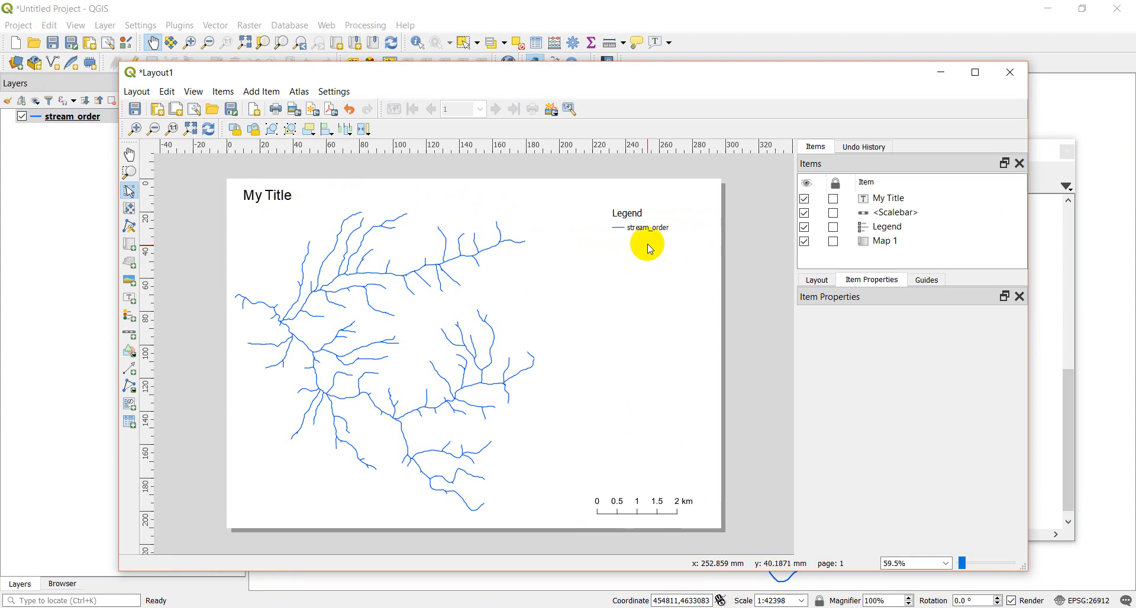
mouse_move(646, 520)
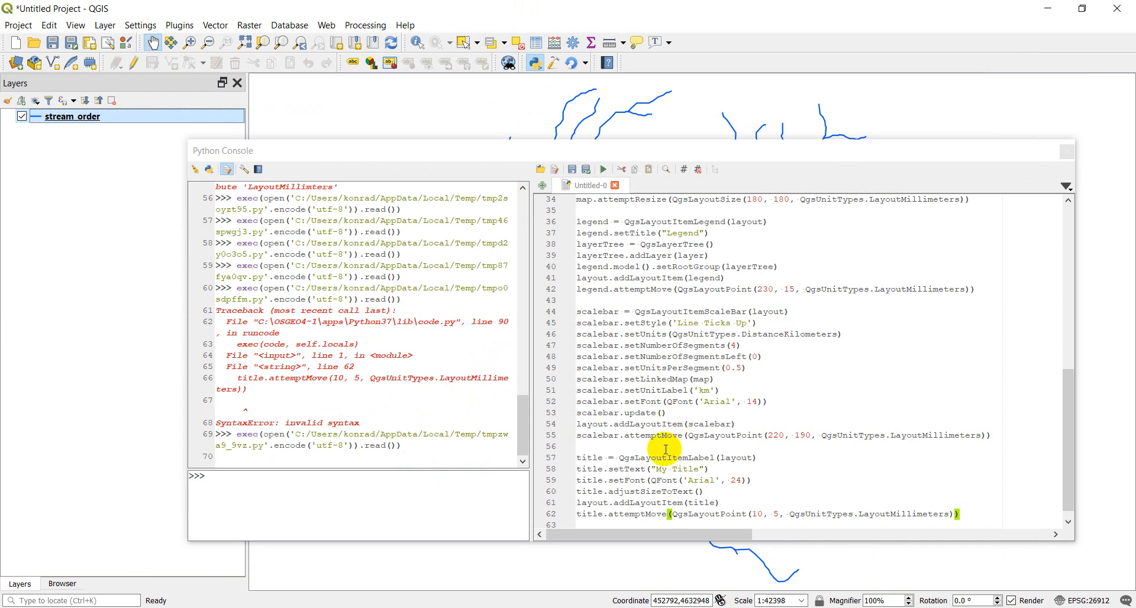
mouse_move(551, 238)
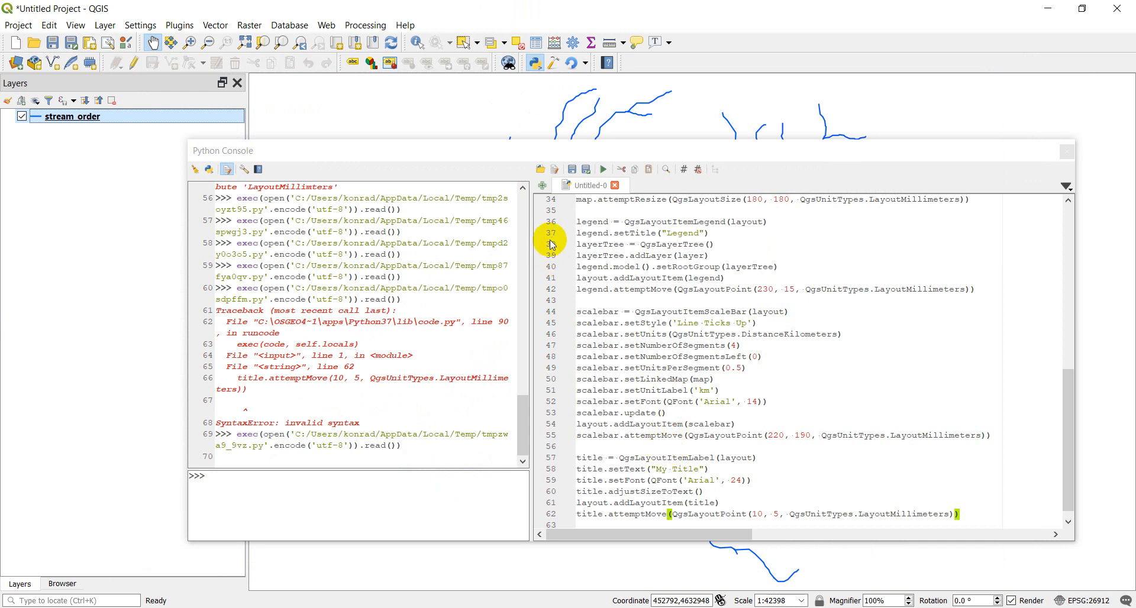
scroll(down, 3)
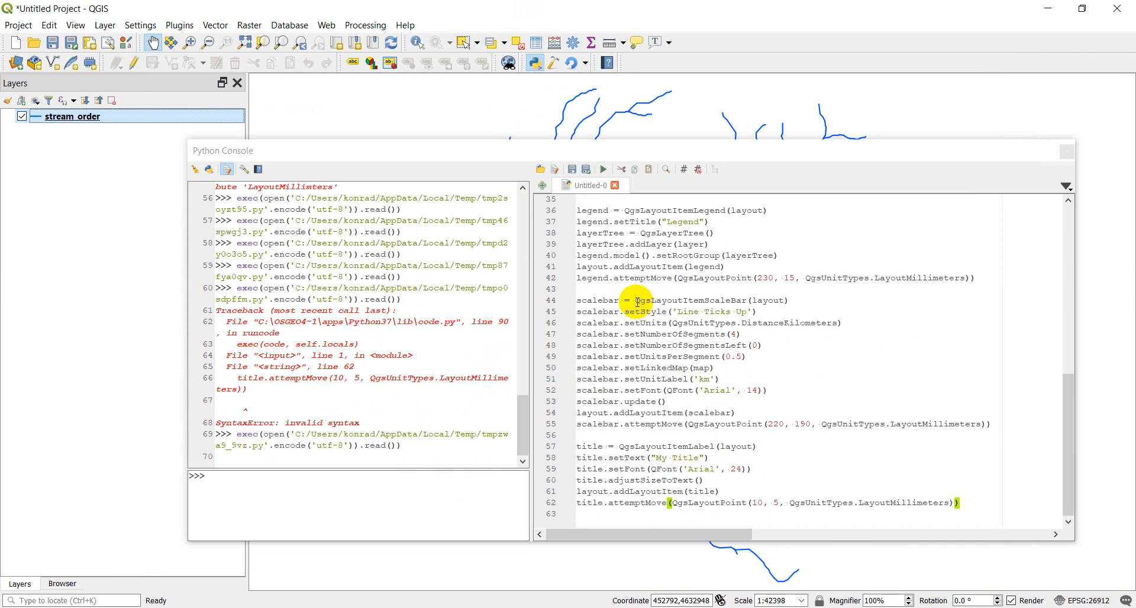